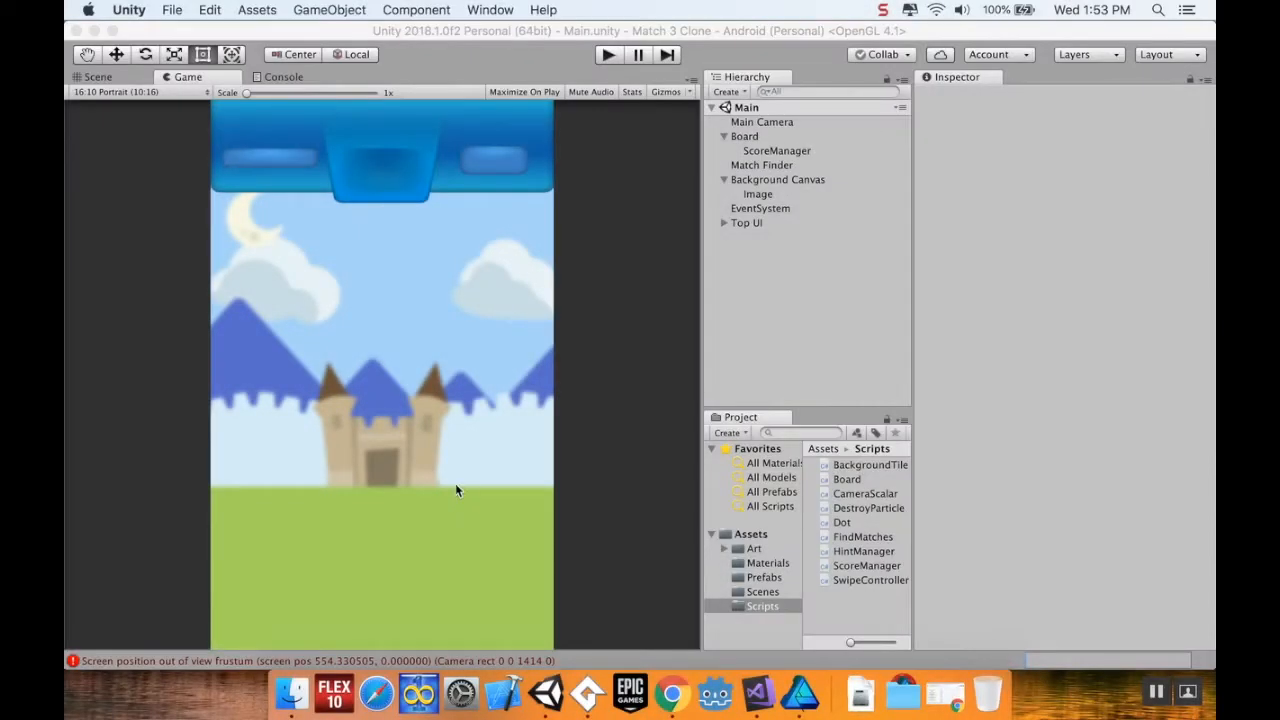
pyautogui.moveTo(258, 170)
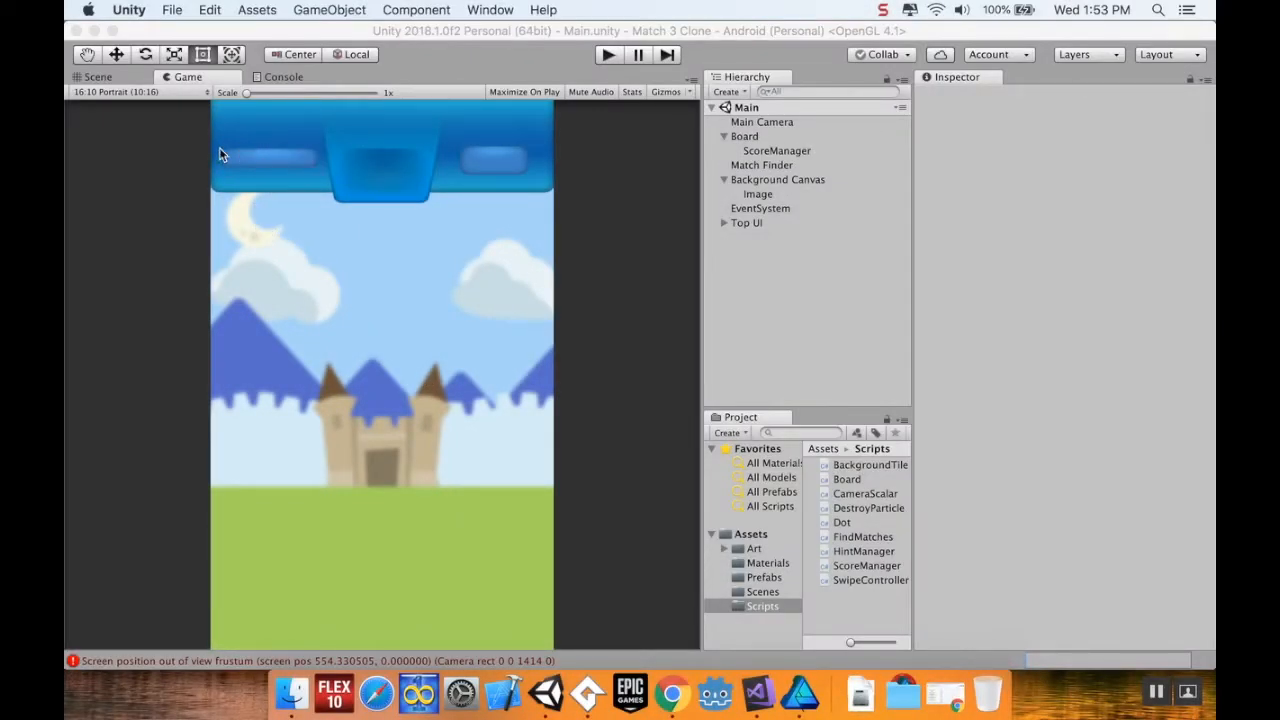
pyautogui.moveTo(327, 160)
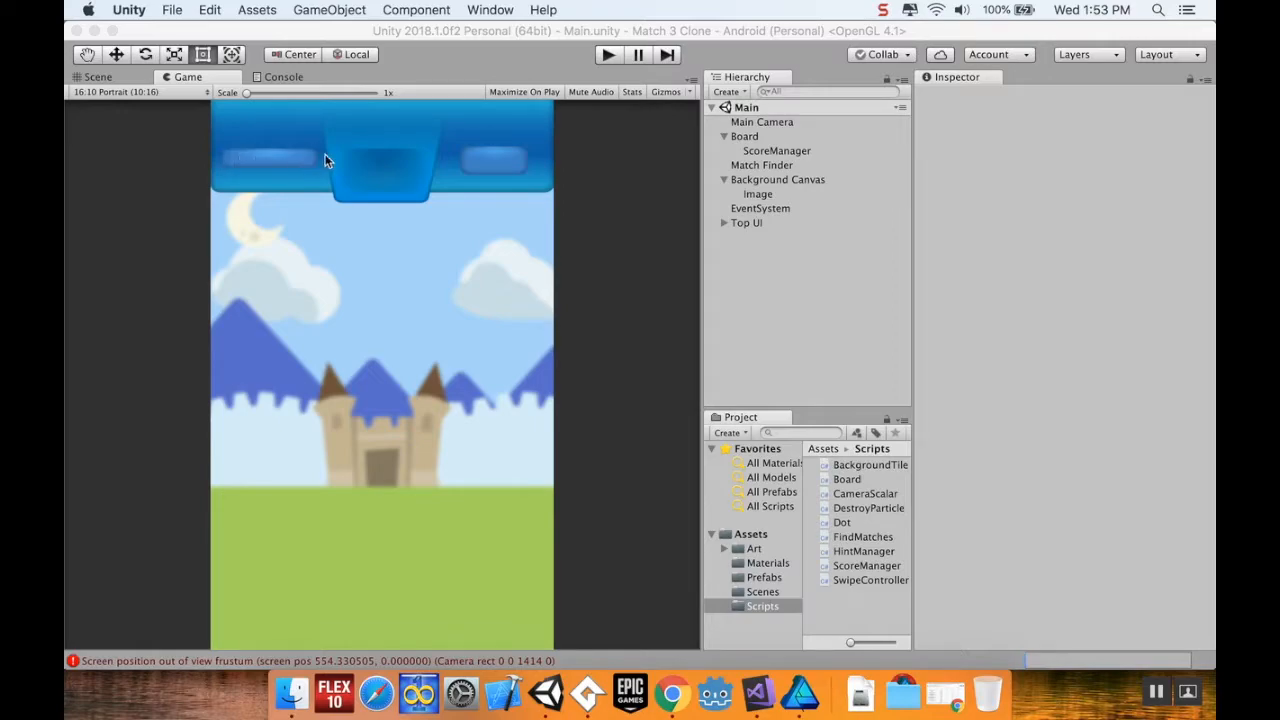
pyautogui.moveTo(790, 525)
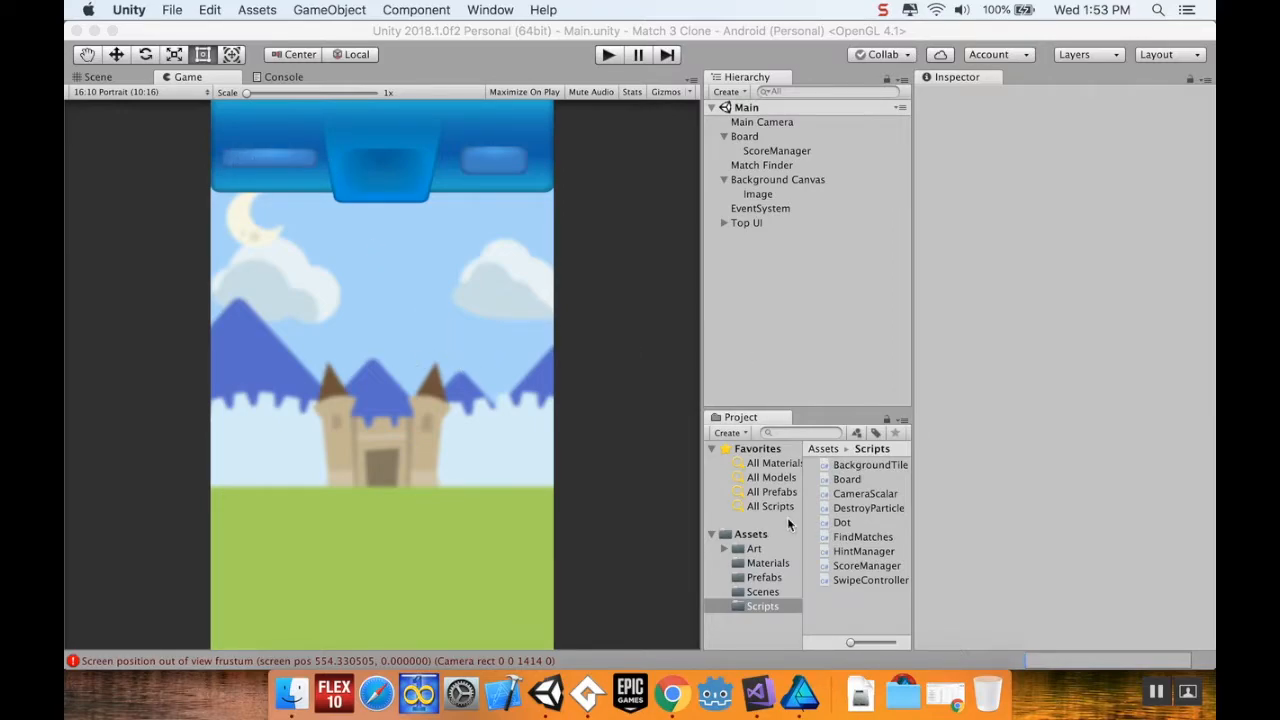
# Import Score Bar.png from the Desktop into Assets/Art and view its sprite import settings
pyautogui.click(753, 548)
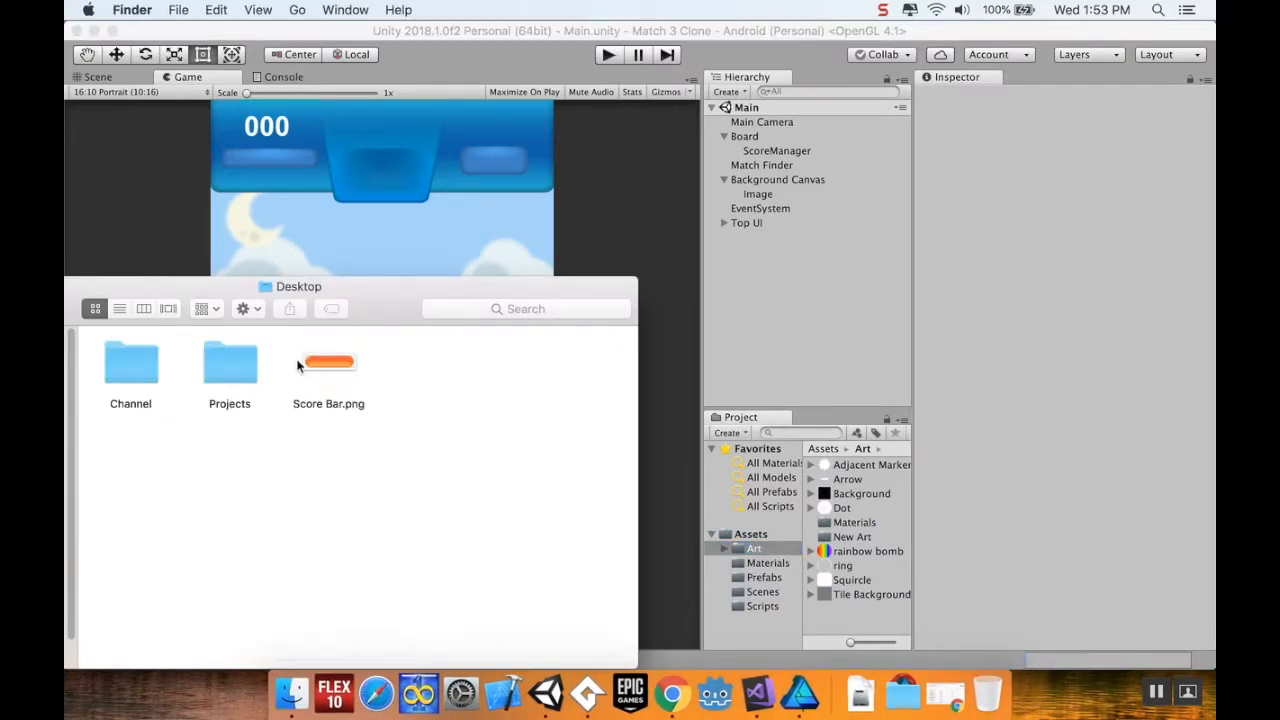
pyautogui.moveTo(325, 372)
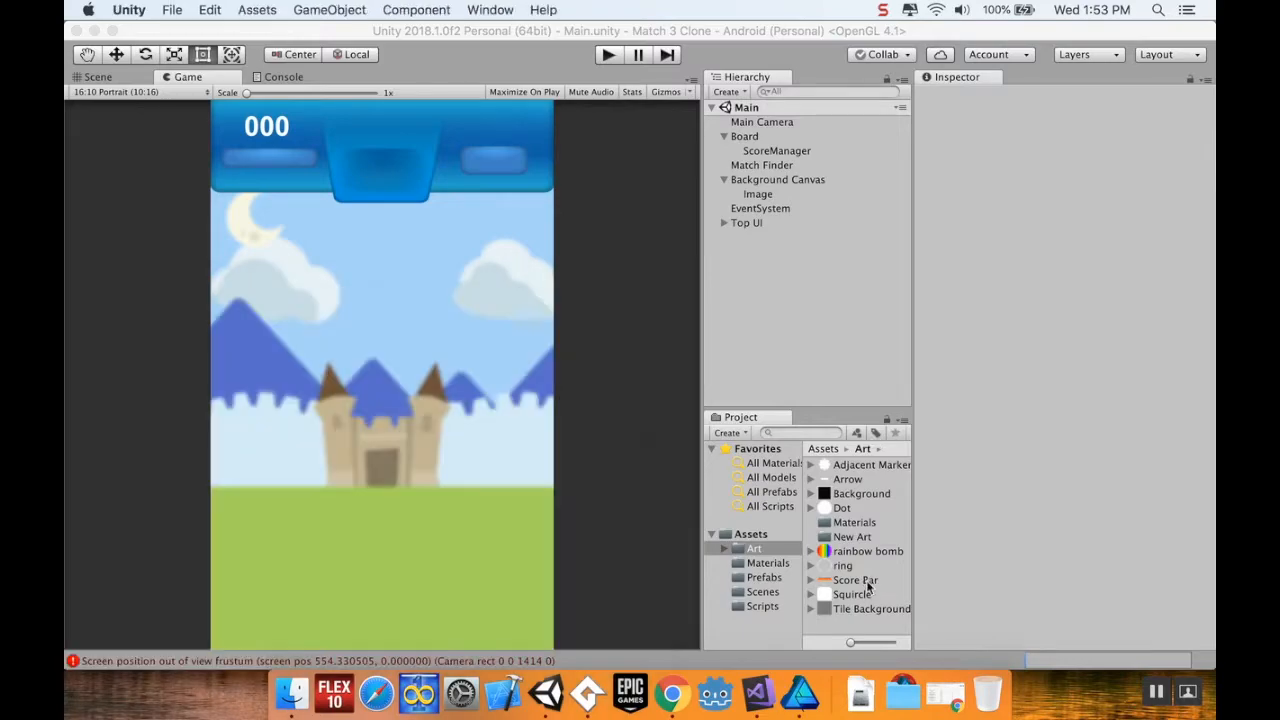
pyautogui.click(855, 580)
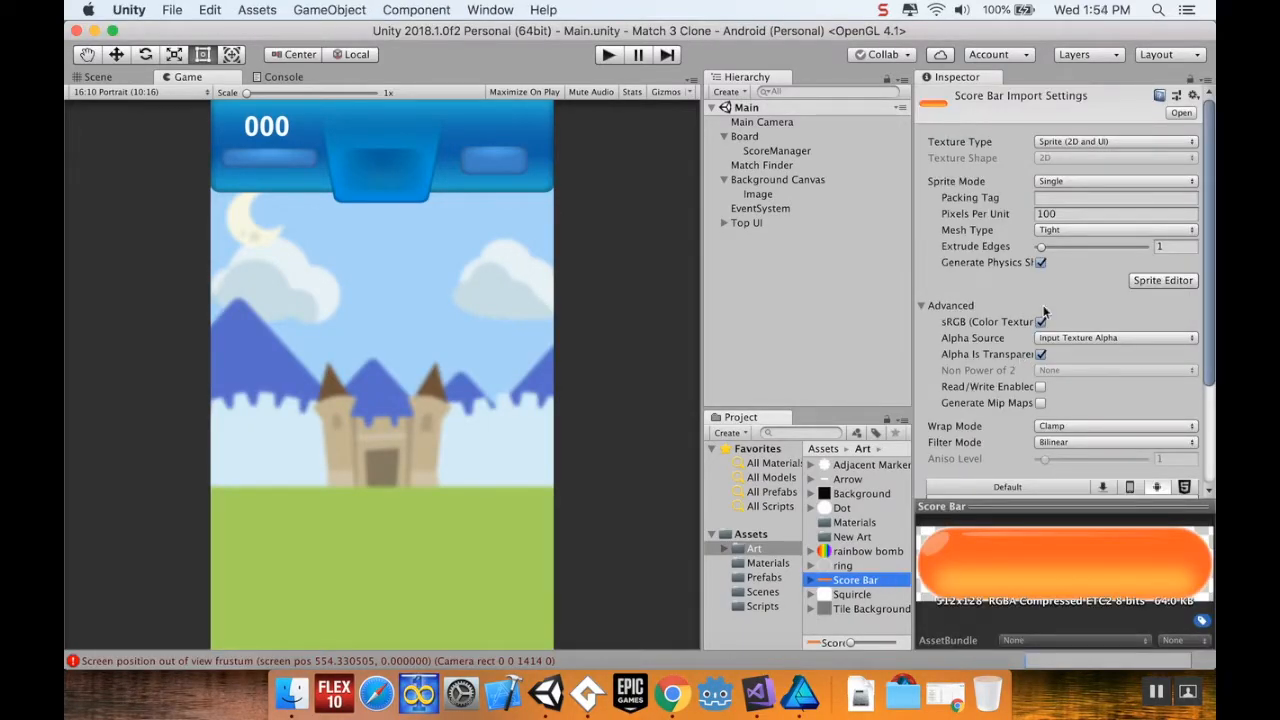
pyautogui.moveTo(1060, 353)
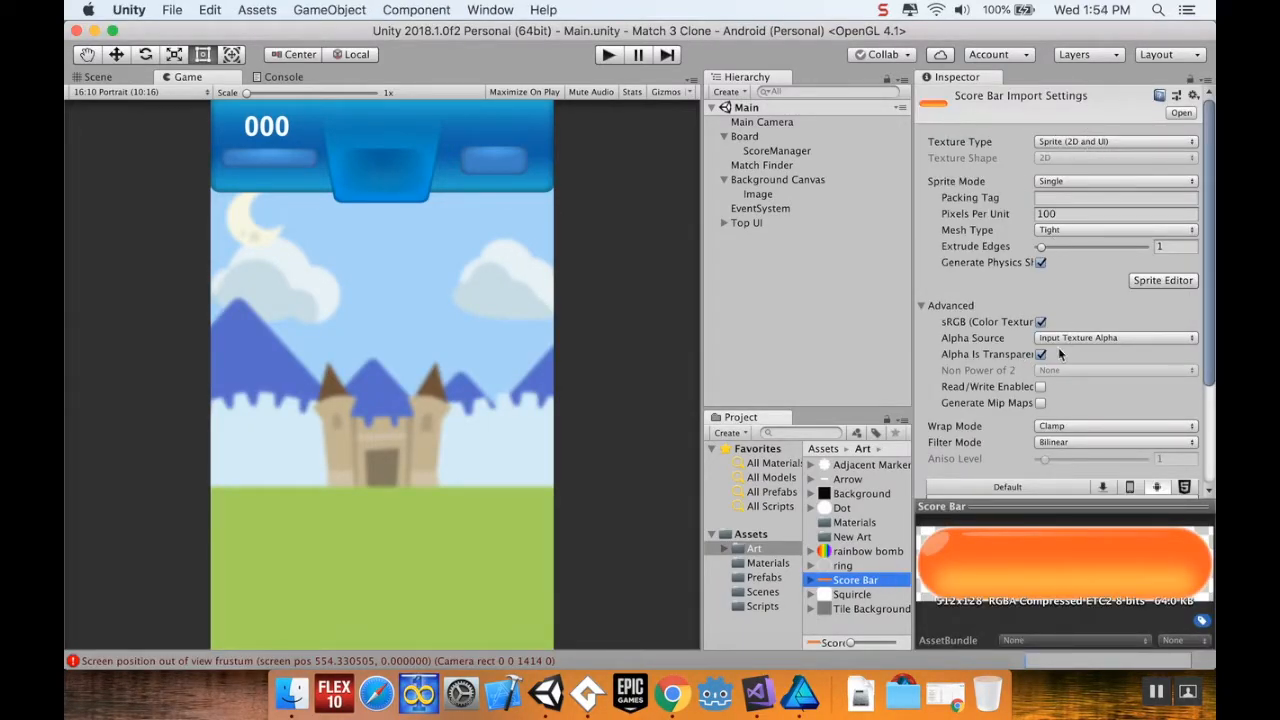
pyautogui.moveTo(785, 298)
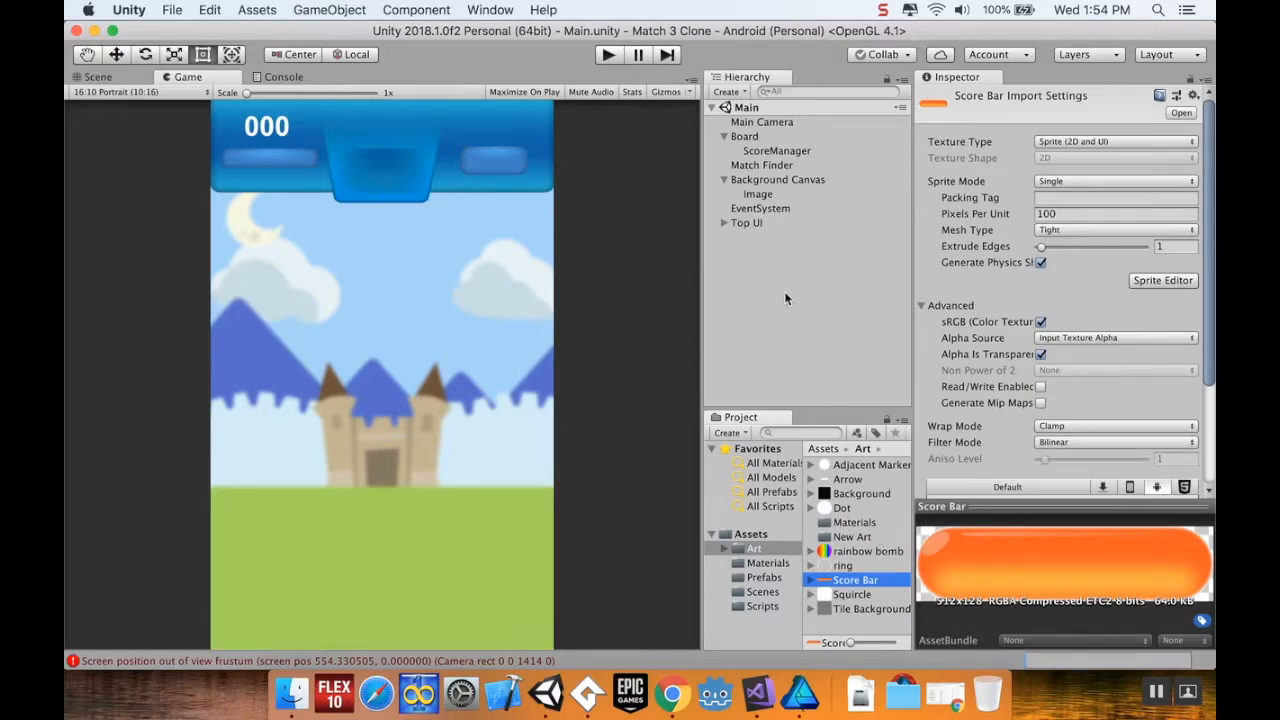
# Switch to the Scene view, expand Top UI and select its blue top bar Image child
pyautogui.click(97, 77)
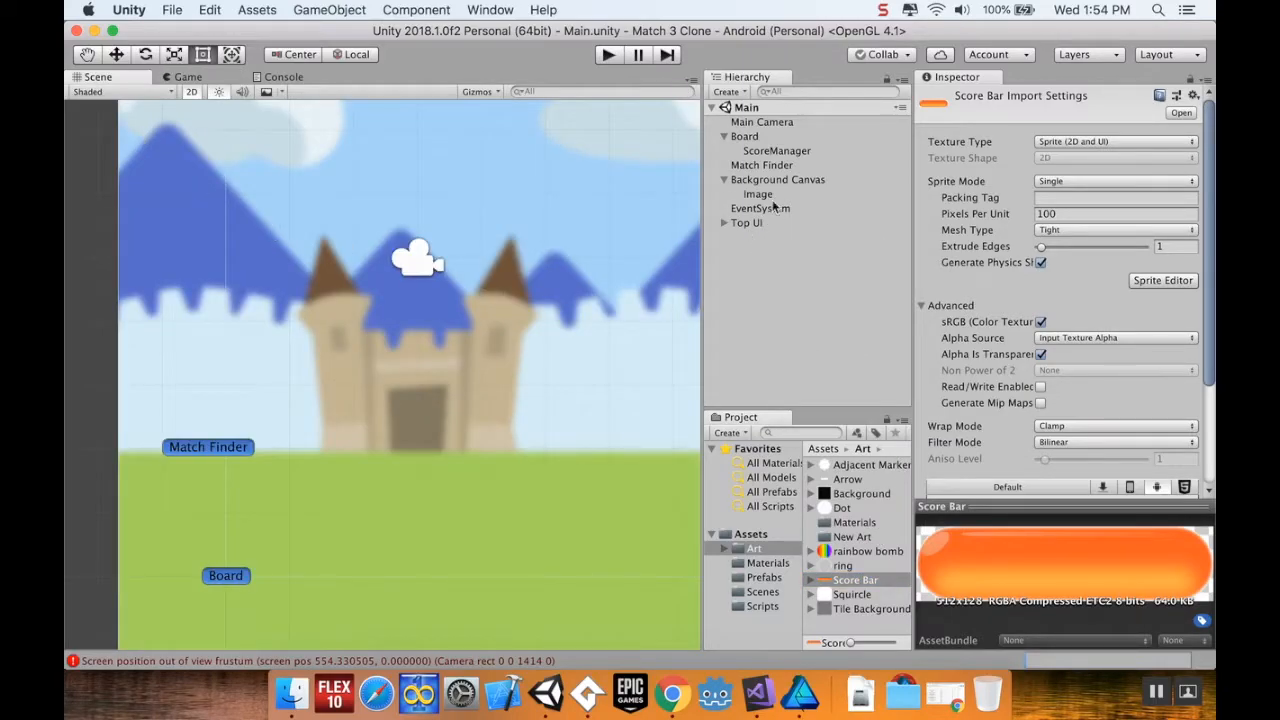
pyautogui.click(745, 223)
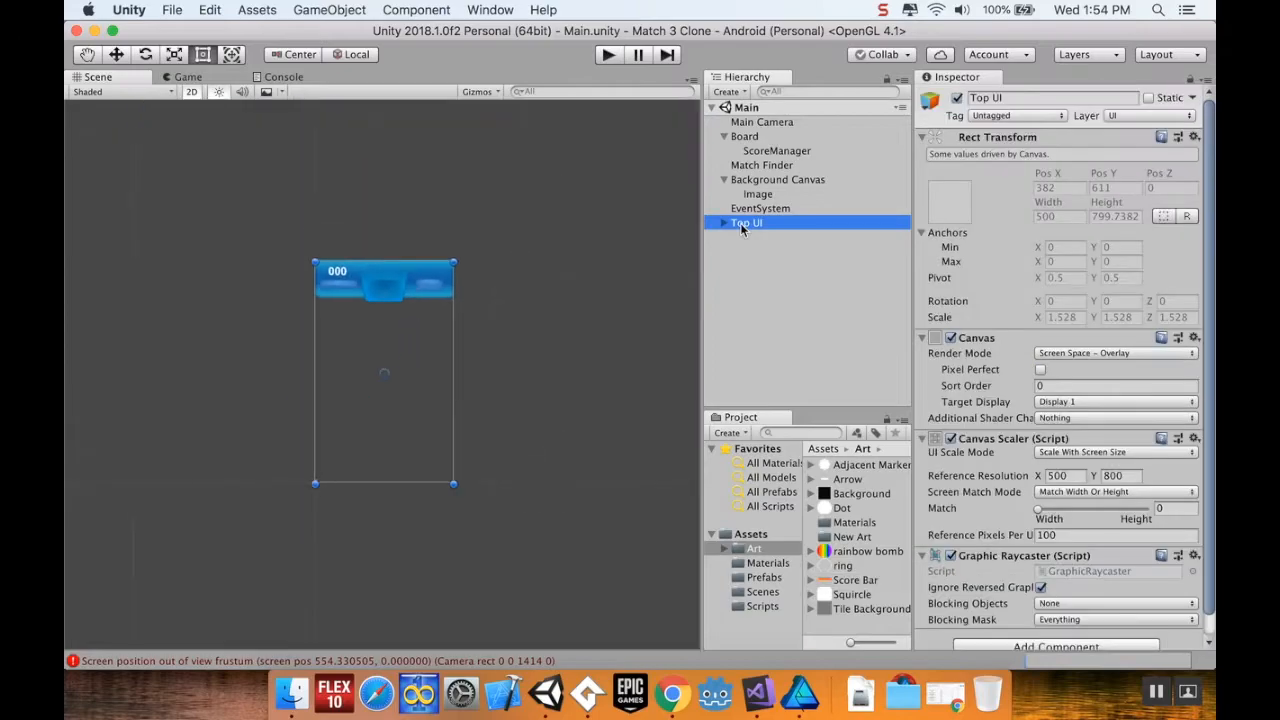
pyautogui.click(721, 223)
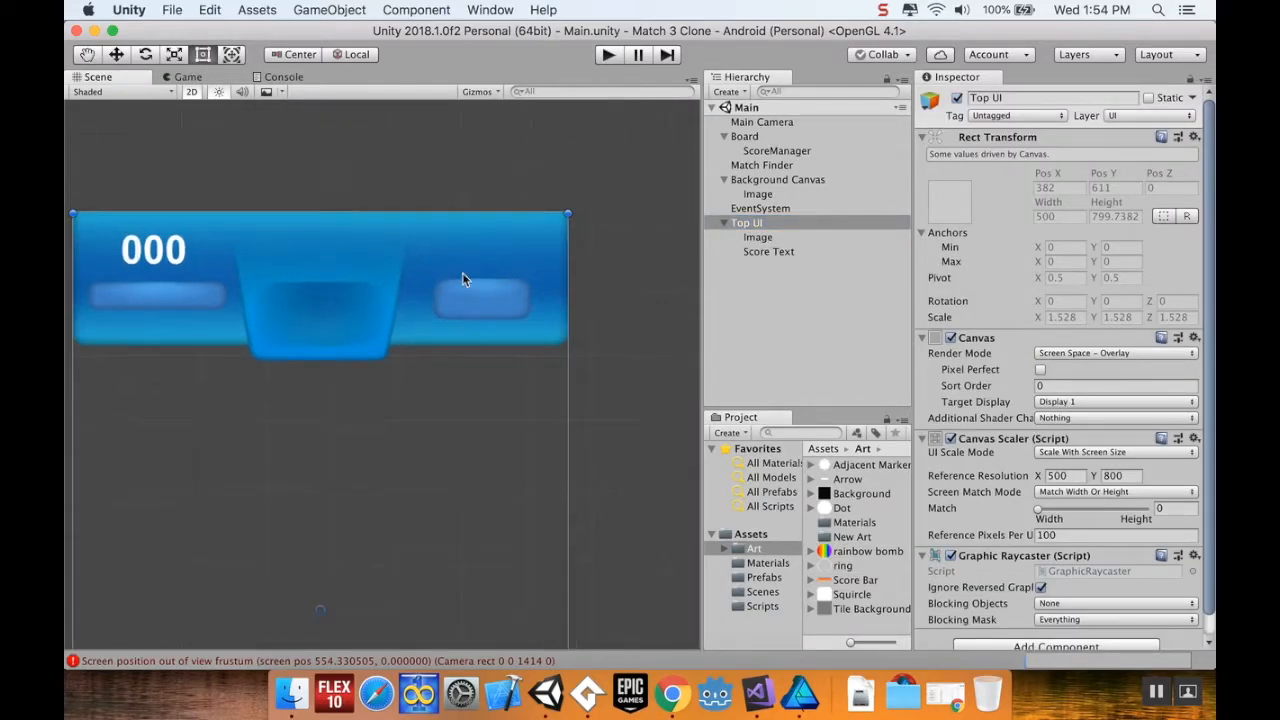
pyautogui.click(758, 237)
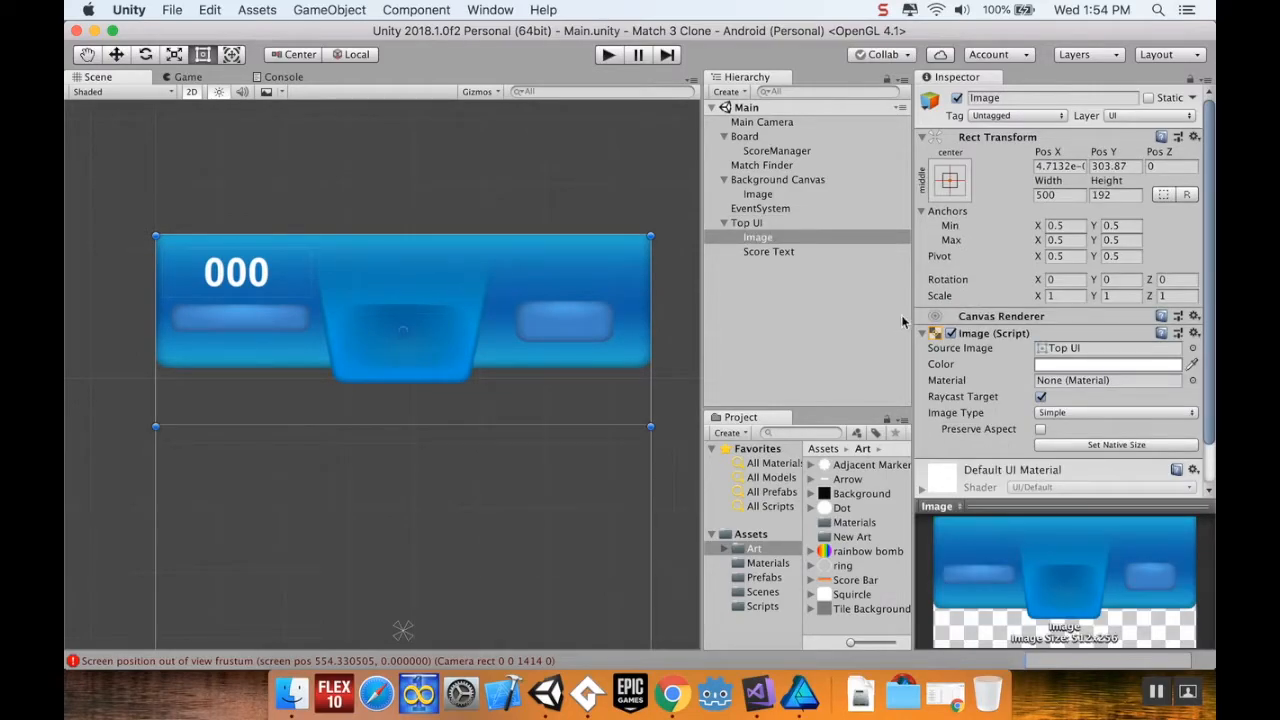
# Create a child UI Image under the top bar, move it left, and assign the Score Bar sprite
pyautogui.rightClick(757, 237)
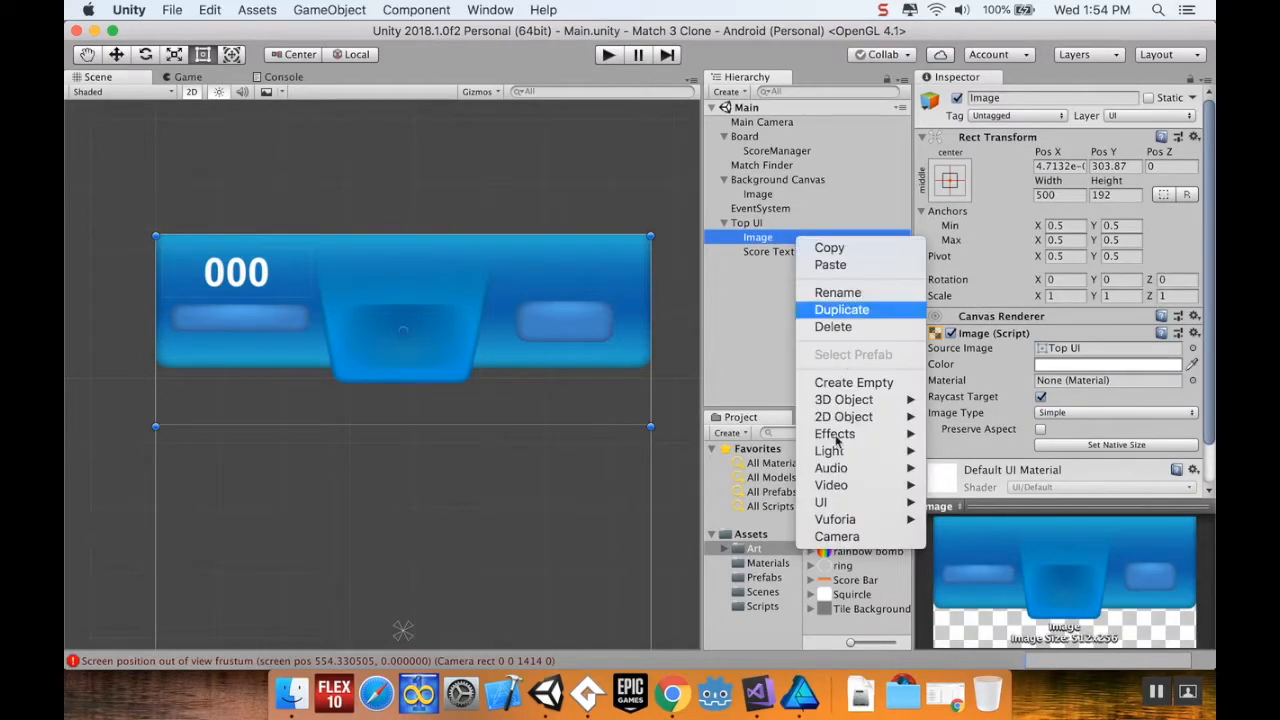
pyautogui.moveTo(821, 502)
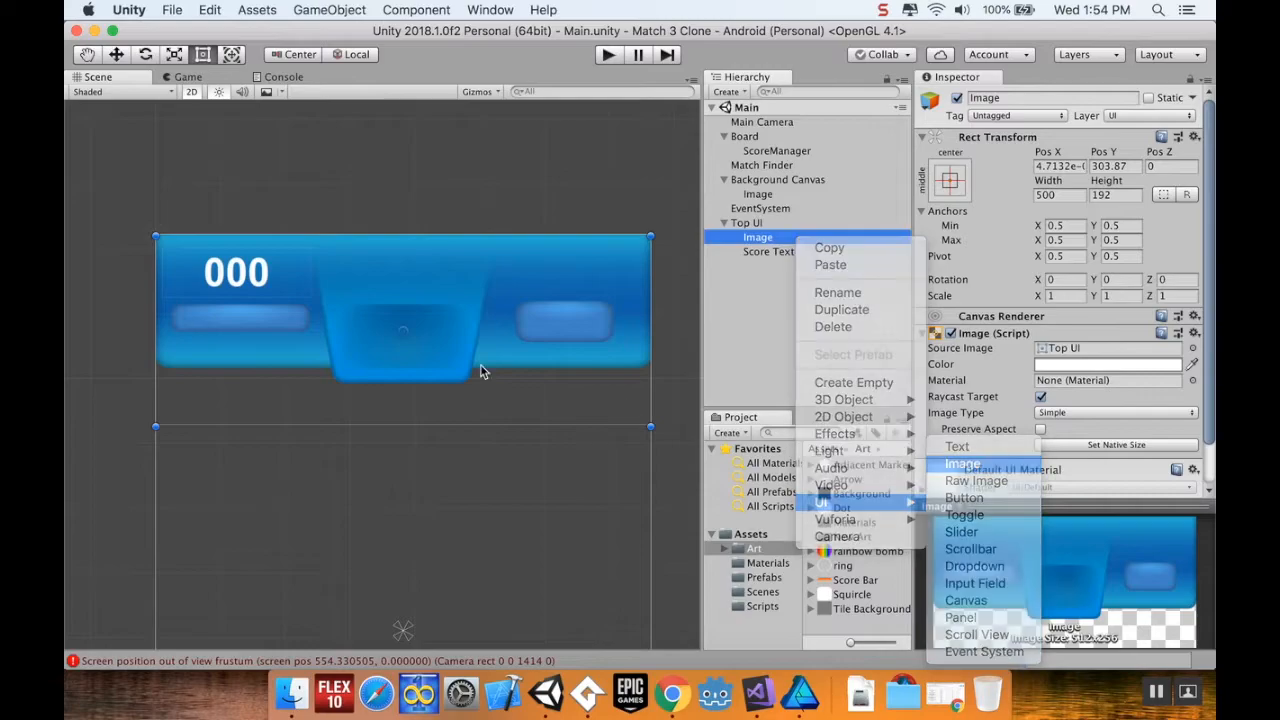
pyautogui.click(962, 463)
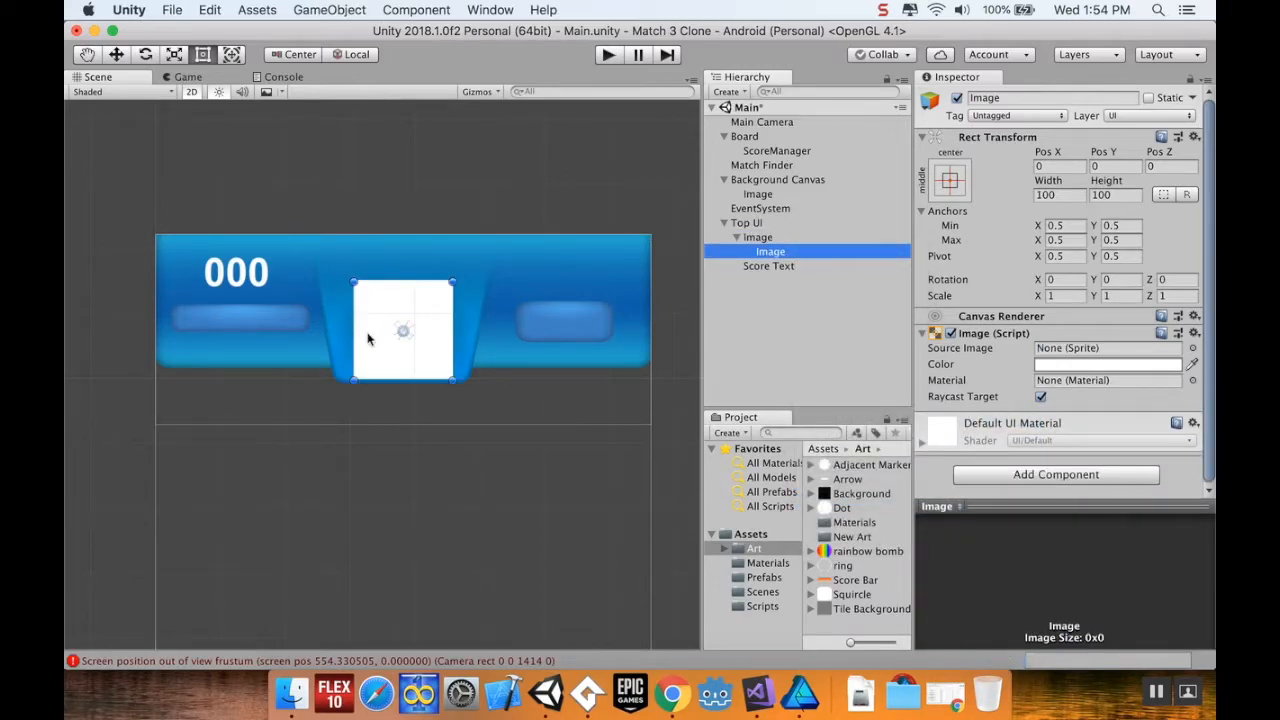
pyautogui.moveTo(403, 330); pyautogui.dragTo(245, 322)
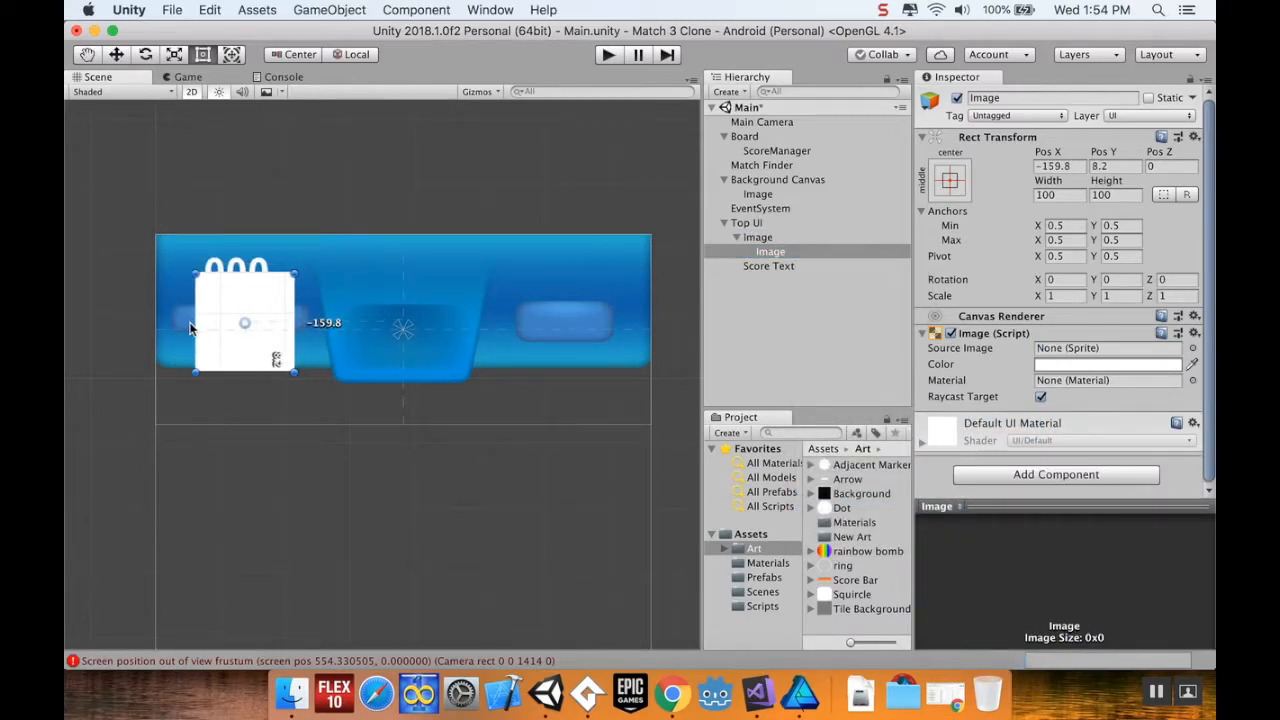
pyautogui.moveTo(245, 322); pyautogui.dragTo(242, 322)
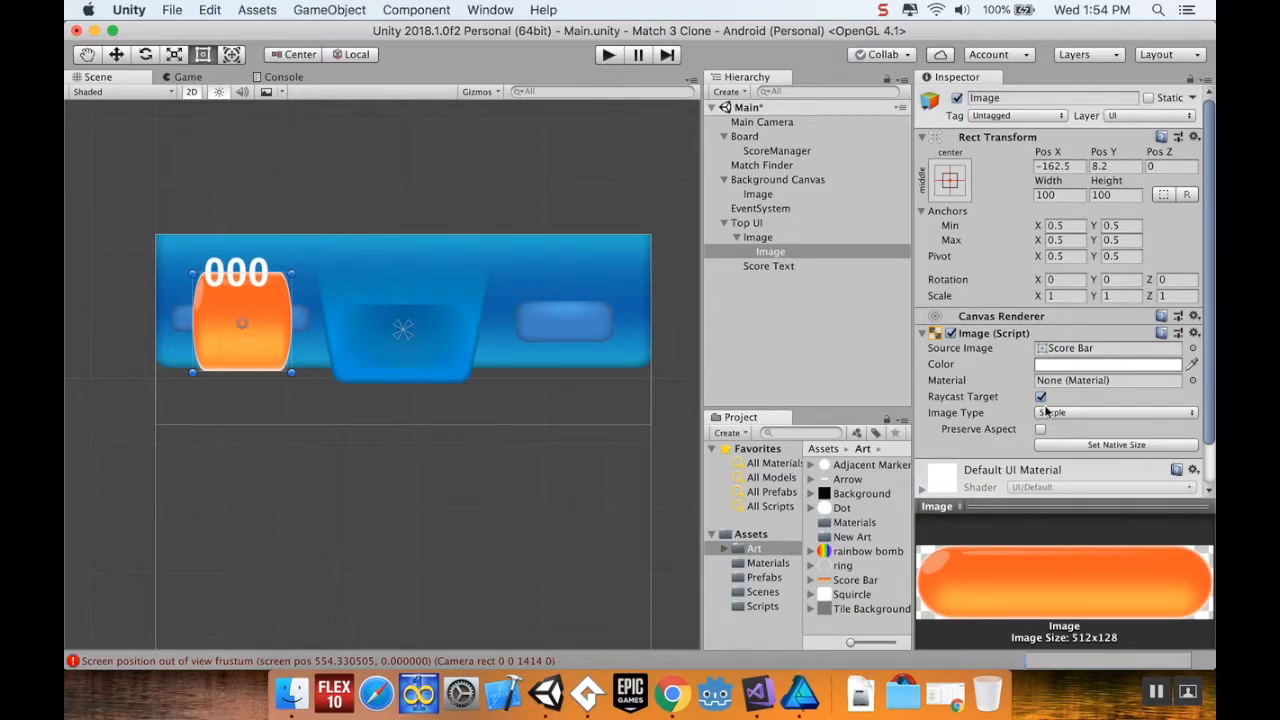
# Enable Preserve Aspect on the score bar Image and resize it to about 146 x 36
pyautogui.click(1040, 428)
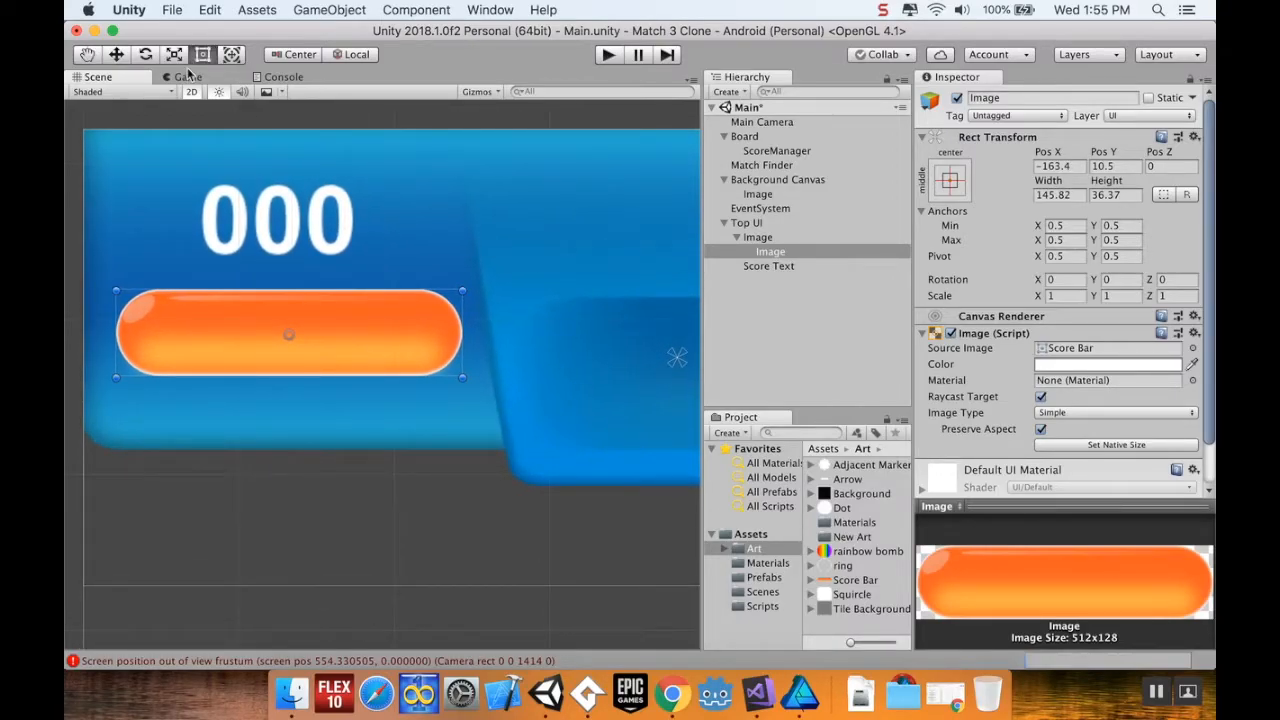
pyautogui.click(187, 77)
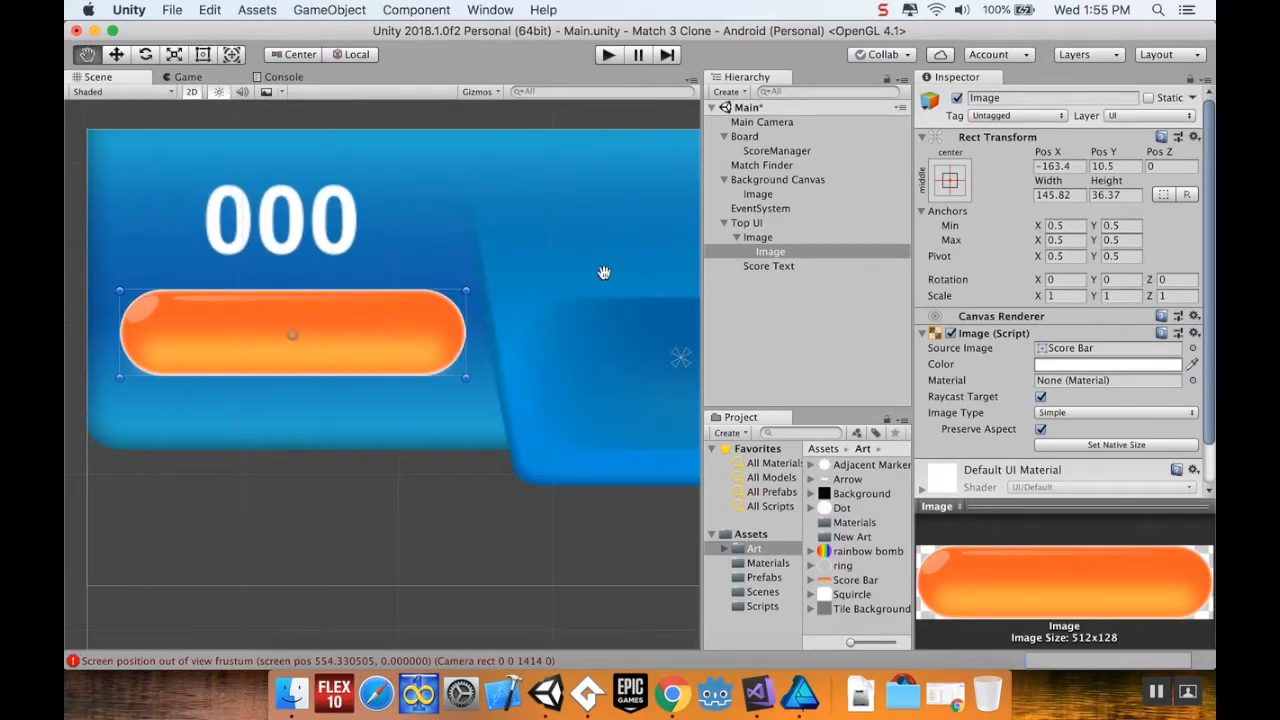
# Anchor the score bar left-middle and make it a Filled image filling horizontally from the left
pyautogui.click(949, 180)
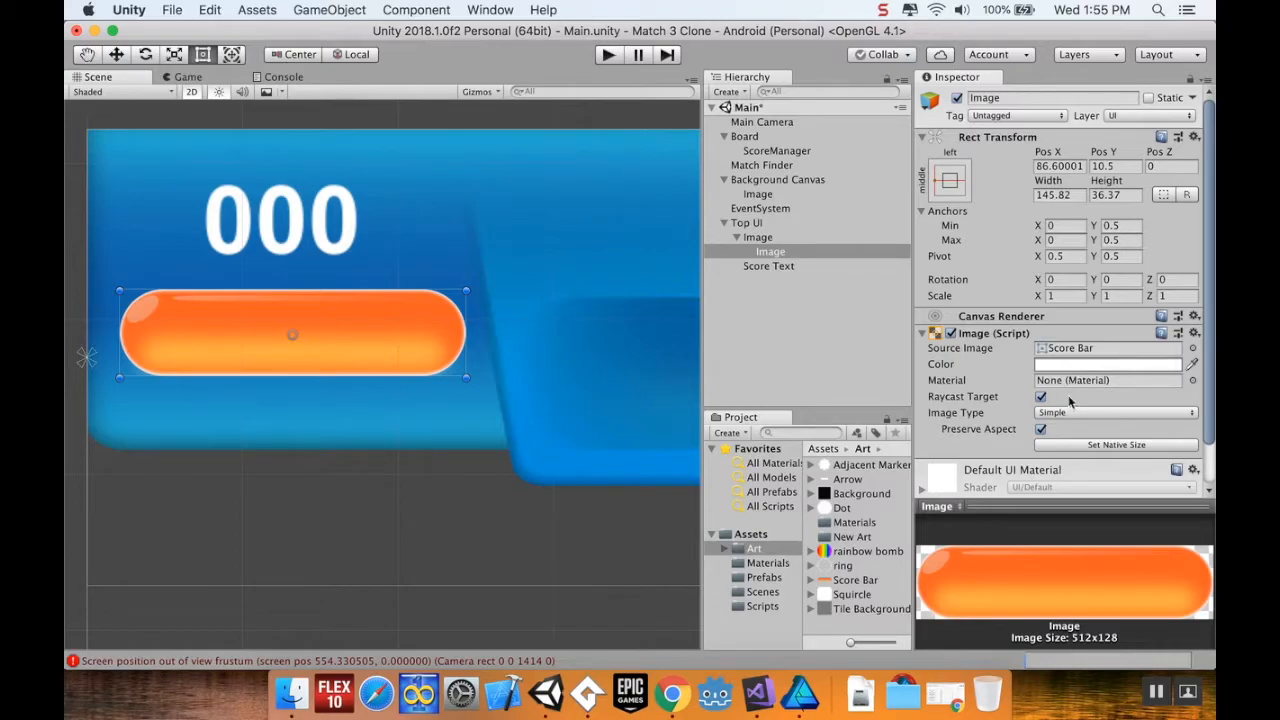
pyautogui.moveTo(1083, 420)
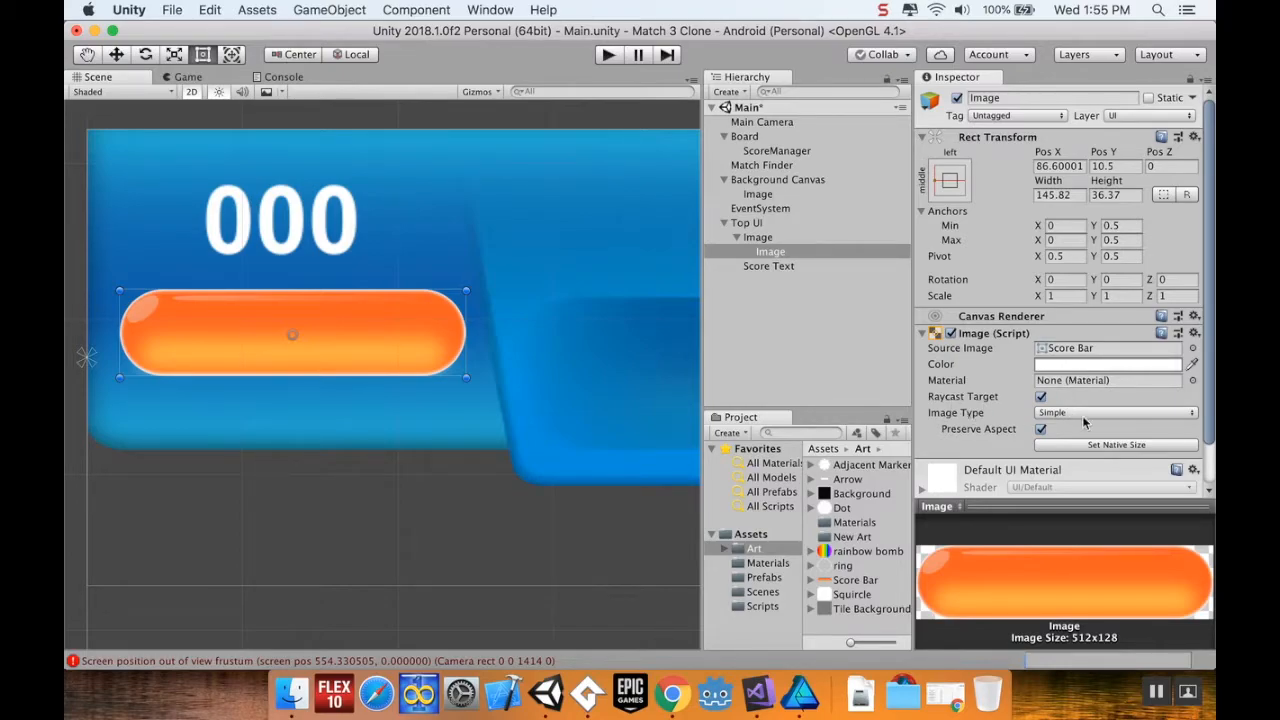
pyautogui.click(1113, 412)
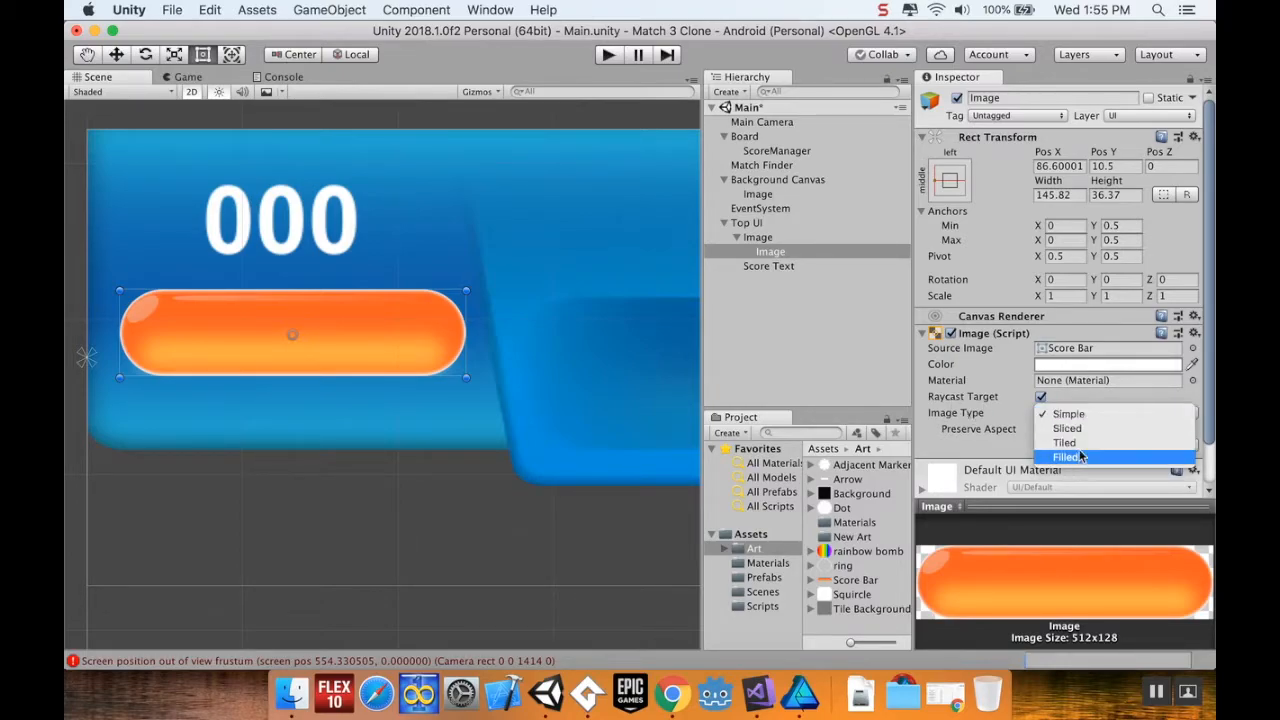
pyautogui.click(1067, 457)
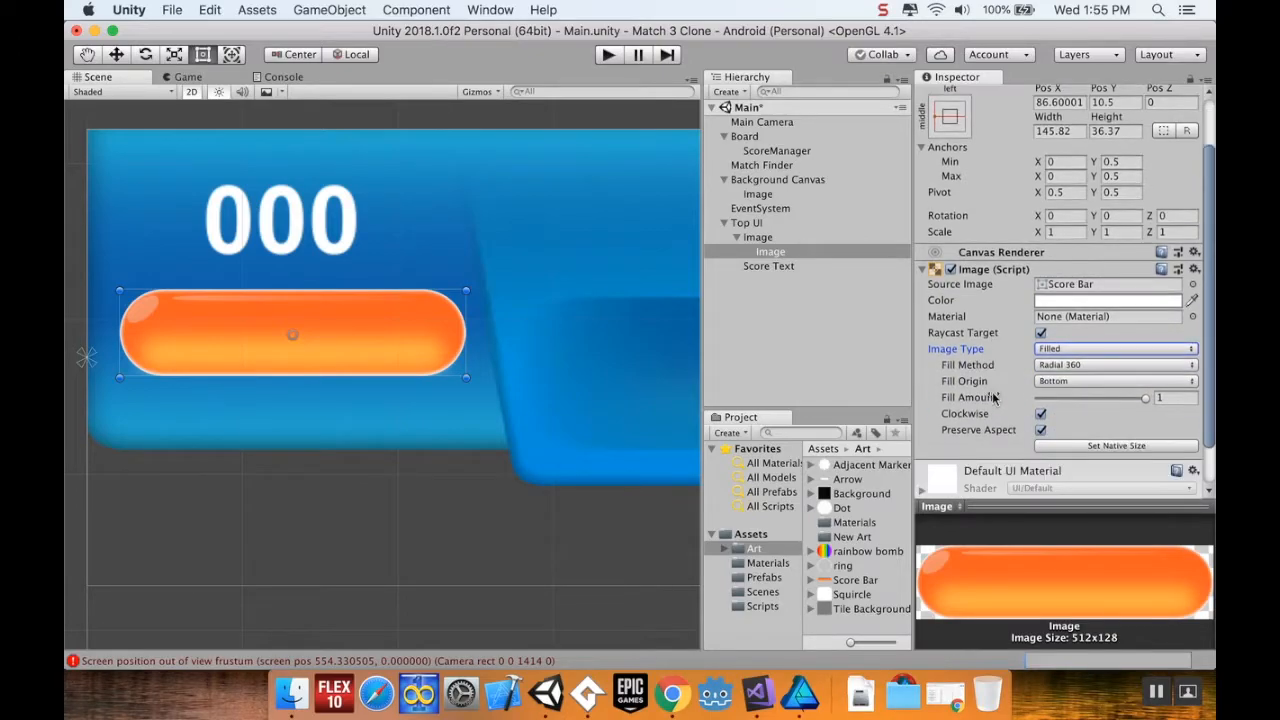
pyautogui.click(1113, 364)
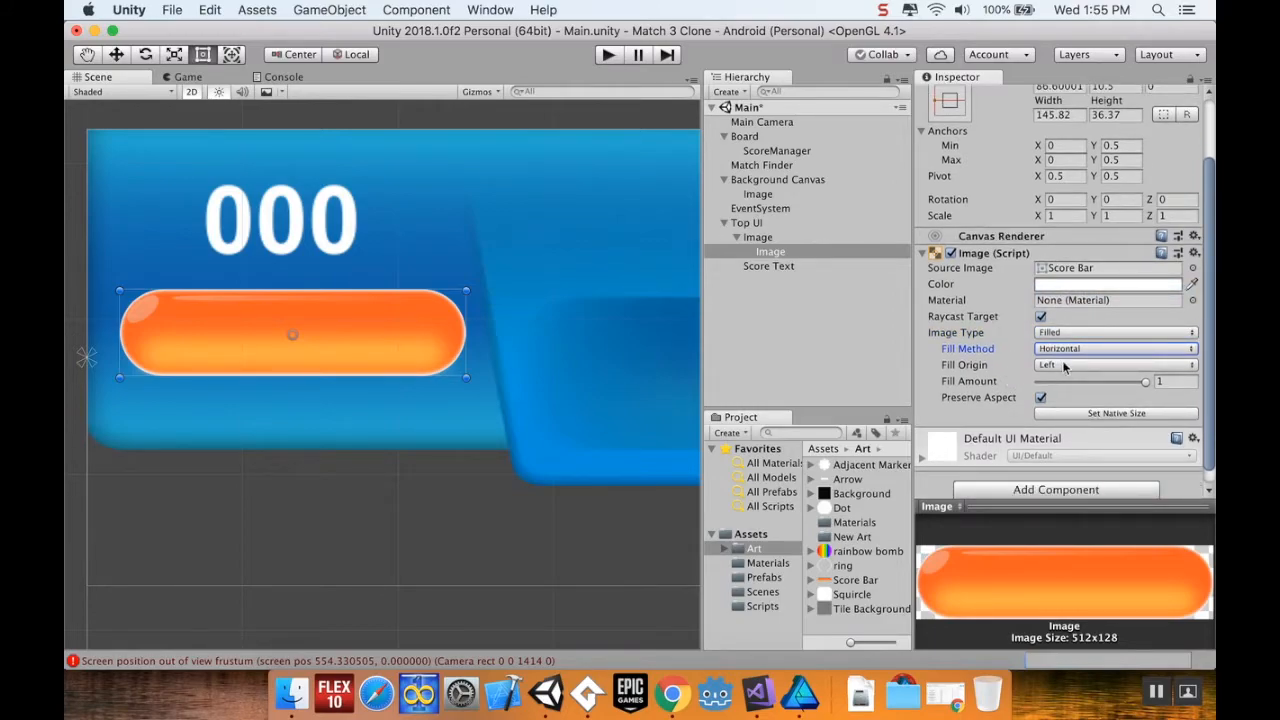
pyautogui.moveTo(620, 448)
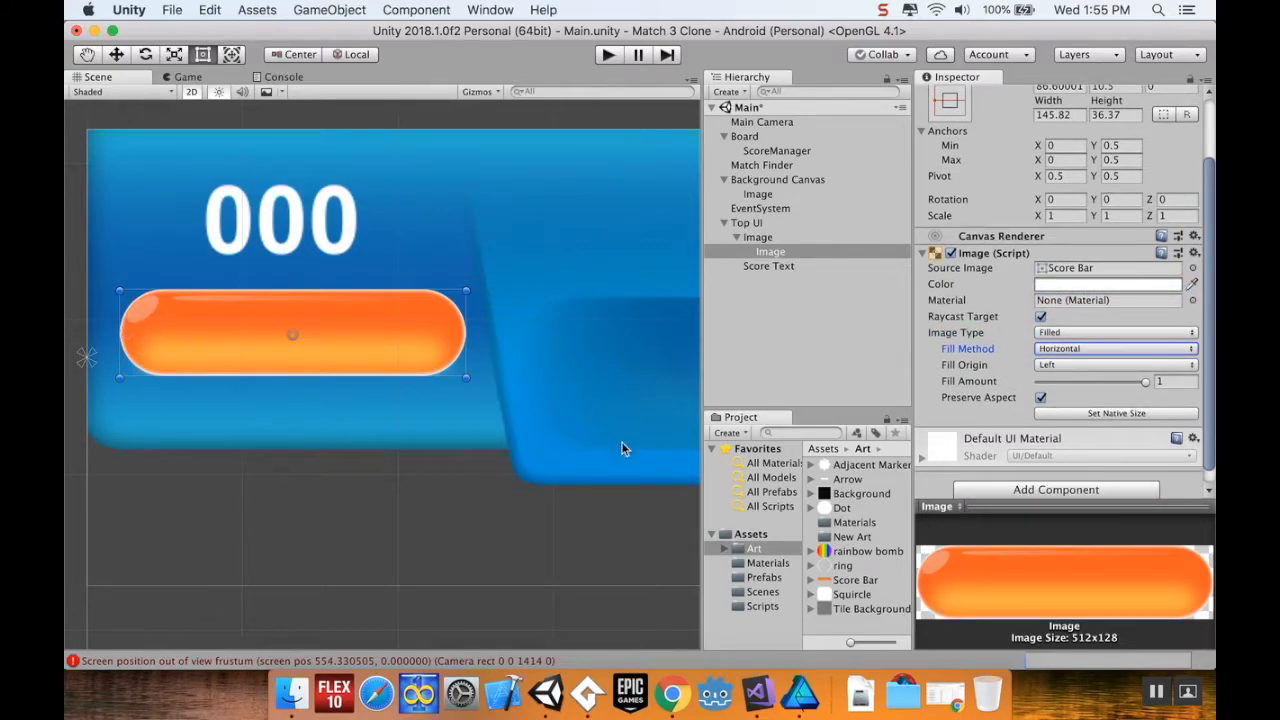
# Scrub the score bar's Fill Amount slider between 0 and 1, ending full again
pyautogui.moveTo(1150, 381); pyautogui.dragTo(1135, 381)
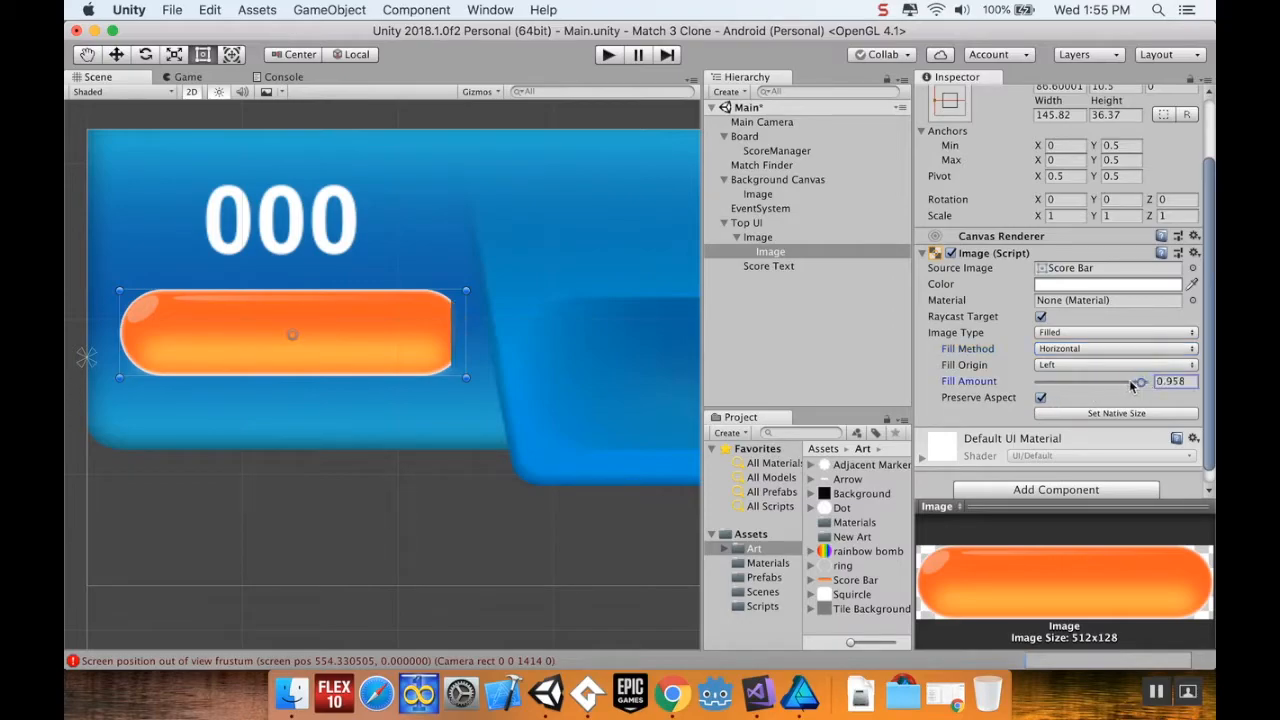
pyautogui.moveTo(1140, 383); pyautogui.dragTo(1050, 383)
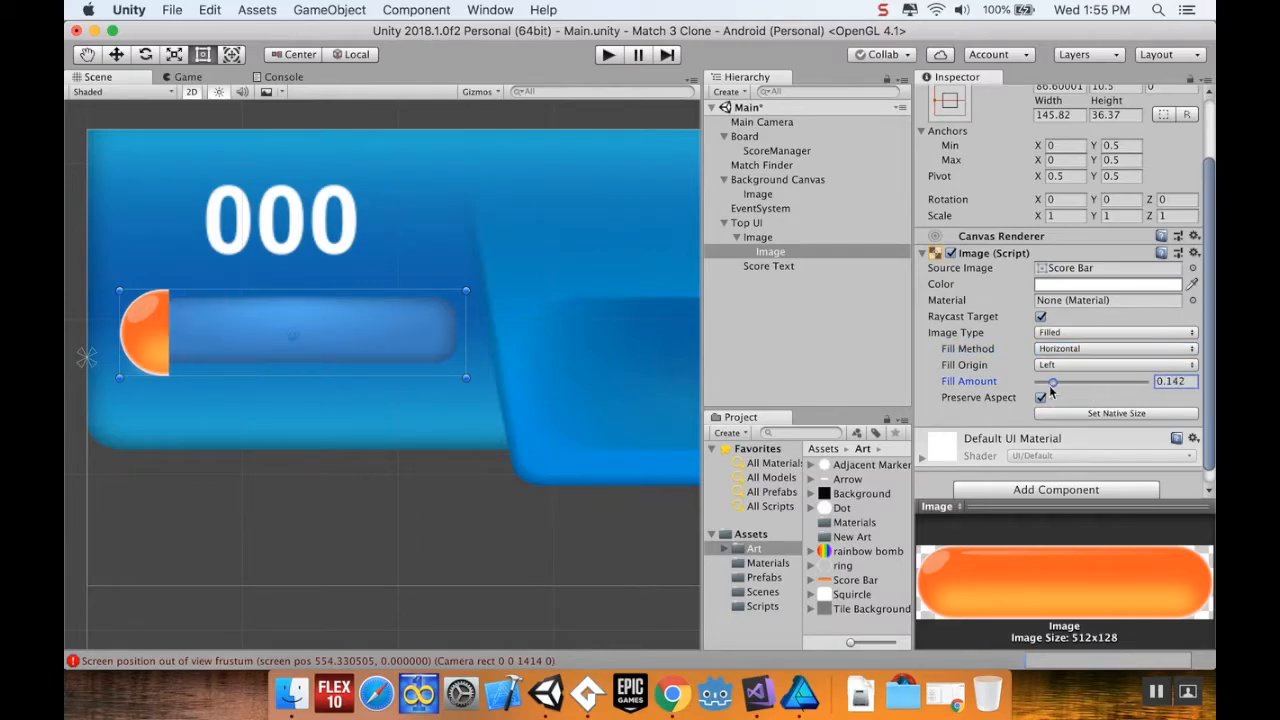
pyautogui.moveTo(1051, 383); pyautogui.dragTo(1124, 383)
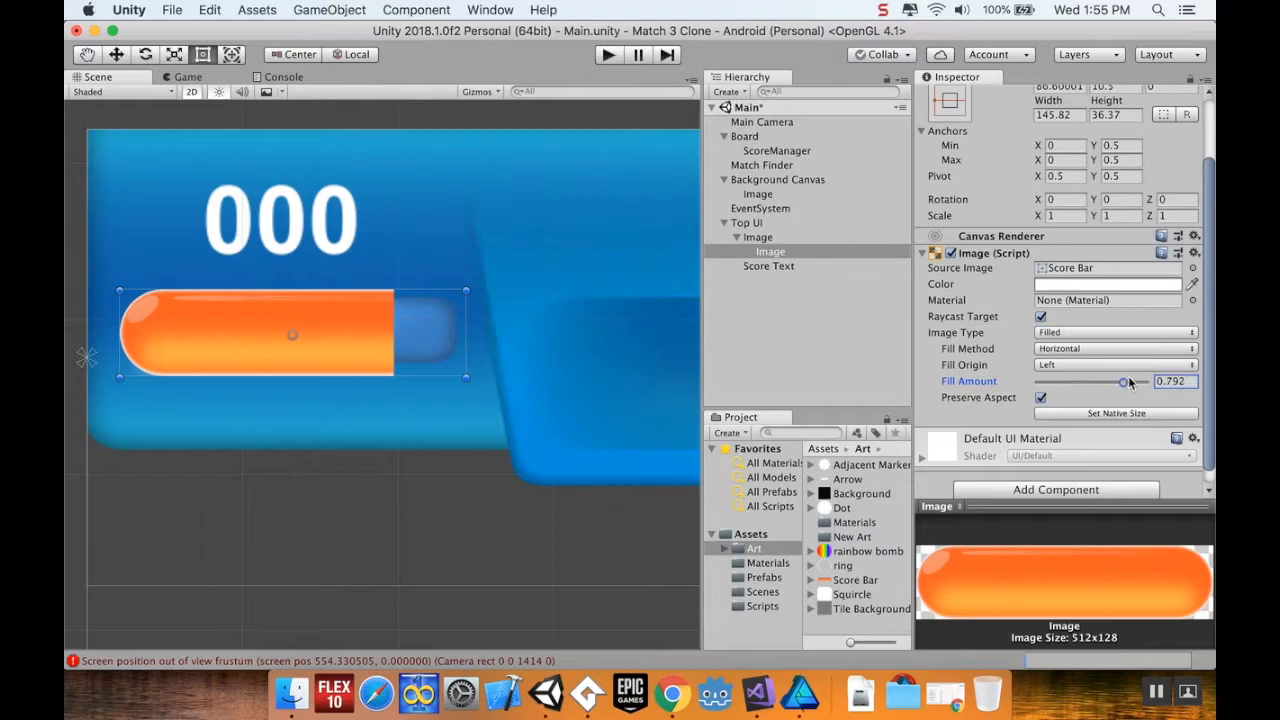
pyautogui.moveTo(1122, 382); pyautogui.dragTo(1145, 382)
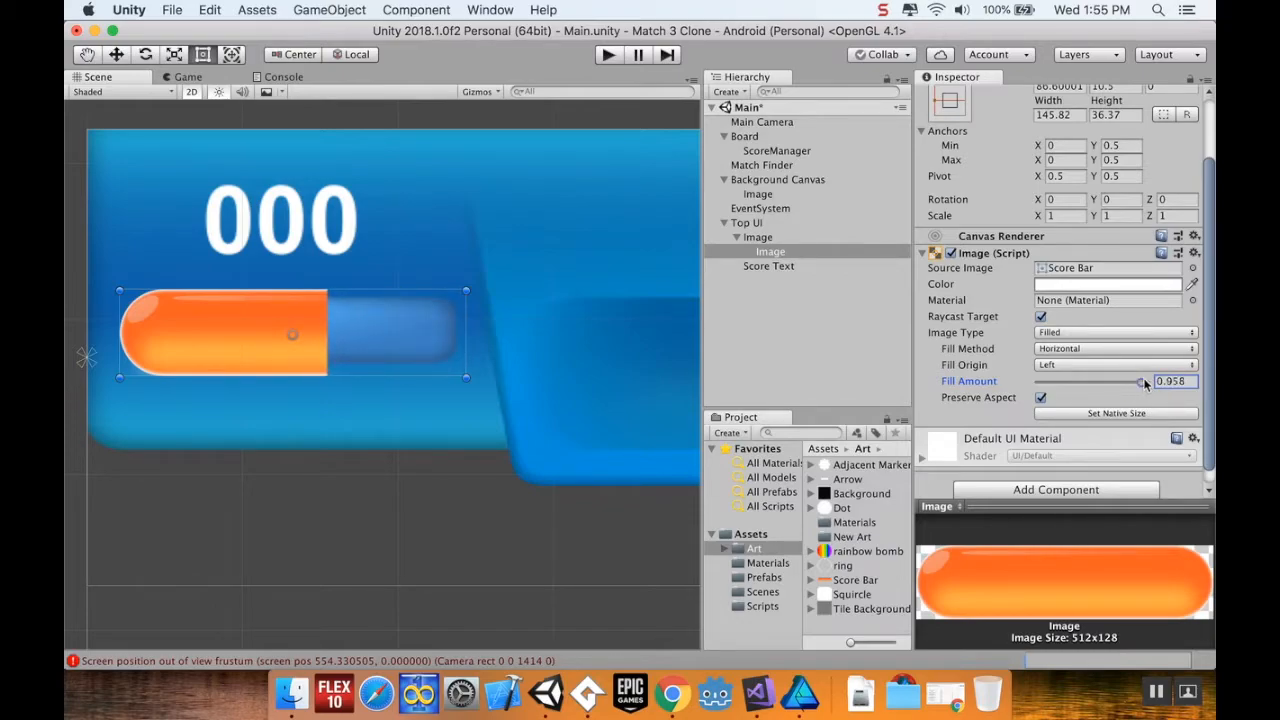
pyautogui.moveTo(1140, 382); pyautogui.dragTo(1110, 382)
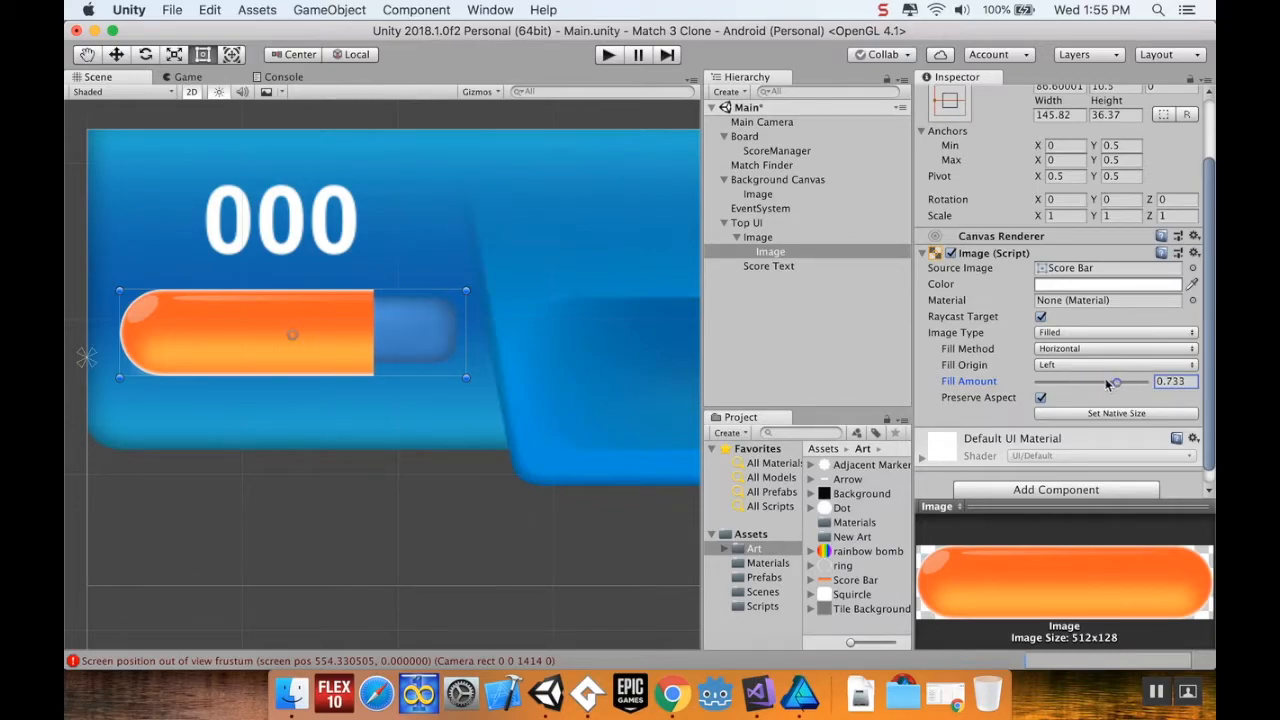
pyautogui.moveTo(1113, 382); pyautogui.dragTo(1085, 382)
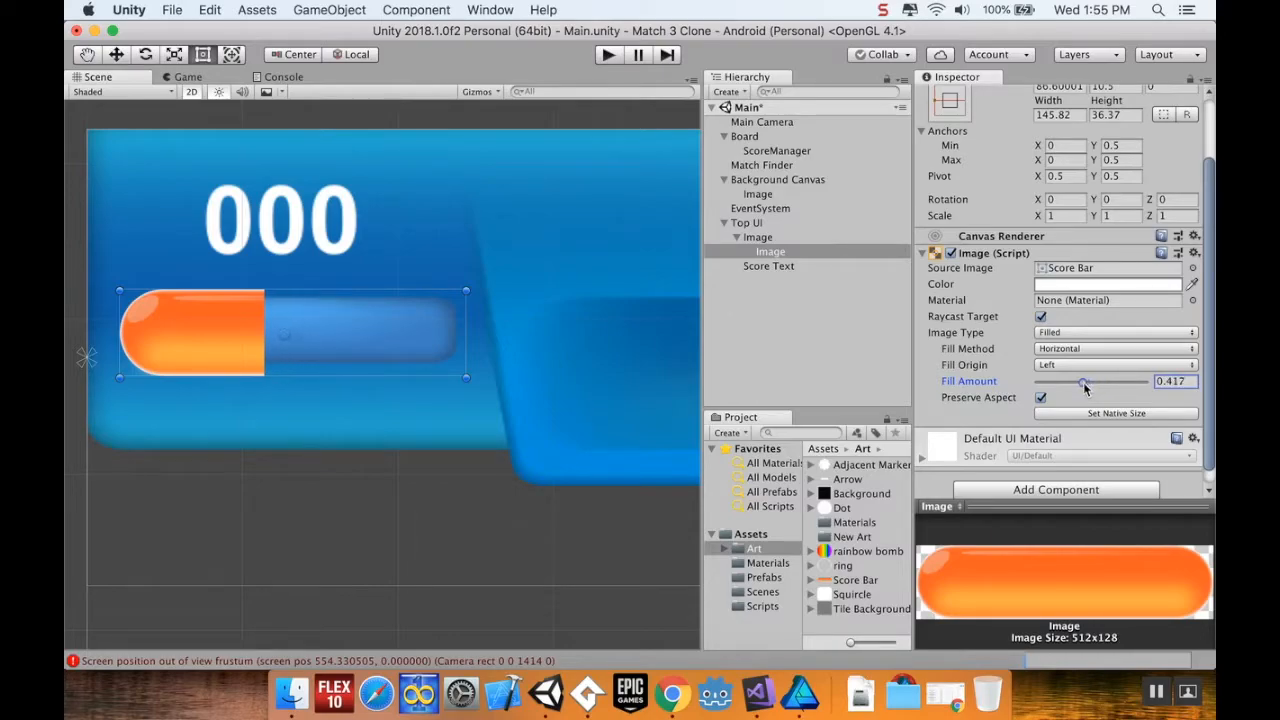
pyautogui.moveTo(1085, 383); pyautogui.dragTo(1107, 383)
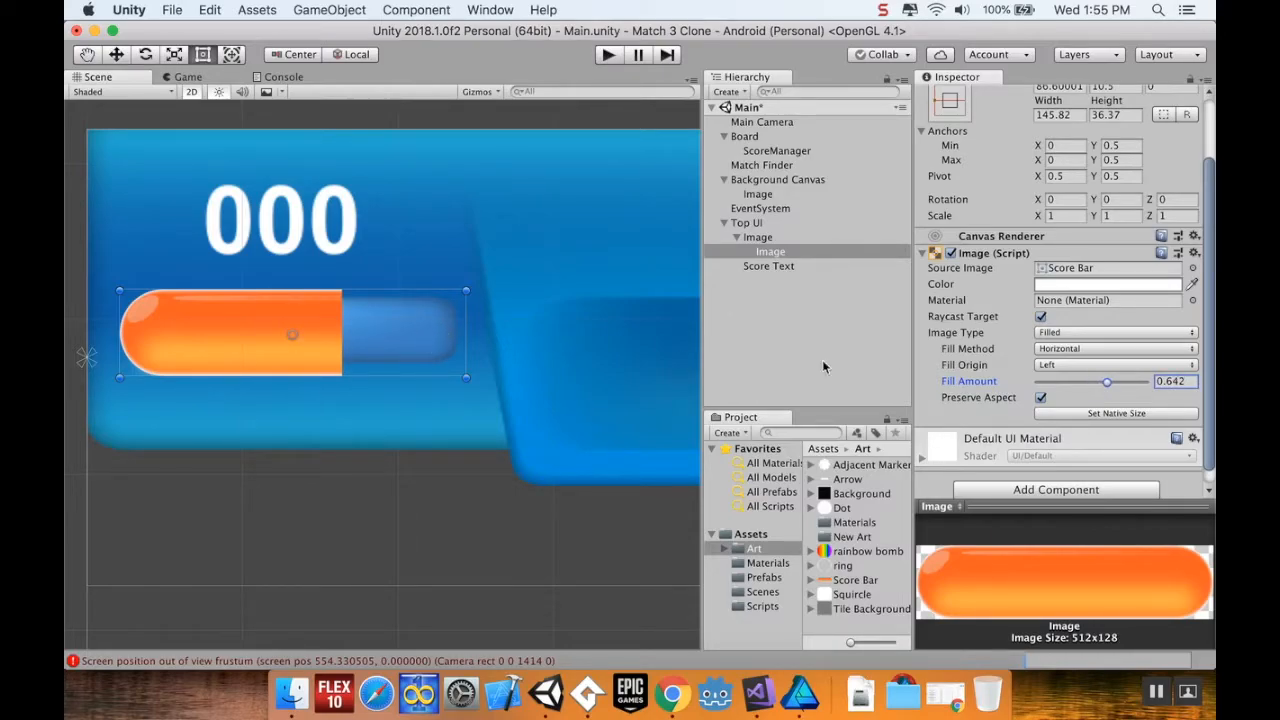
pyautogui.moveTo(1107, 382); pyautogui.dragTo(1083, 382)
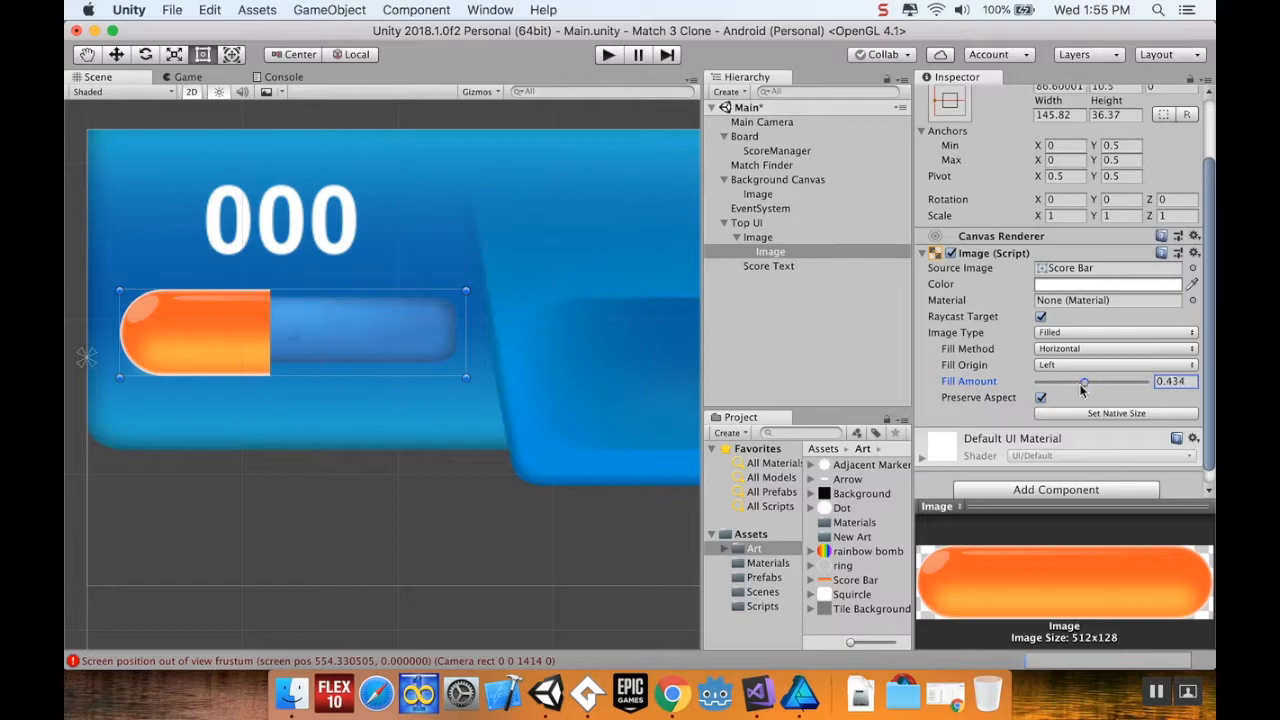
pyautogui.moveTo(1083, 382); pyautogui.dragTo(1115, 382)
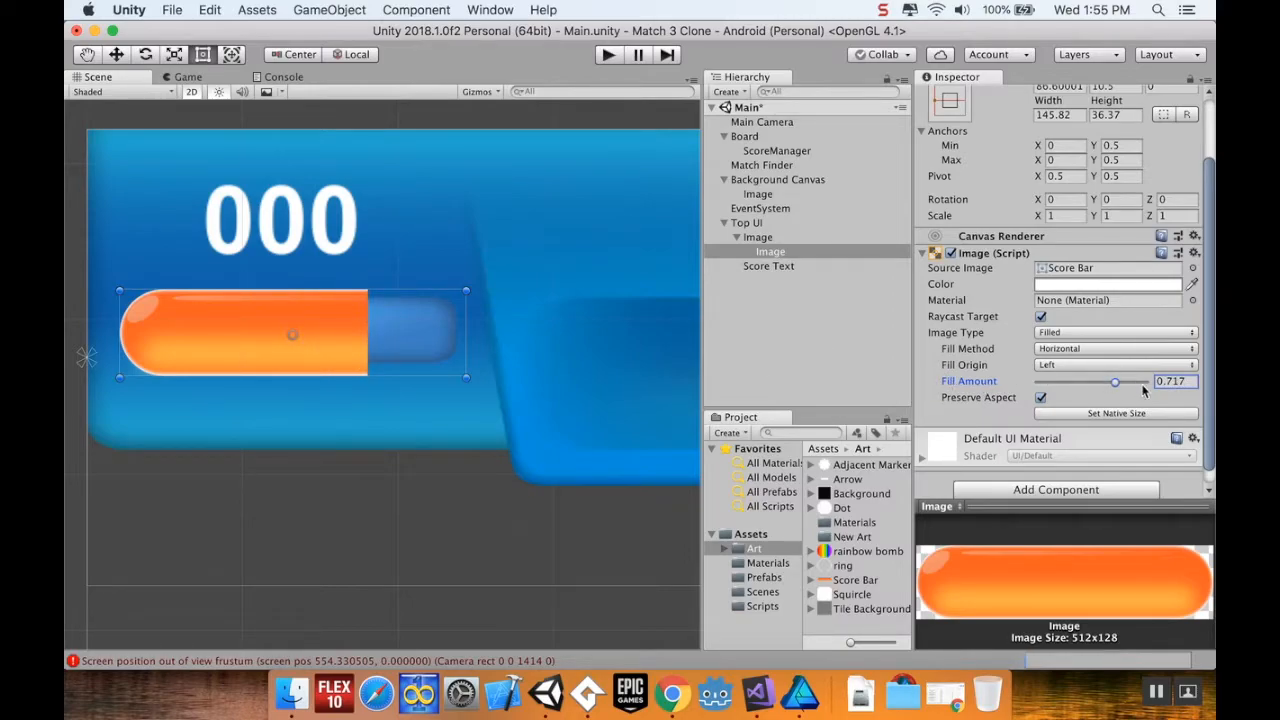
pyautogui.moveTo(1115, 382); pyautogui.dragTo(1038, 382)
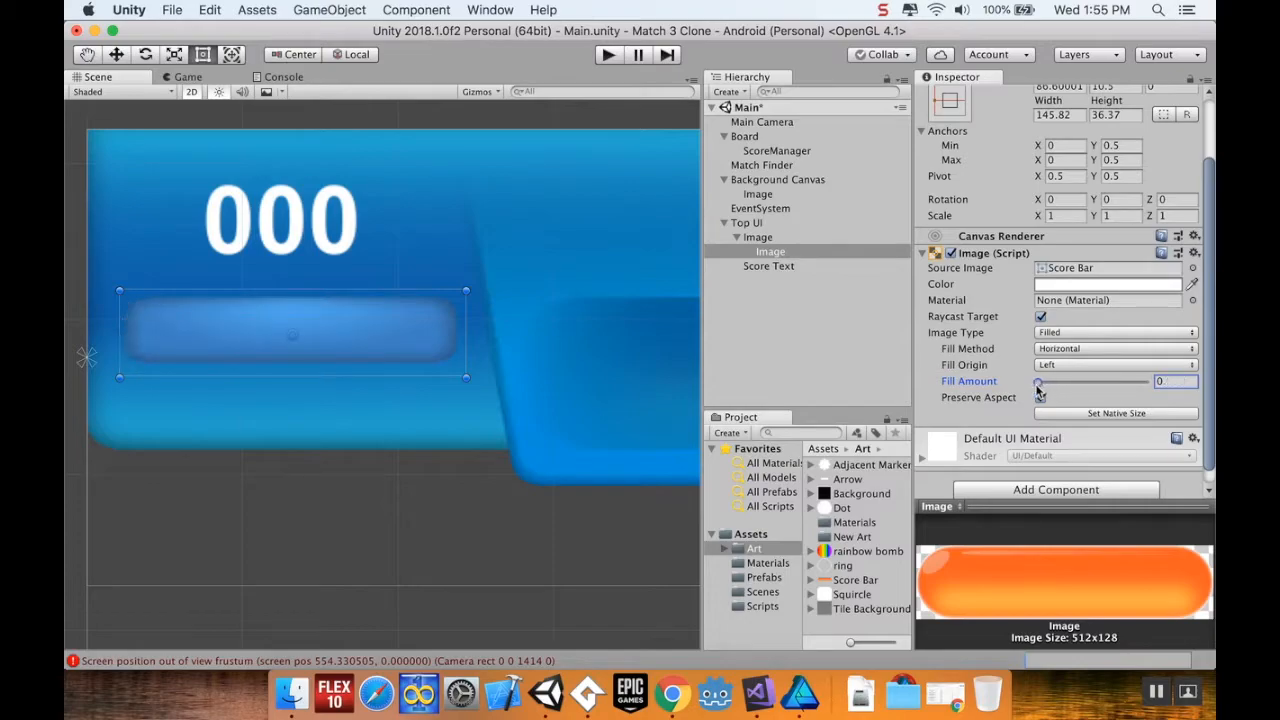
pyautogui.moveTo(1040, 383); pyautogui.dragTo(1044, 383)
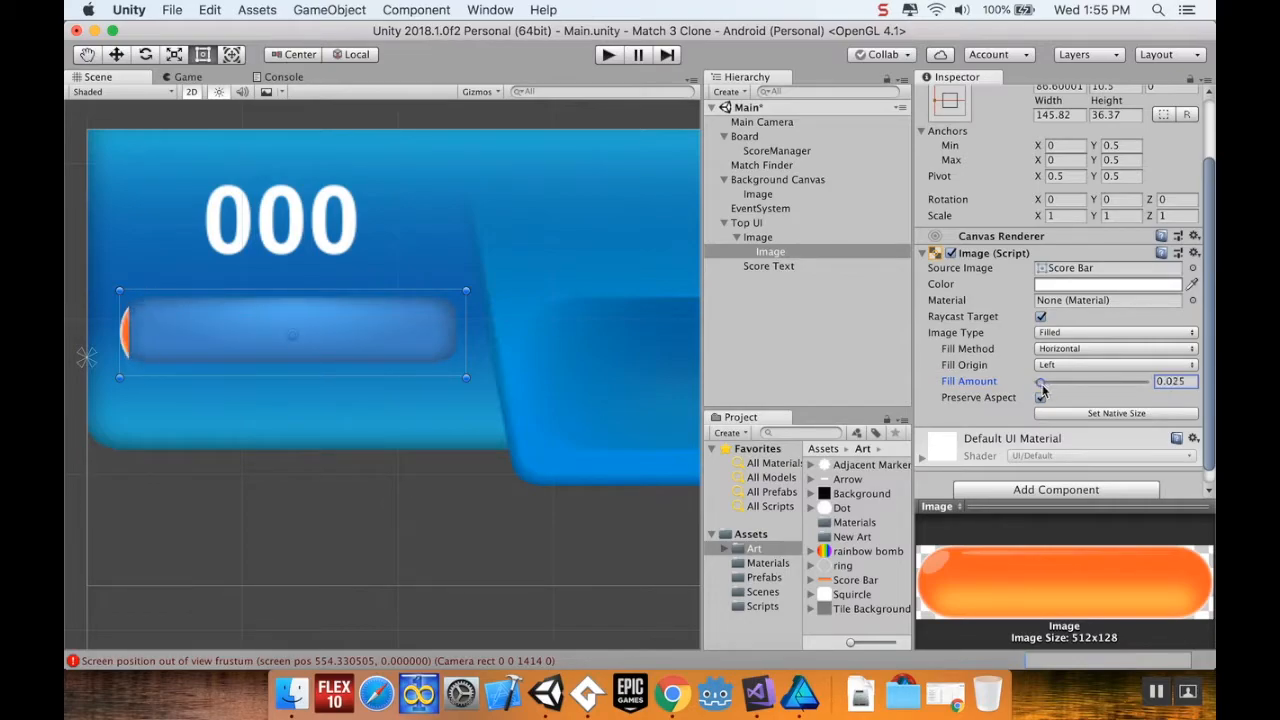
pyautogui.moveTo(1043, 382); pyautogui.dragTo(1145, 382)
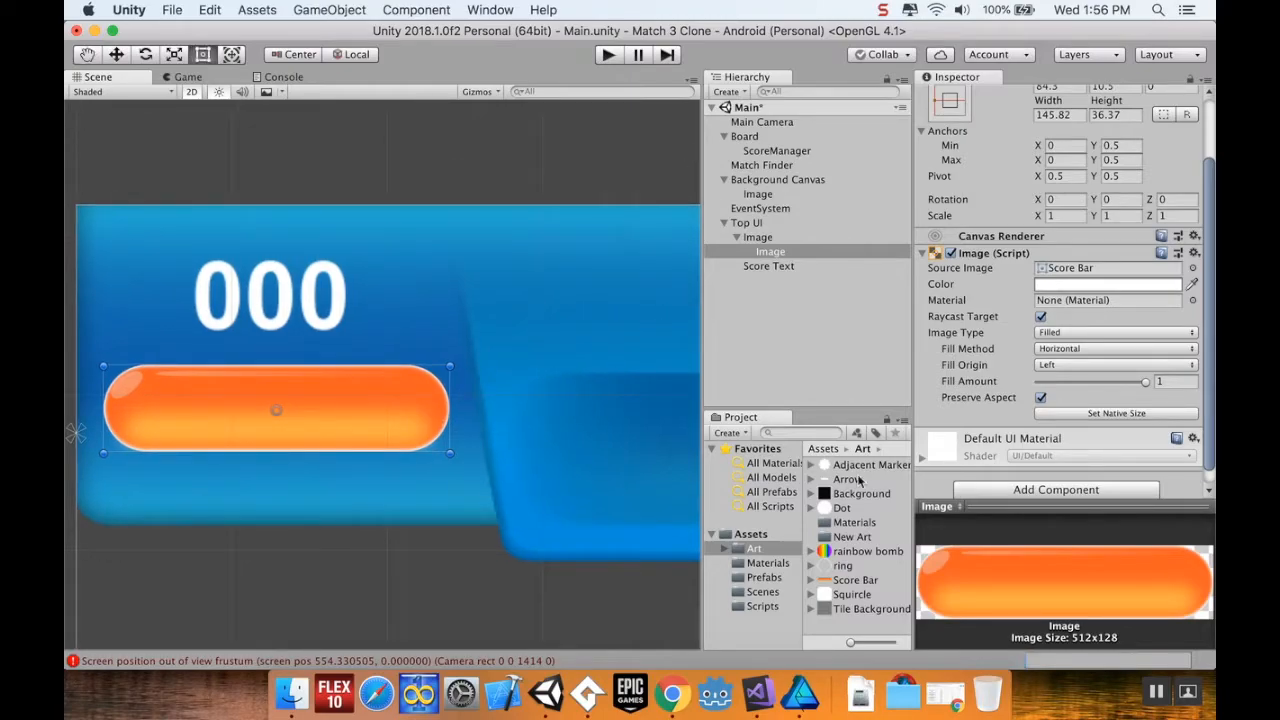
# Open Board.cs in Visual Studio and place the cursor on the empty line after refillDelay
pyautogui.click(755, 690)
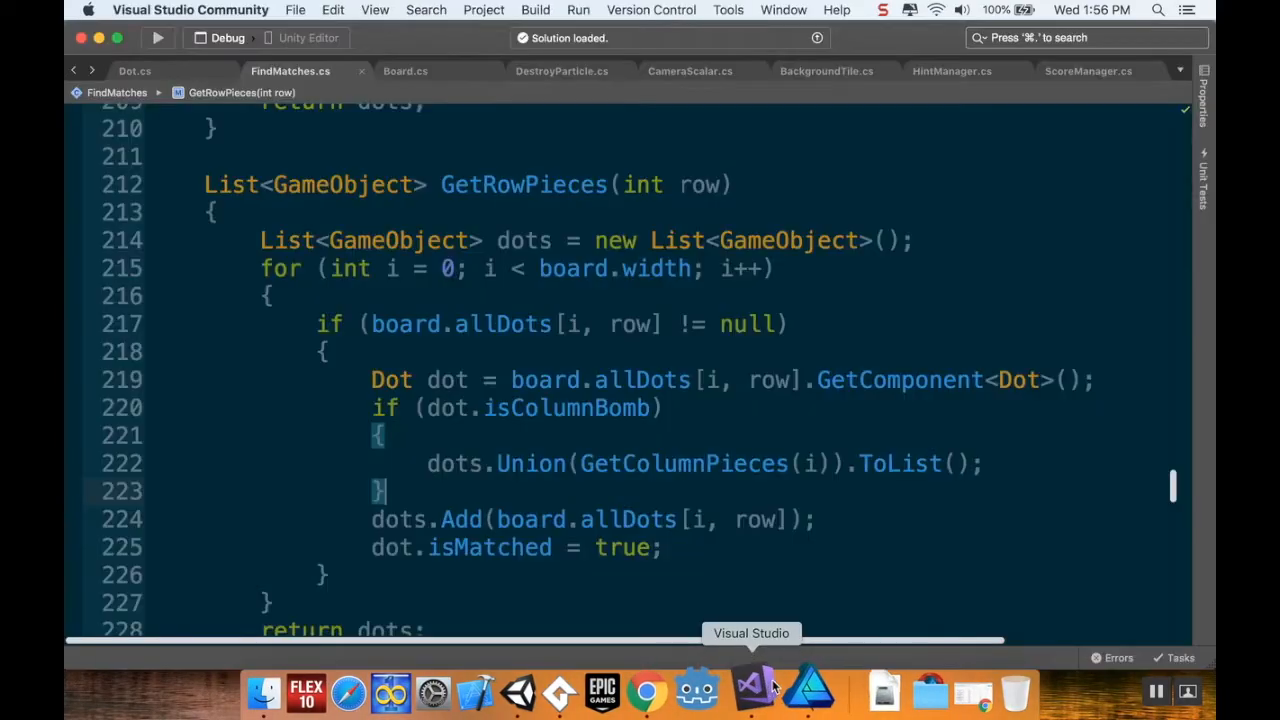
pyautogui.click(405, 71)
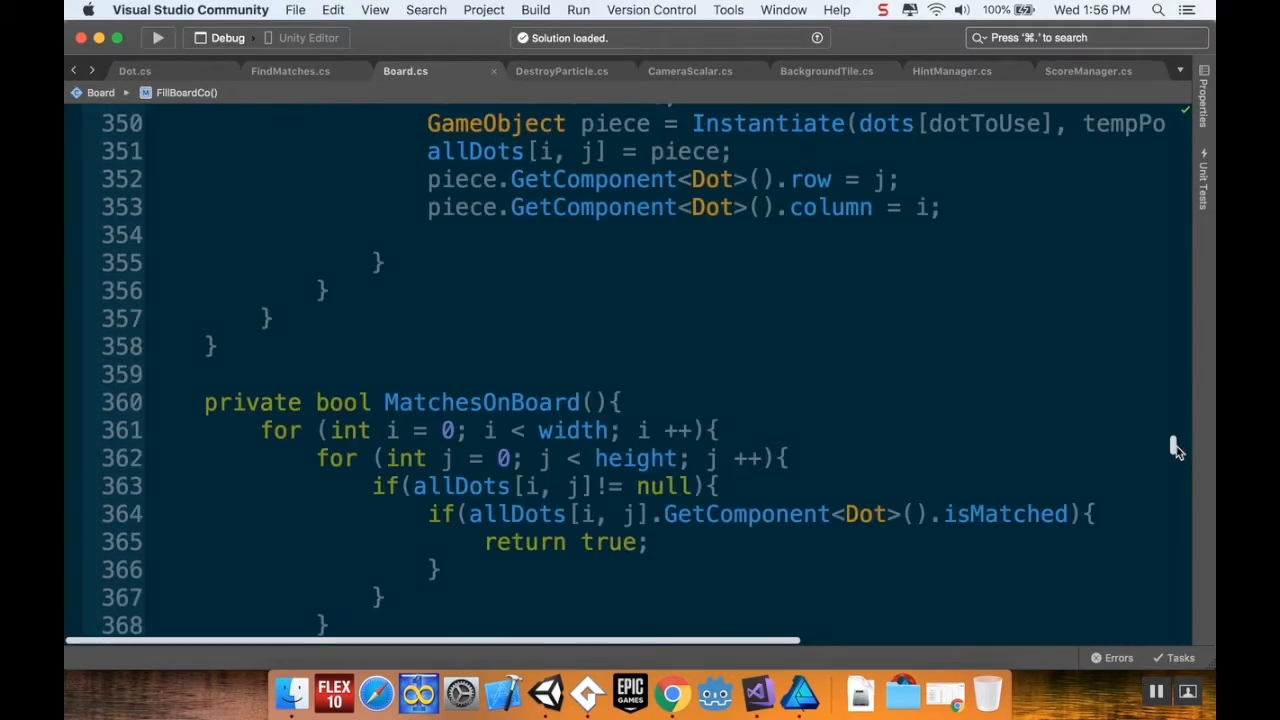
pyautogui.scroll(-3)
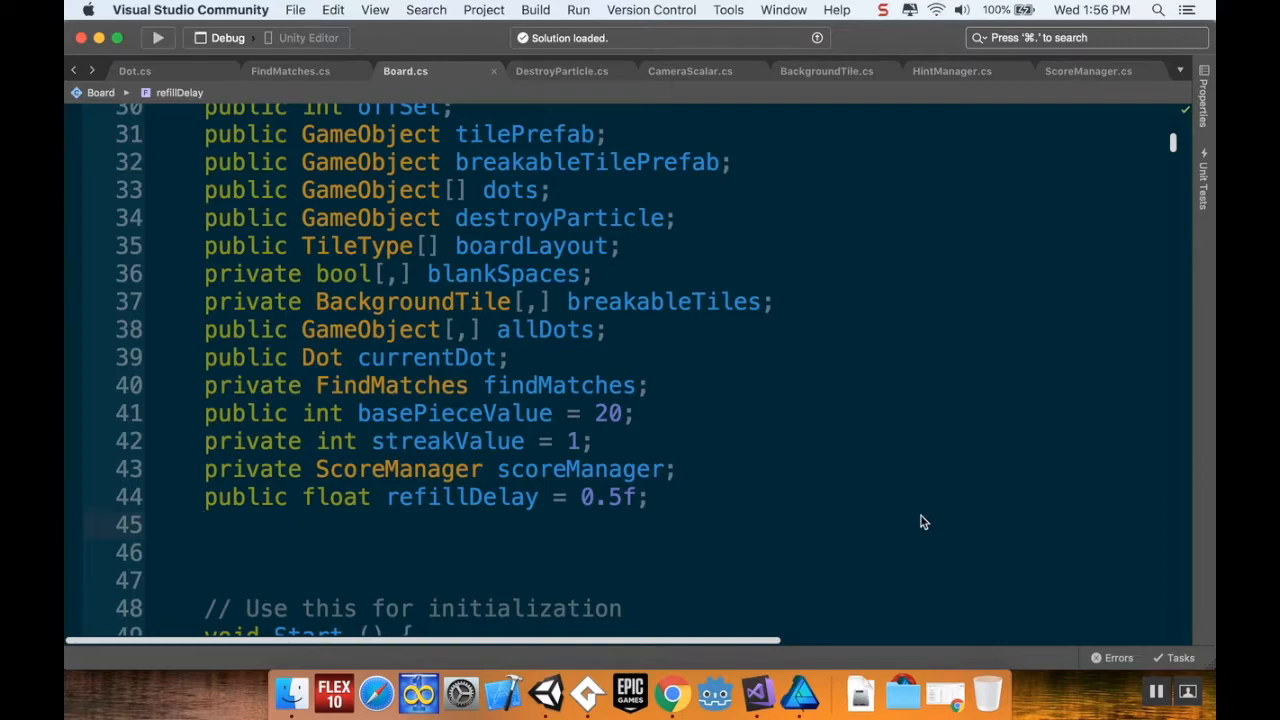
pyautogui.click(204, 524)
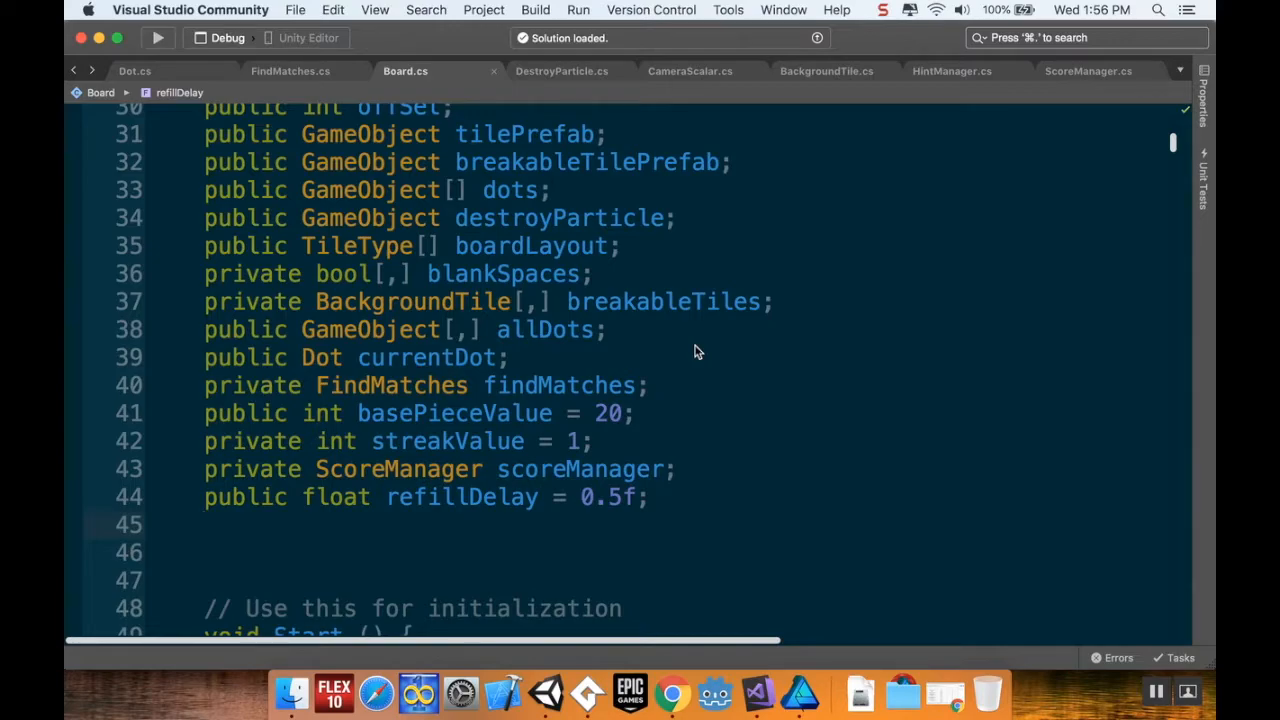
pyautogui.click(210, 524)
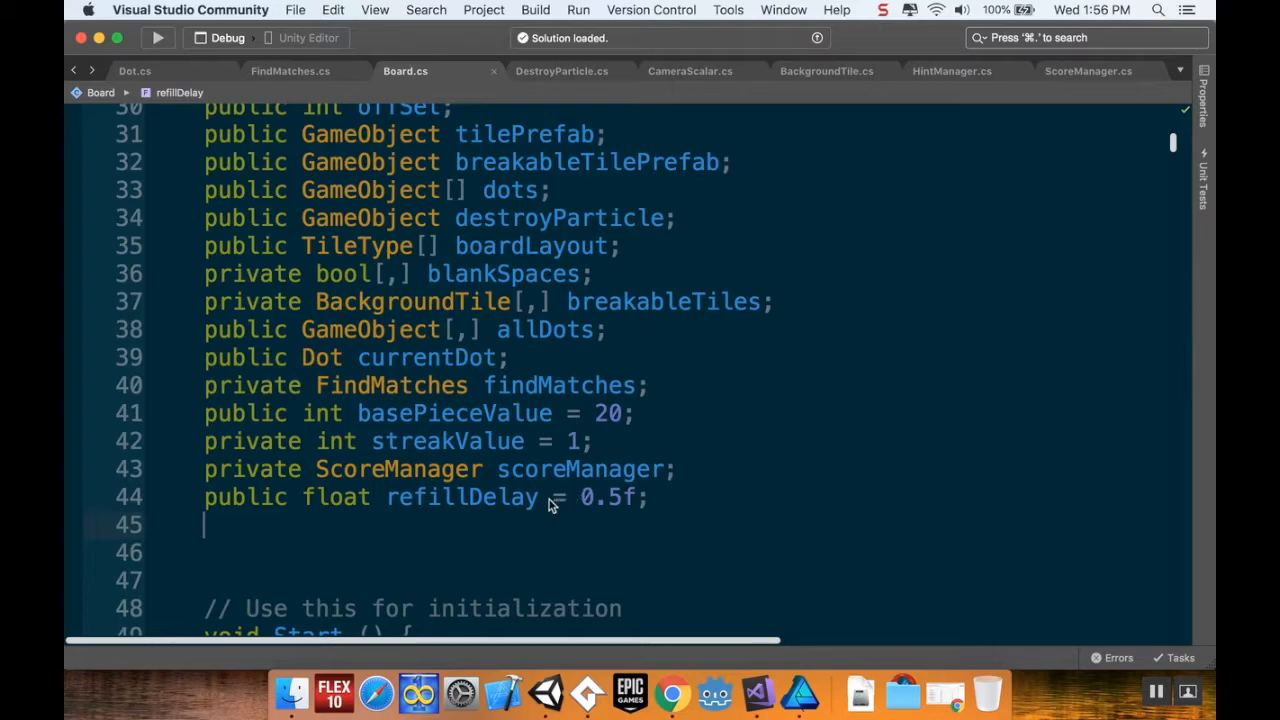
pyautogui.moveTo(585, 527)
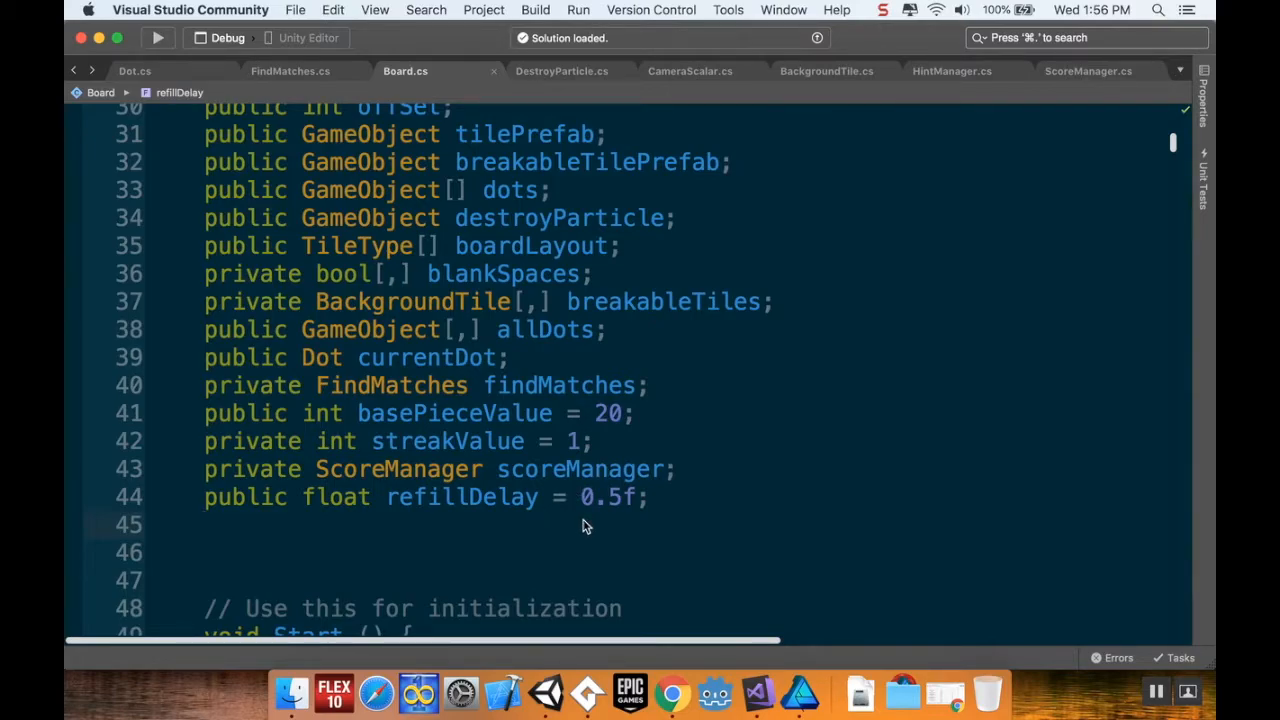
# Declare 'public int[] scoreGoals;' on line 45 of Board.cs and save
pyautogui.click(210, 524)
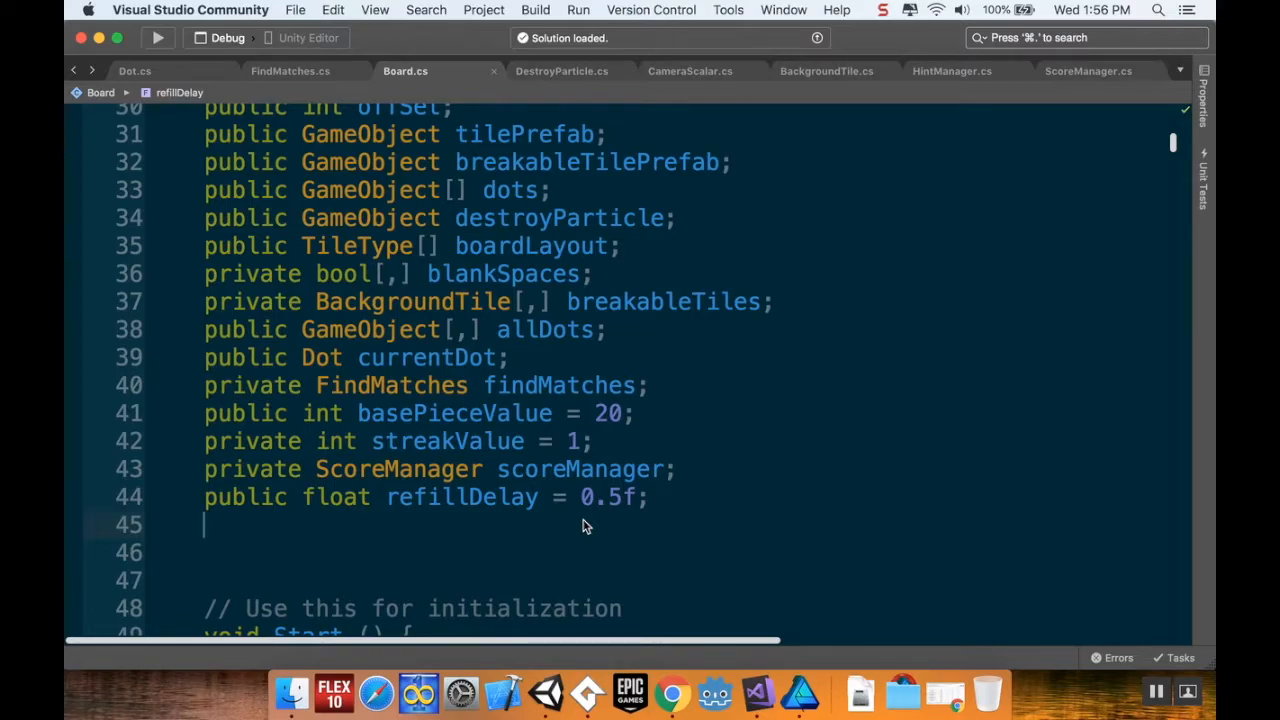
pyautogui.write('public')
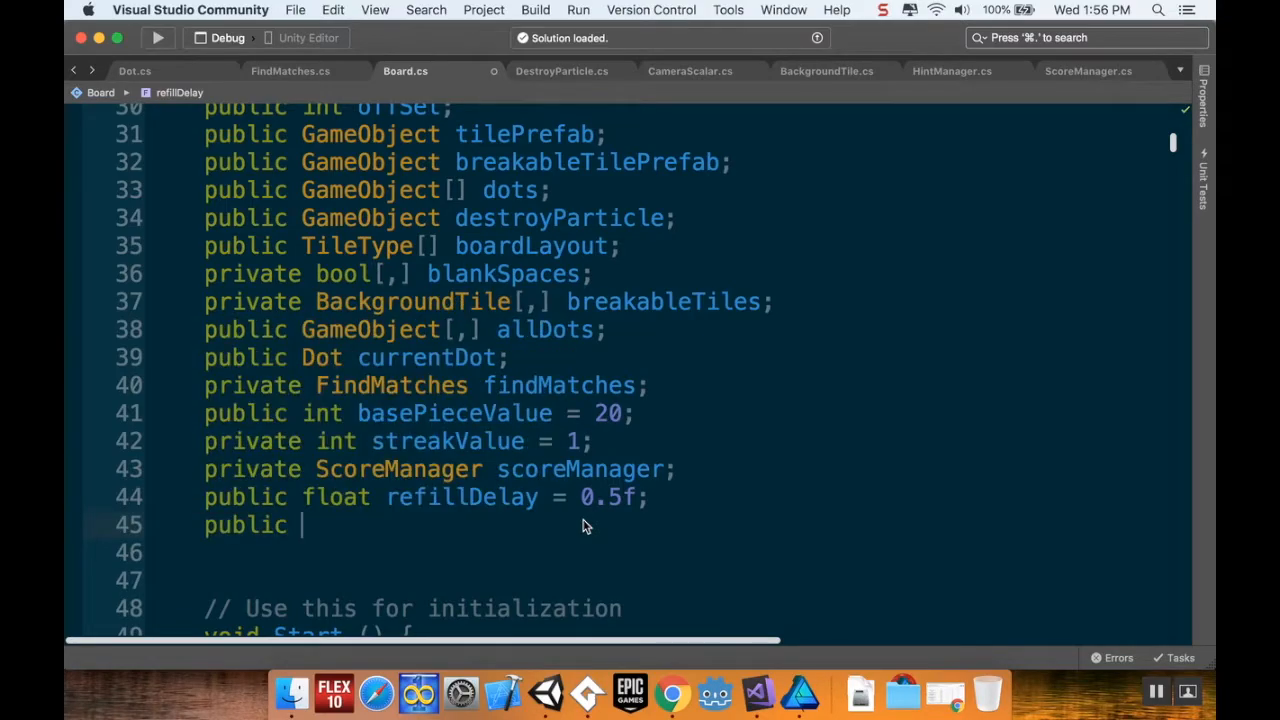
pyautogui.write('int[] scoreGoals;')
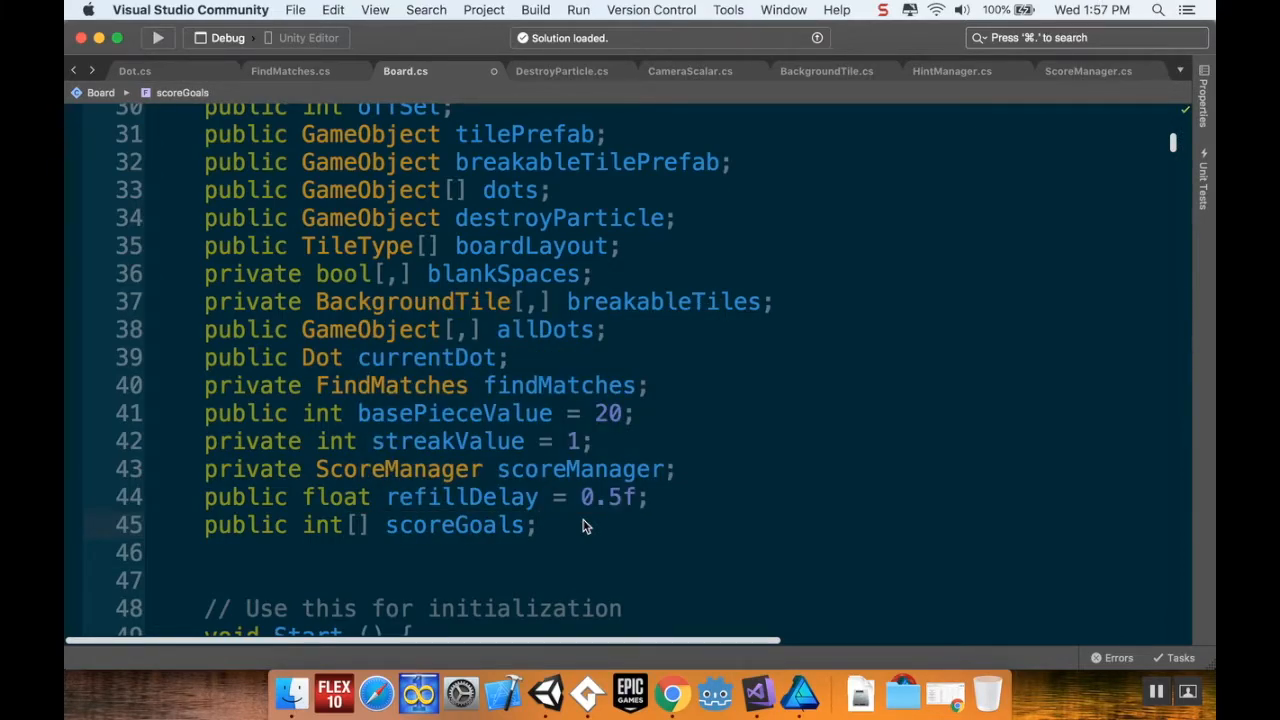
pyautogui.click(537, 524)
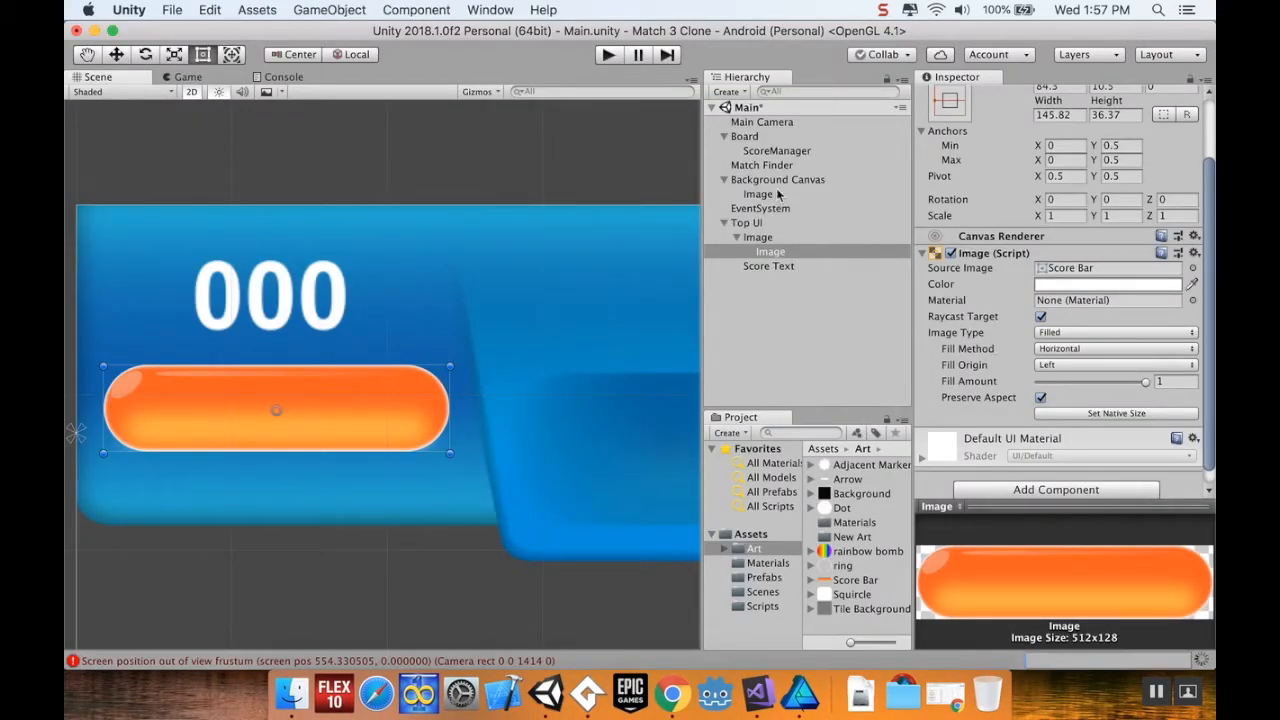
# Select the Board object and give its Score Goals list 3 elements
pyautogui.click(745, 136)
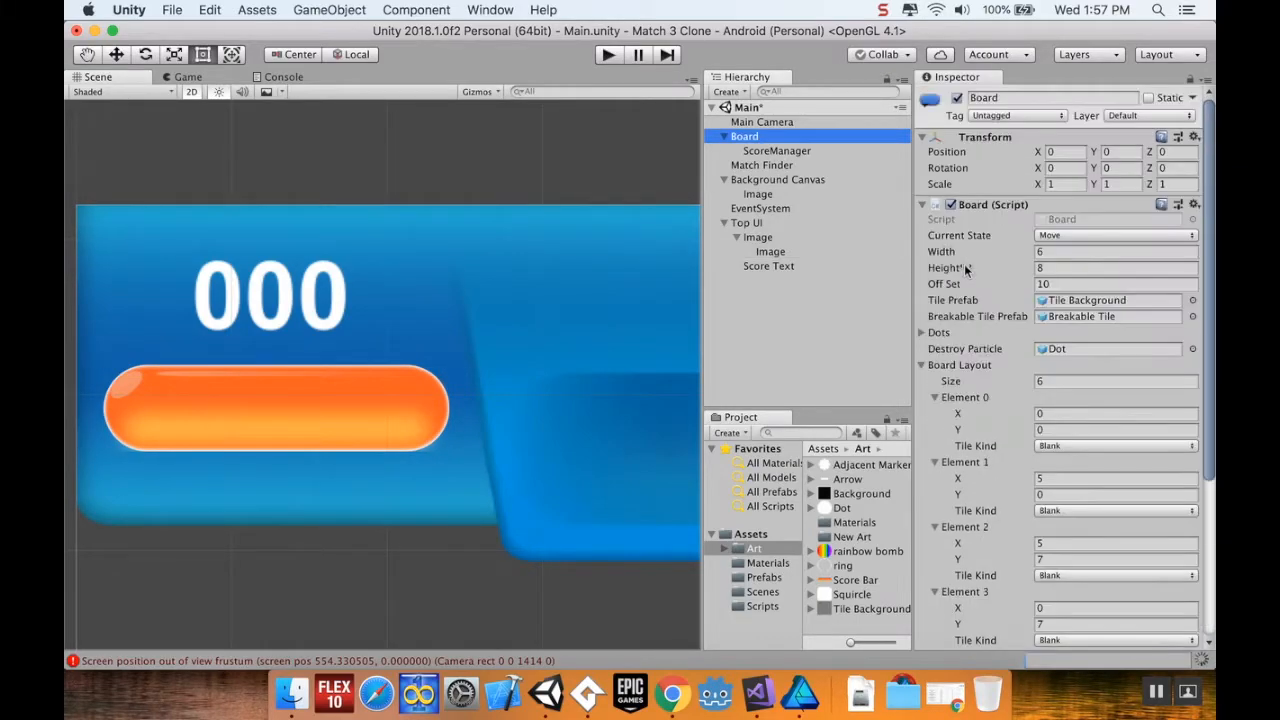
pyautogui.click(925, 364)
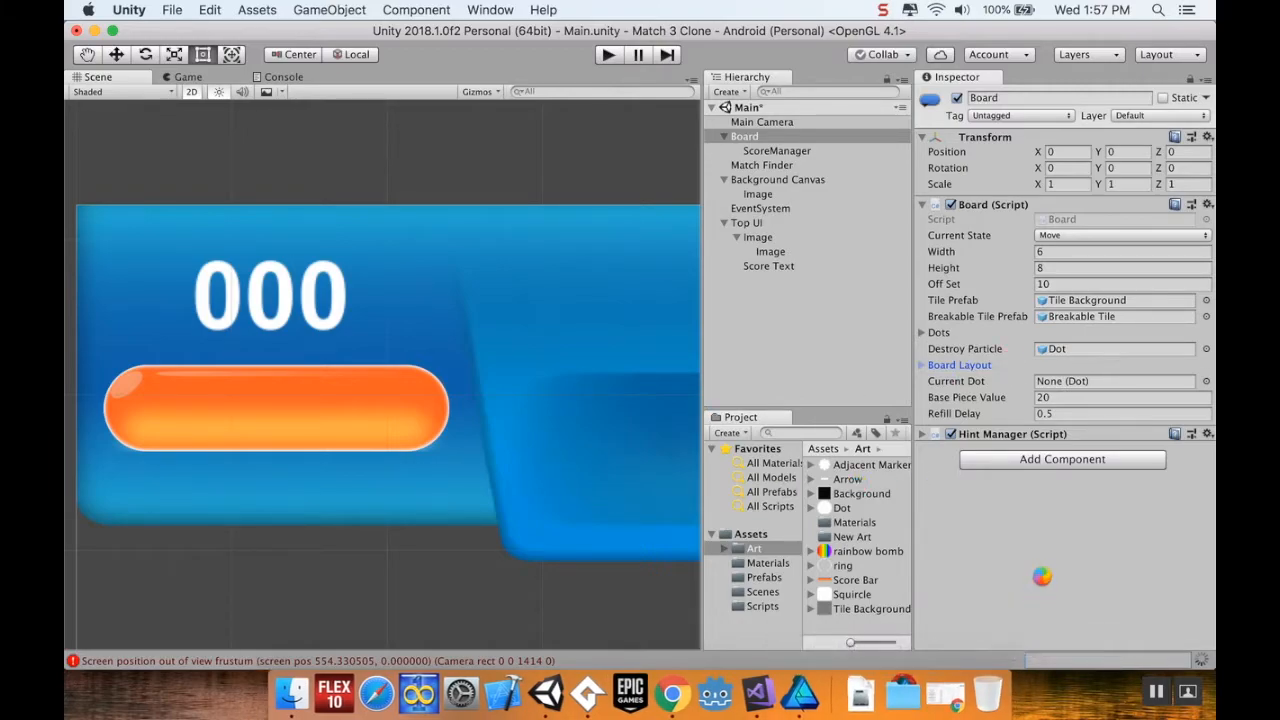
pyautogui.moveTo(1043, 579)
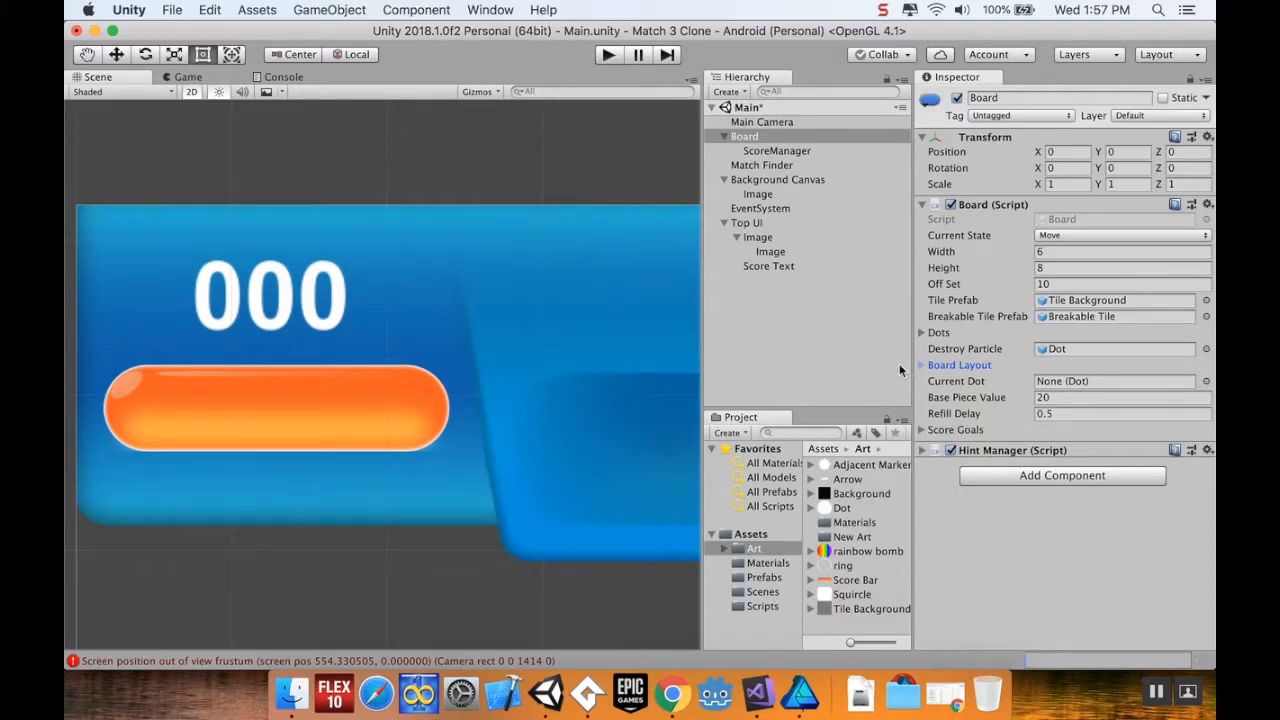
pyautogui.click(922, 429)
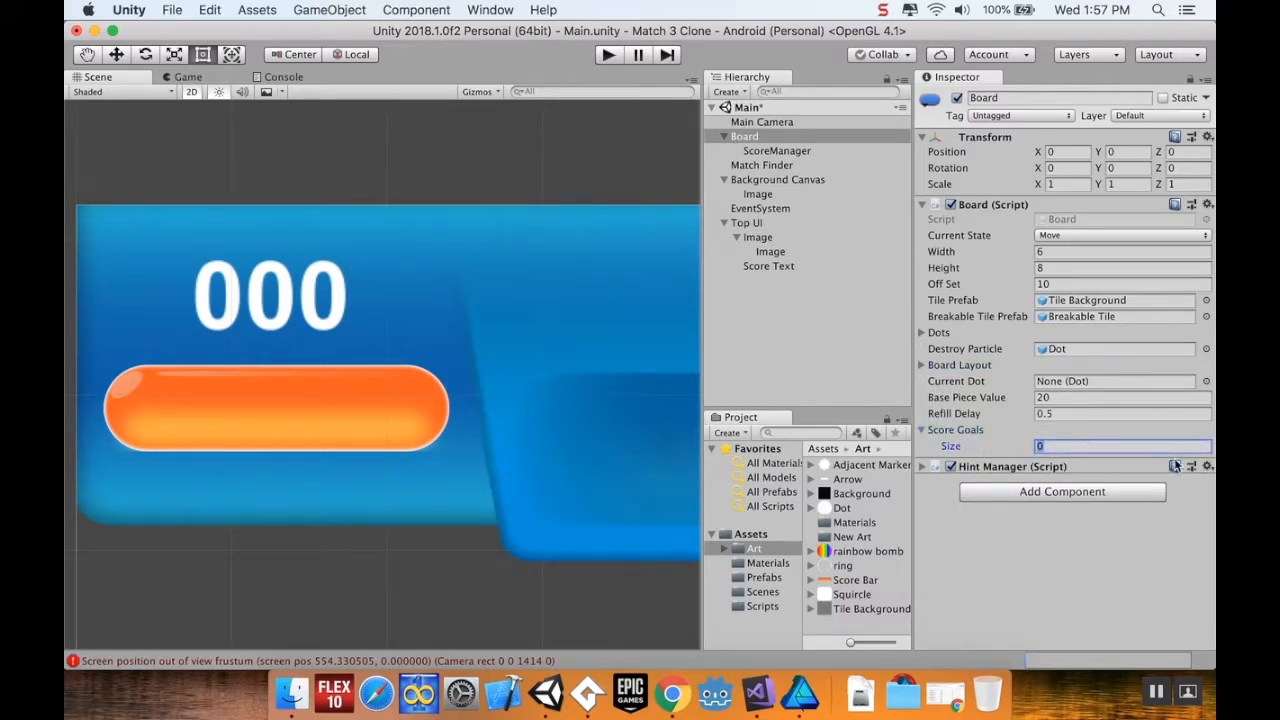
pyautogui.write('3')
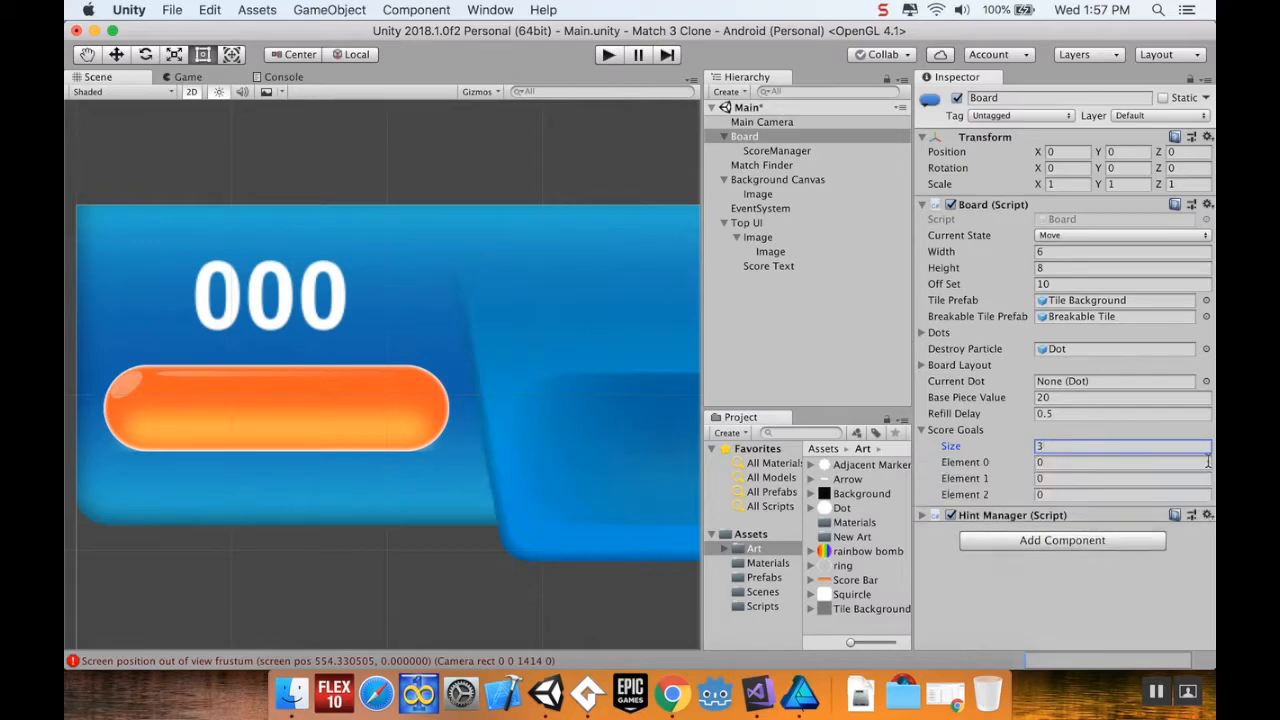
# Set the Score Goals values to 2000, 4000 and 5000
pyautogui.click(1120, 462)
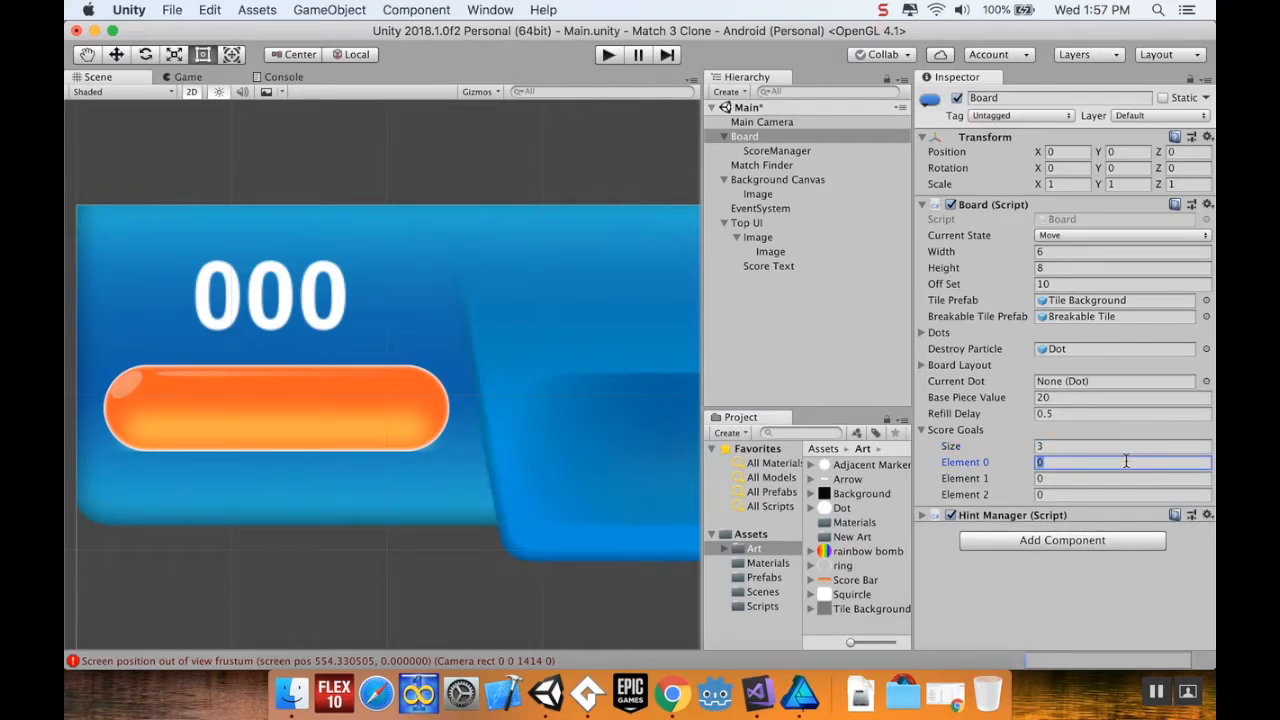
pyautogui.write('2000')
pyautogui.click(1123, 478)
pyautogui.write('4')
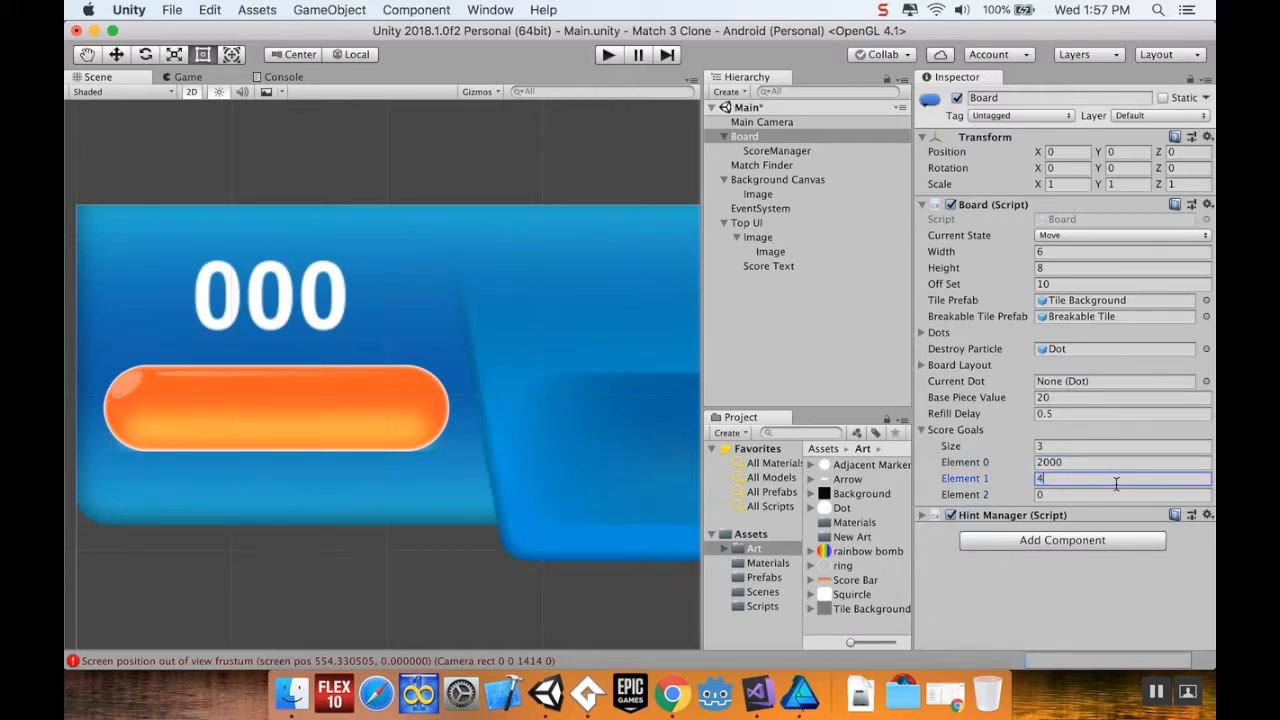
pyautogui.write('000')
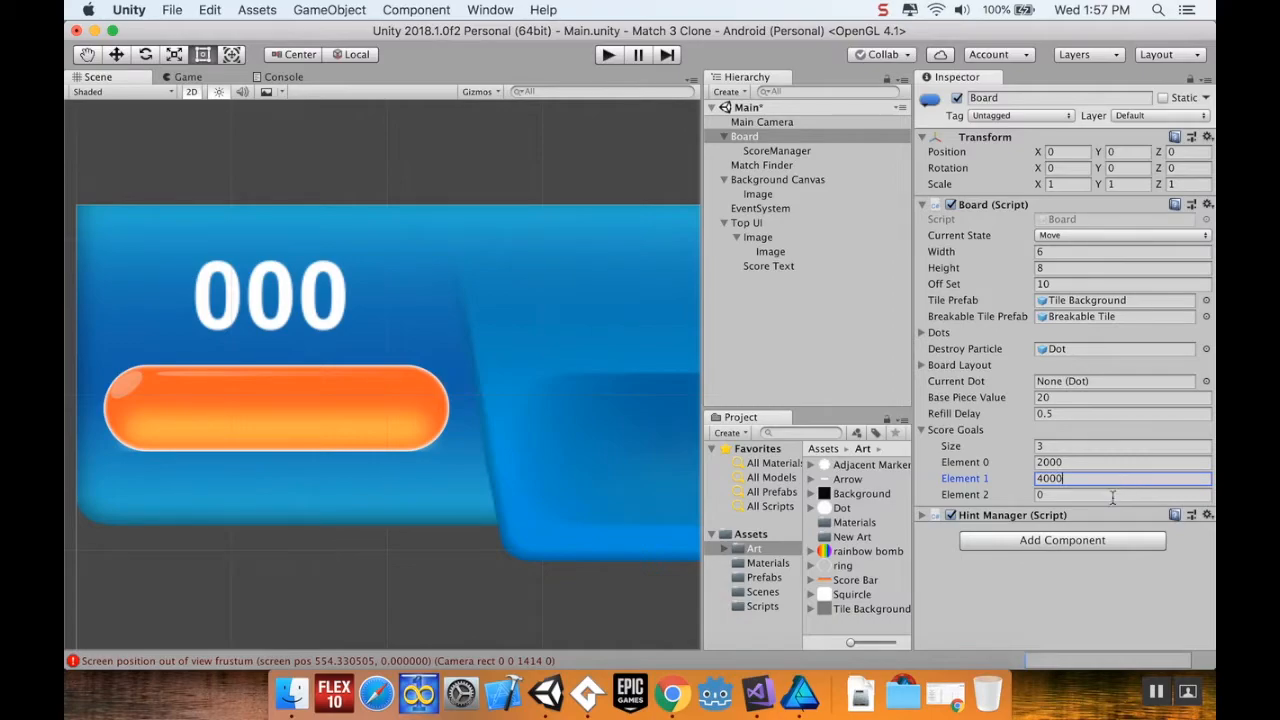
pyautogui.click(1120, 494)
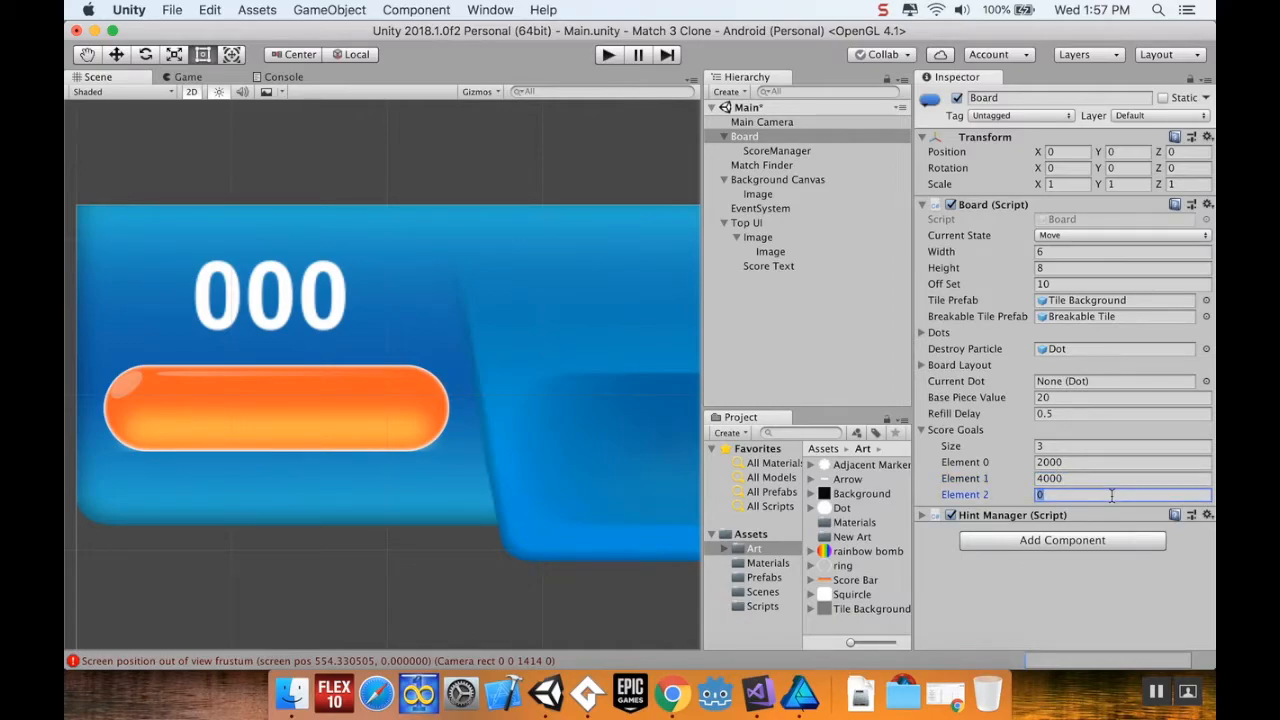
pyautogui.write('5000')
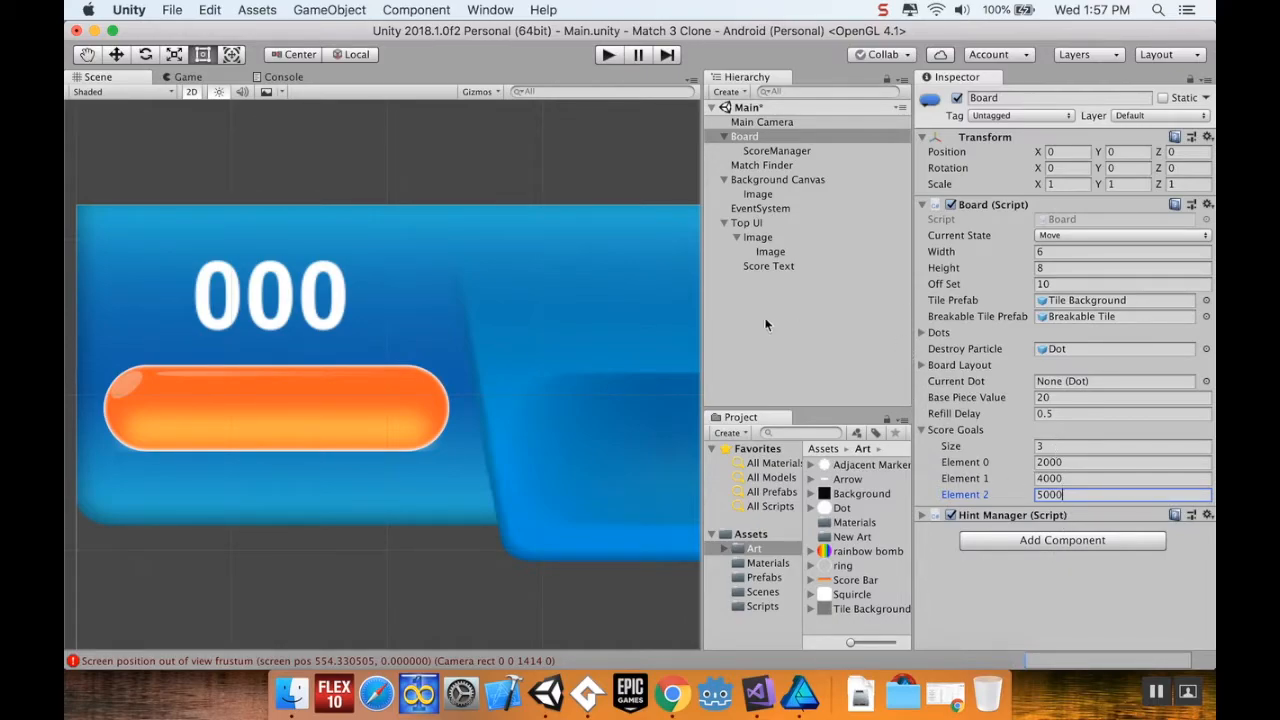
# Open ScoreManager.cs from the Scripts folder and declare a private Board board field
pyautogui.click(762, 606)
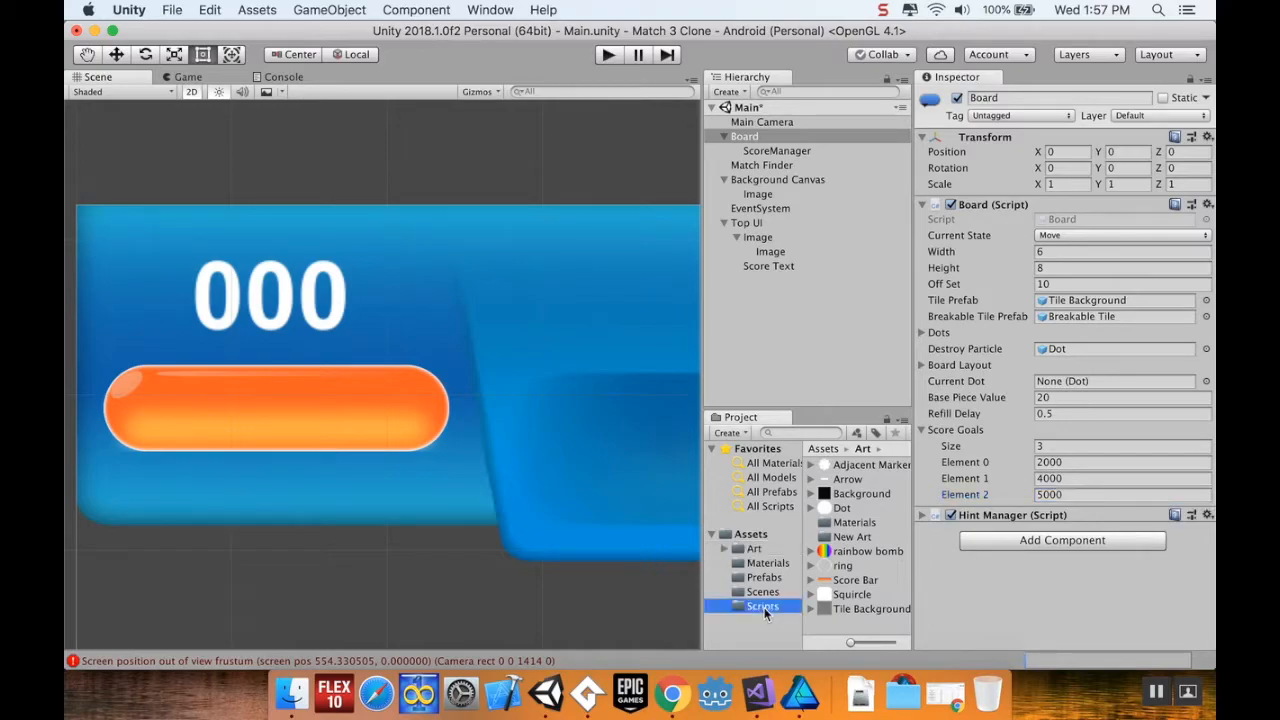
pyautogui.click(762, 606)
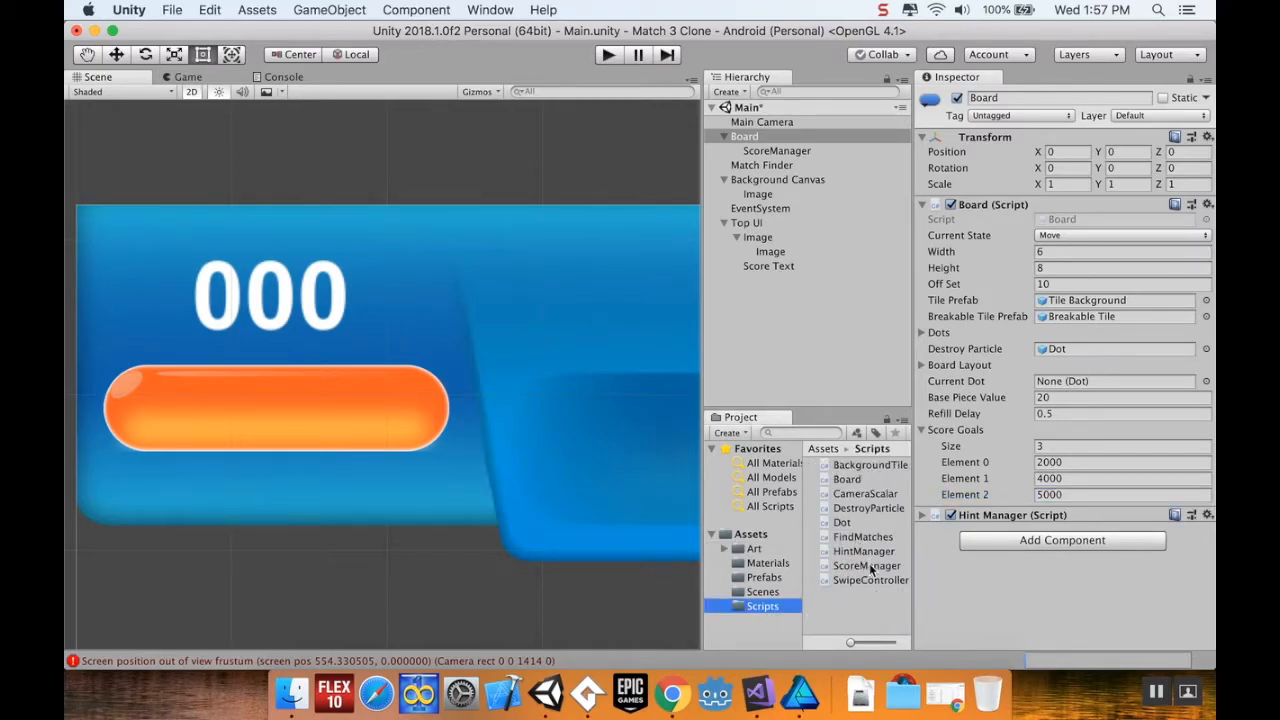
pyautogui.click(866, 565)
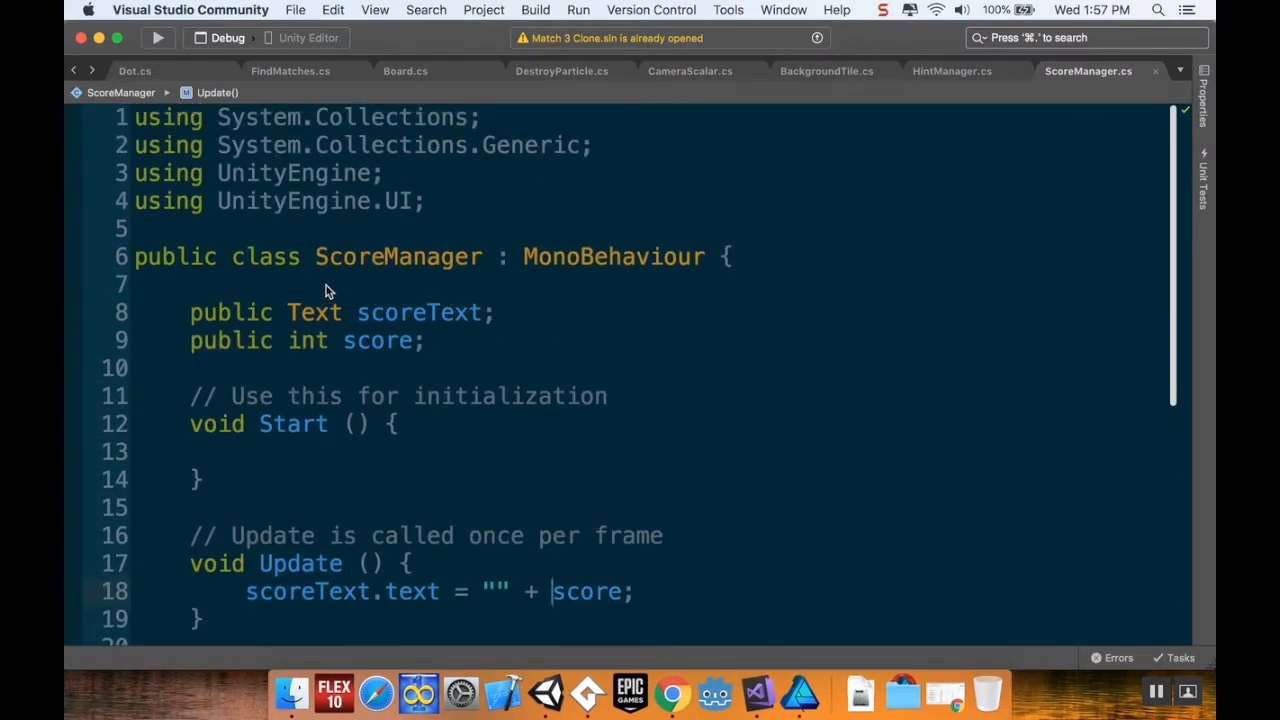
pyautogui.moveTo(270, 297)
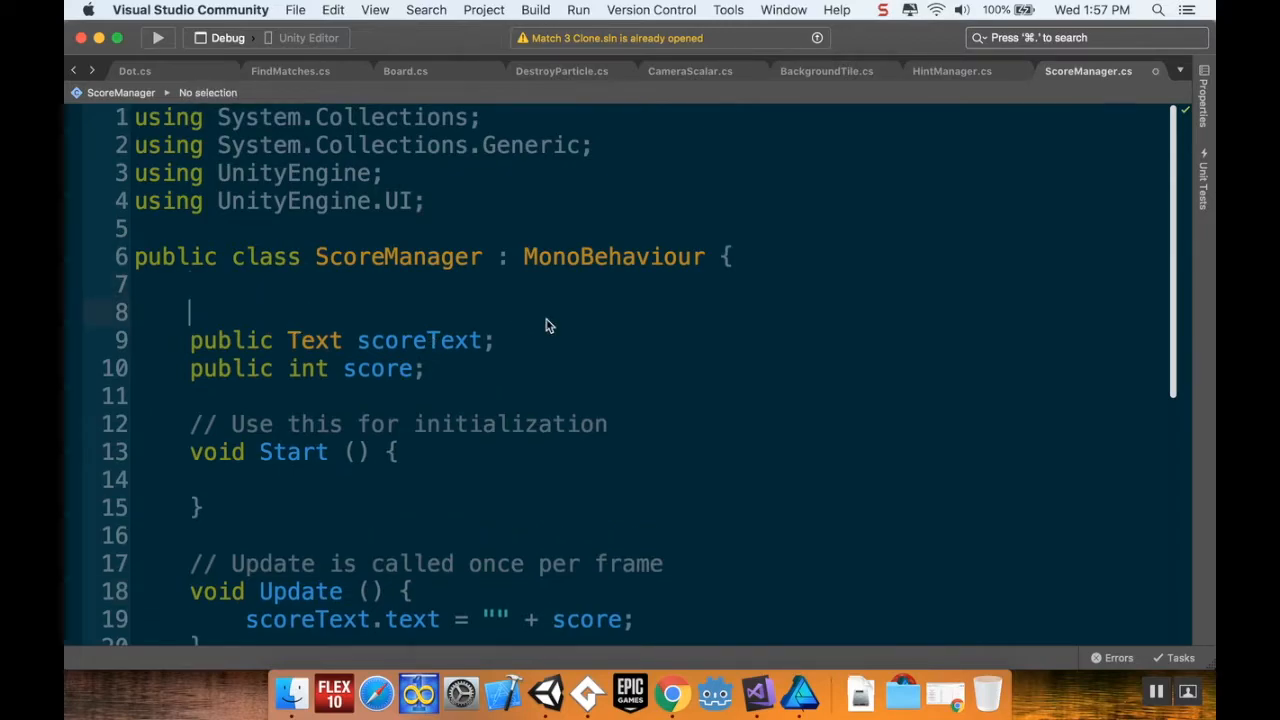
pyautogui.write('p')
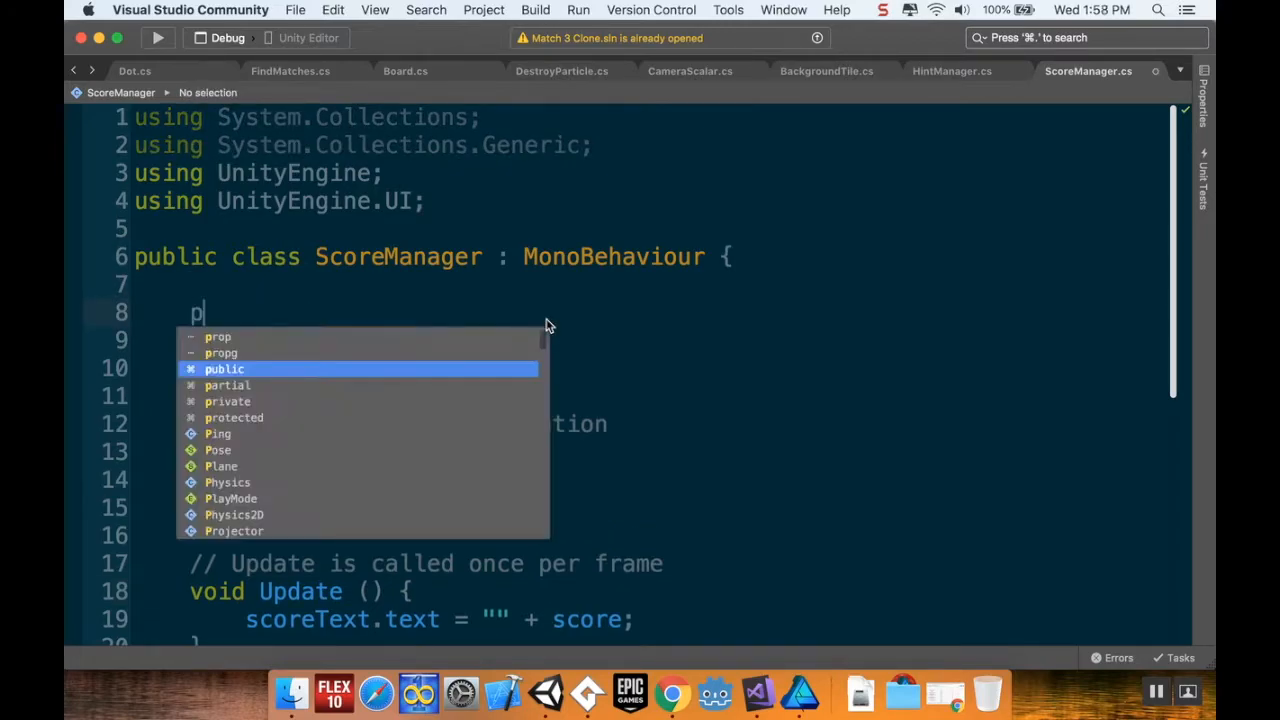
pyautogui.write('rivate Board board;')
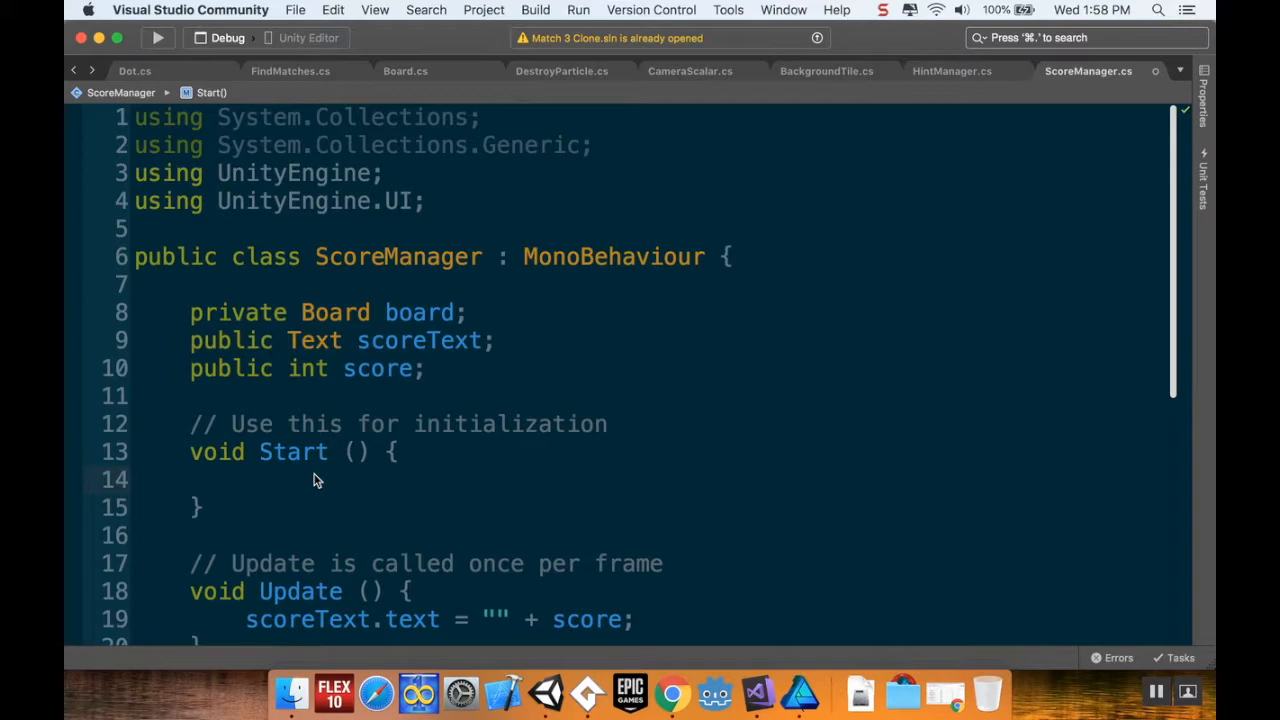
# In Start, assign board = FindObjectOfType<Board>()
pyautogui.write('board = F')
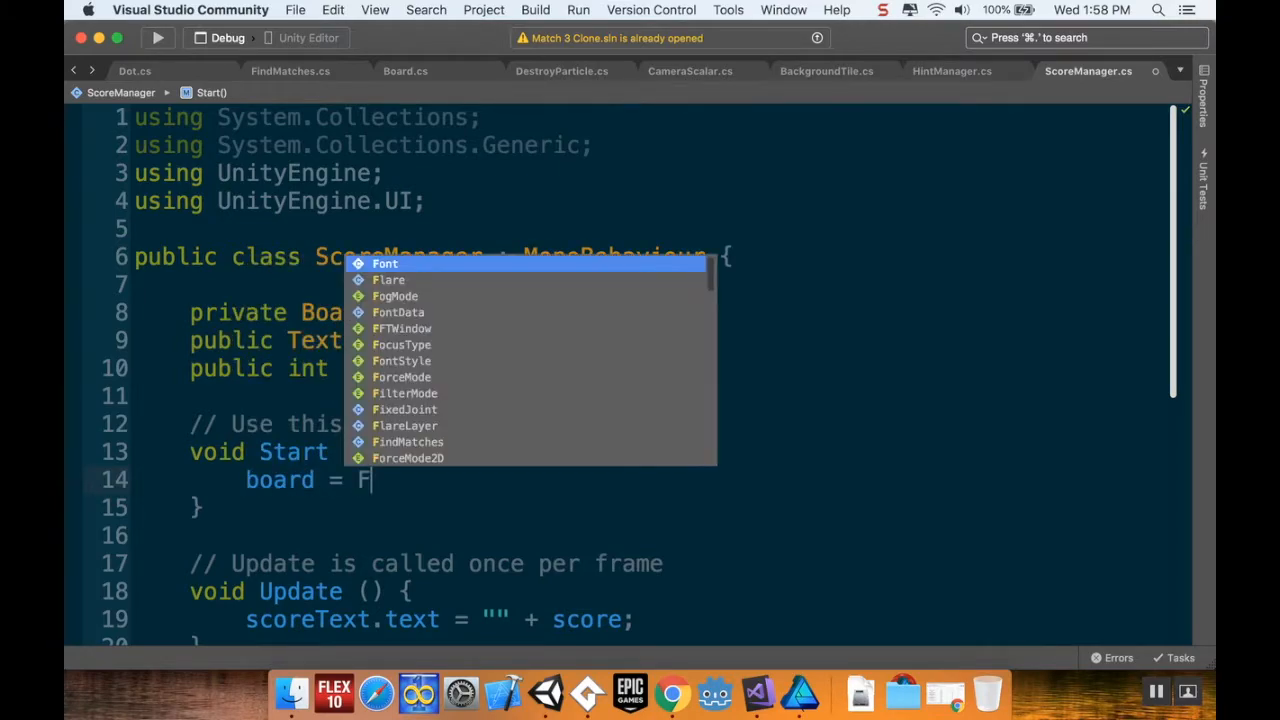
pyautogui.write('ind')
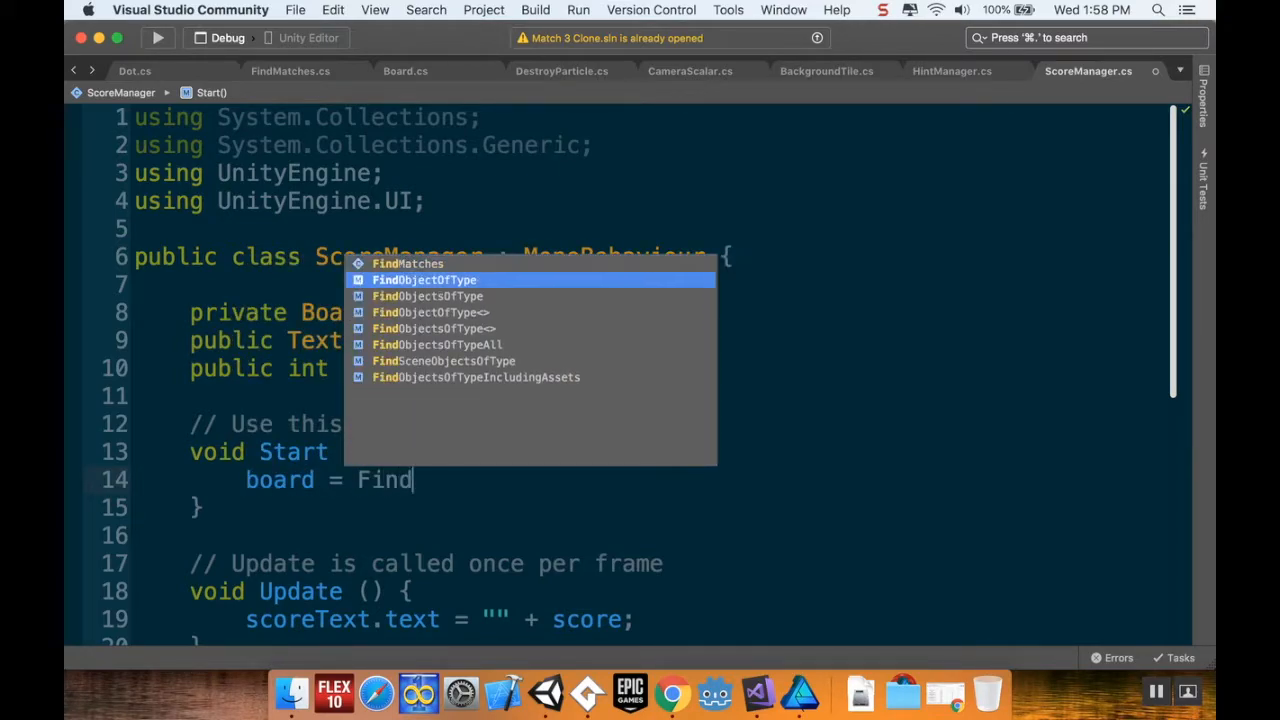
pyautogui.click(423, 279)
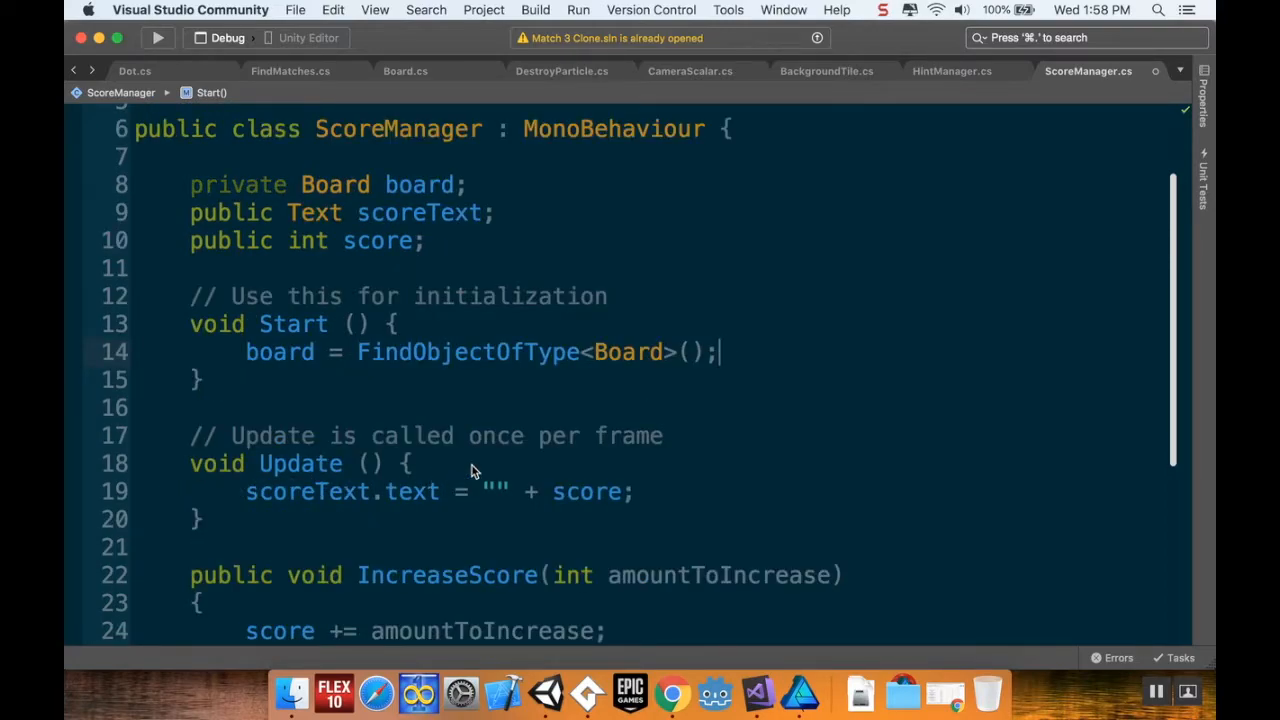
pyautogui.scroll(-3)
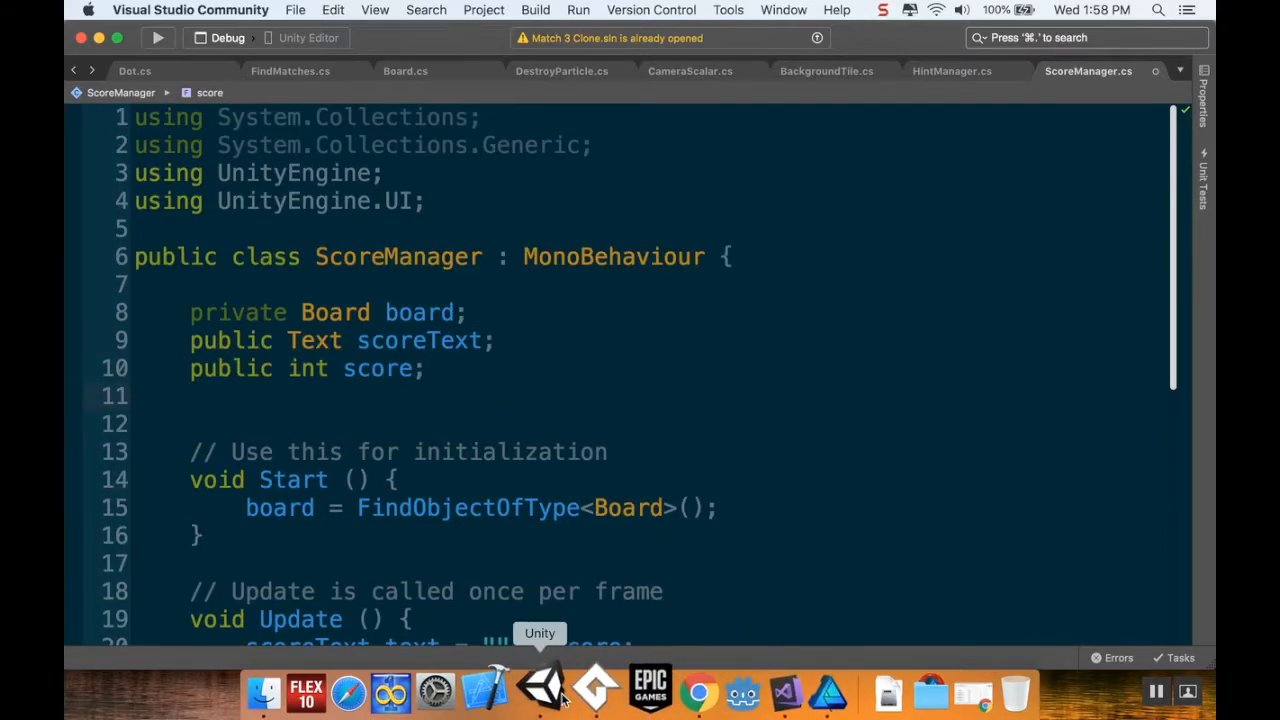
# In Unity, inspect the left-to-right horizontal fill of the Top UI score bar Image, then return to Visual Studio
pyautogui.click(540, 690)
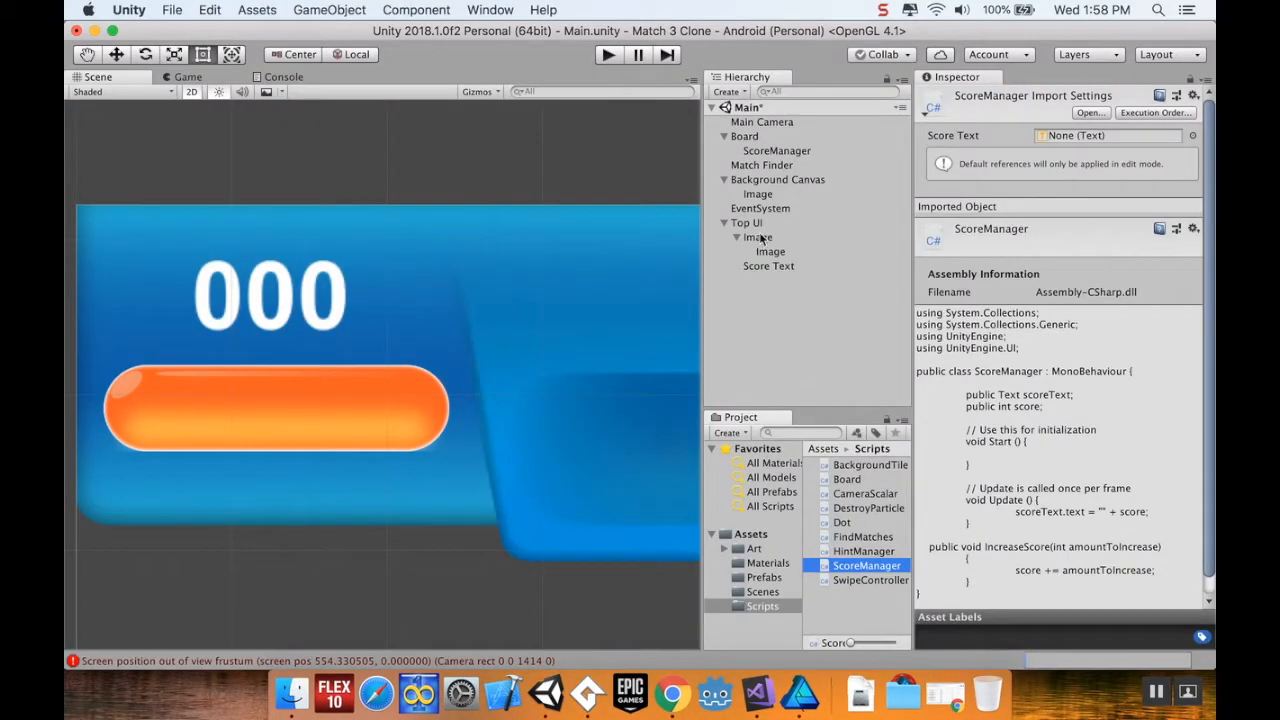
pyautogui.click(770, 251)
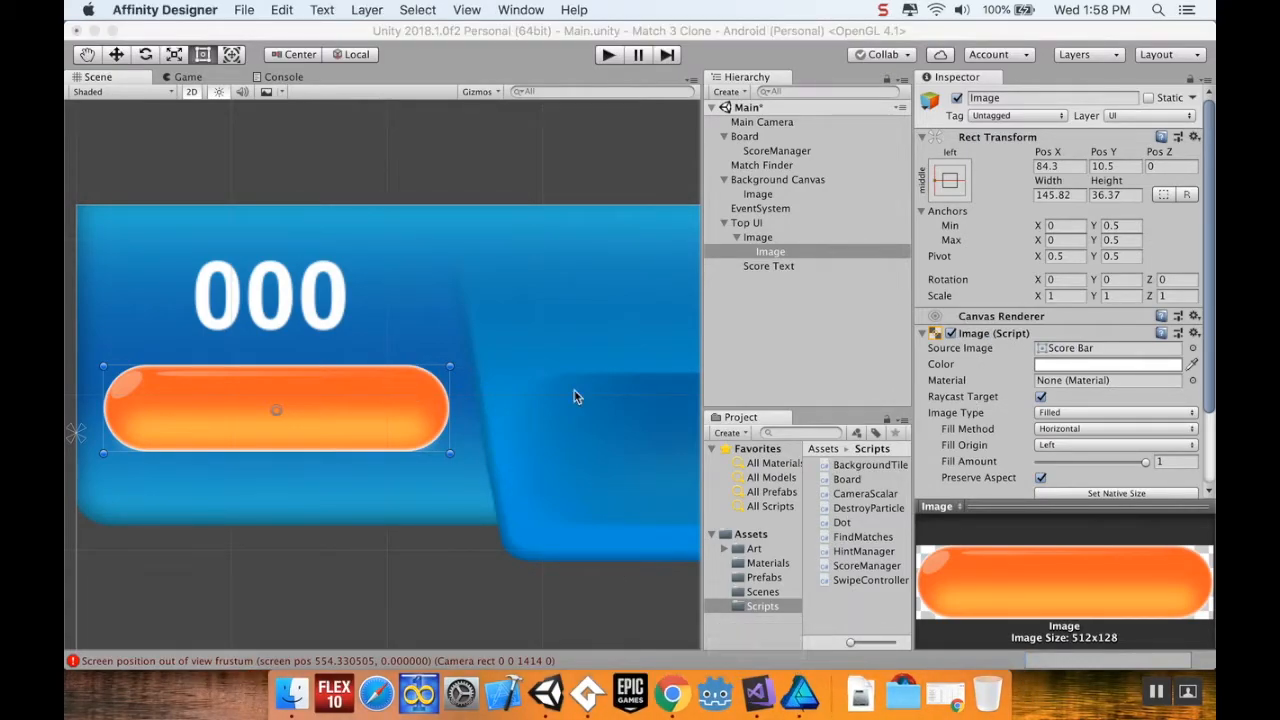
pyautogui.click(757, 690)
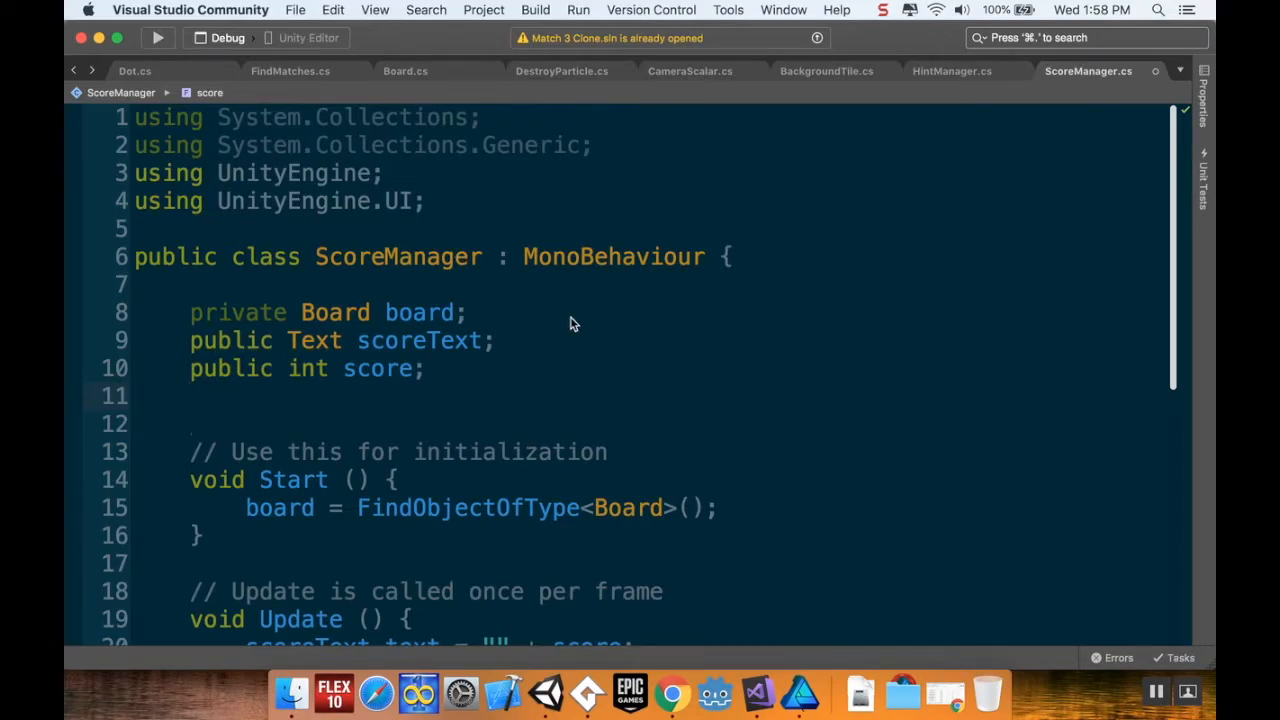
# Type the declaration 'public Image scoreBard' on a new line below the score field
pyautogui.write('public I')
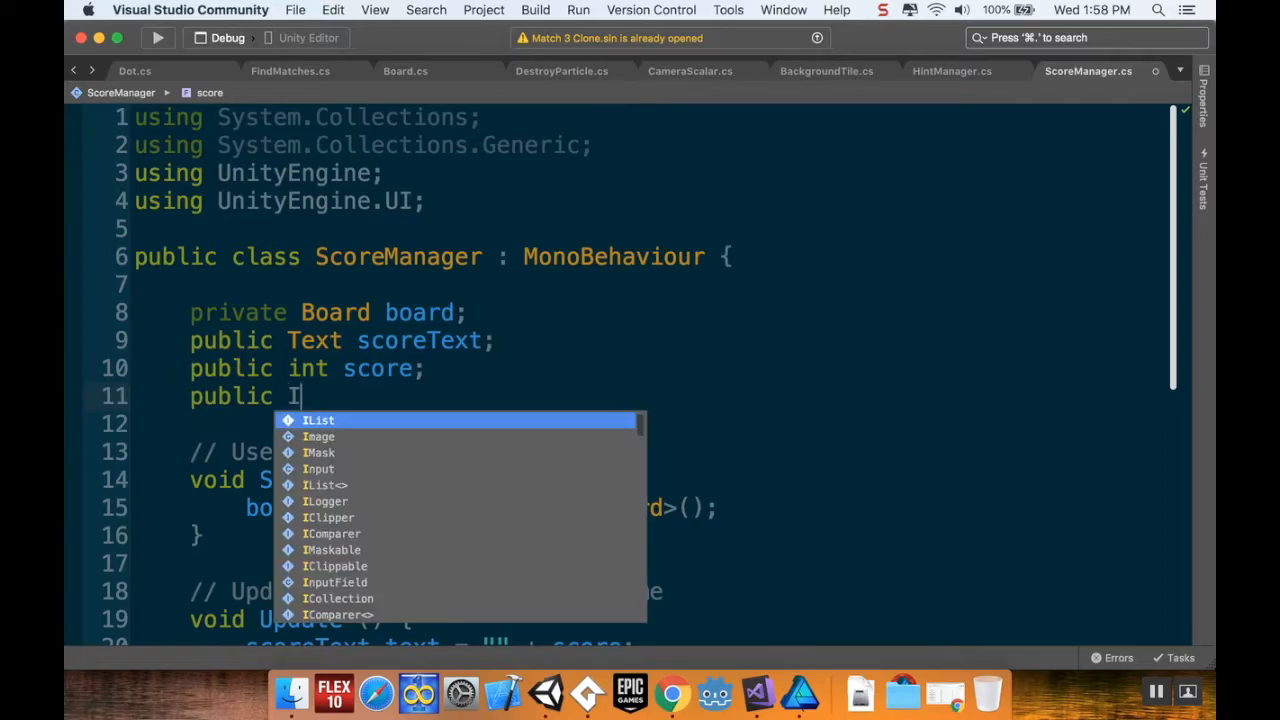
pyautogui.write('mage')
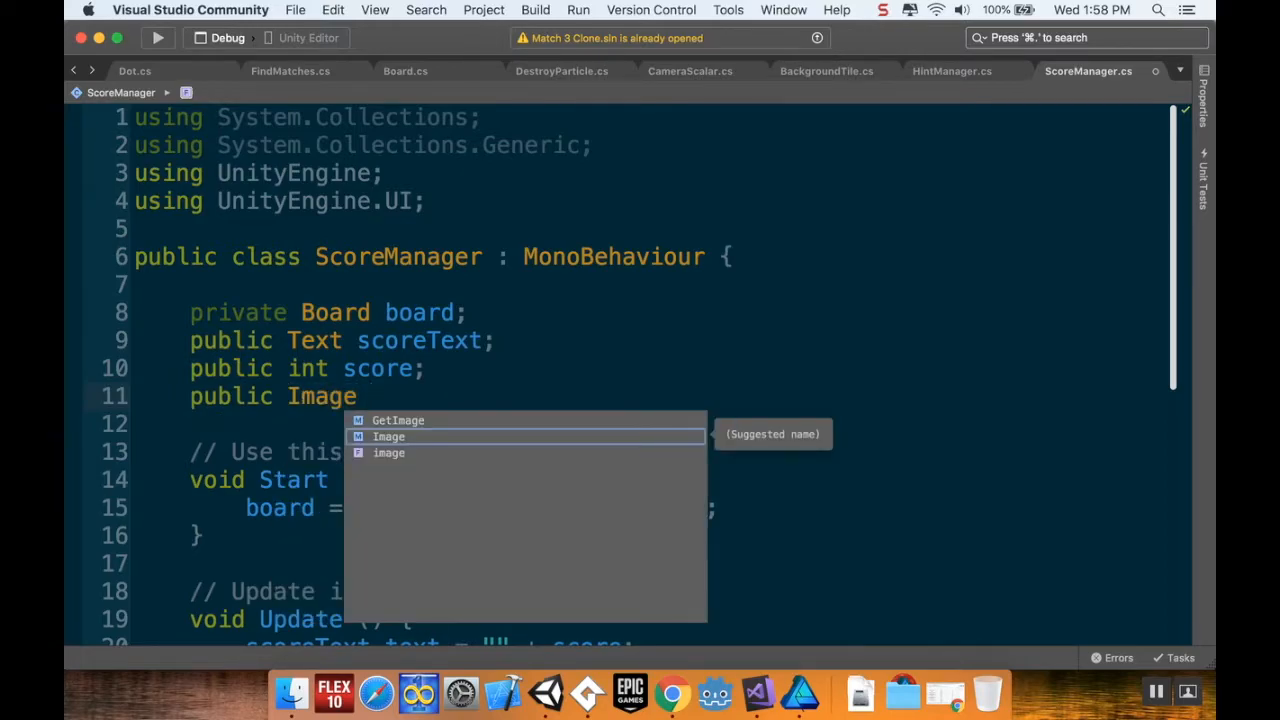
pyautogui.write('scoreBard')
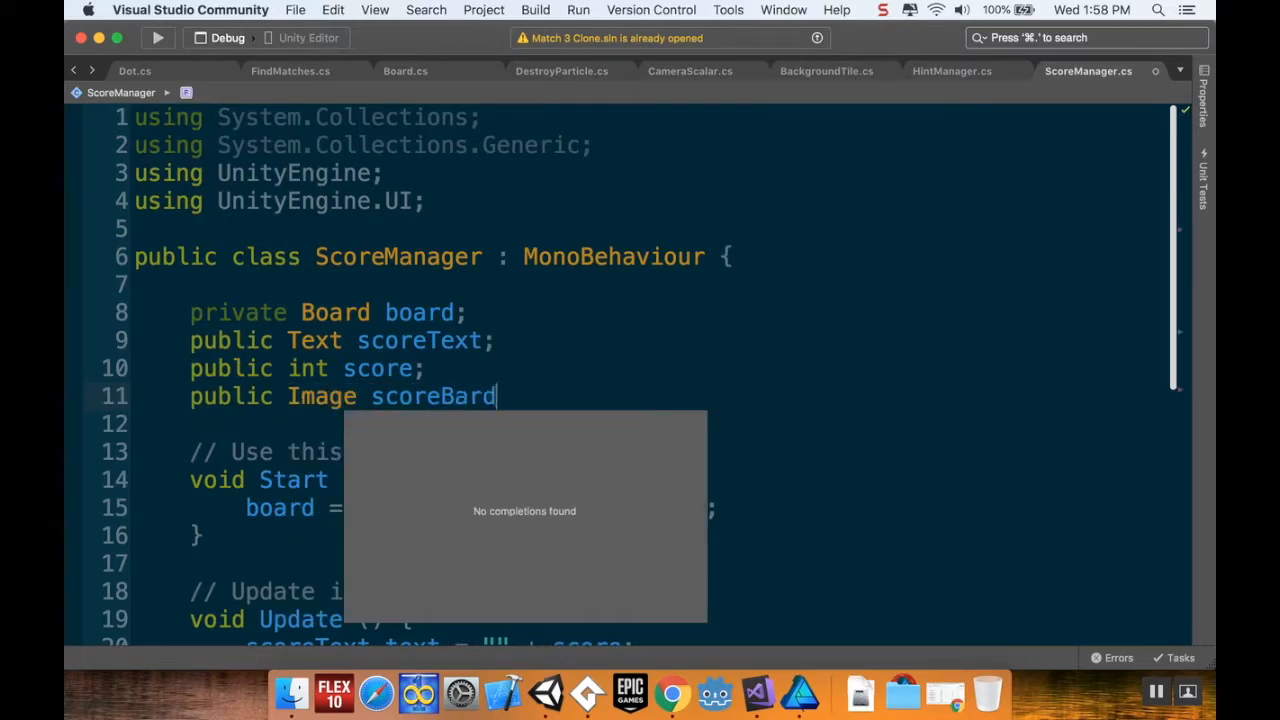
# End the scoreBar field with ';' and add 'if(board != null &&' after the score increment
pyautogui.write(';')
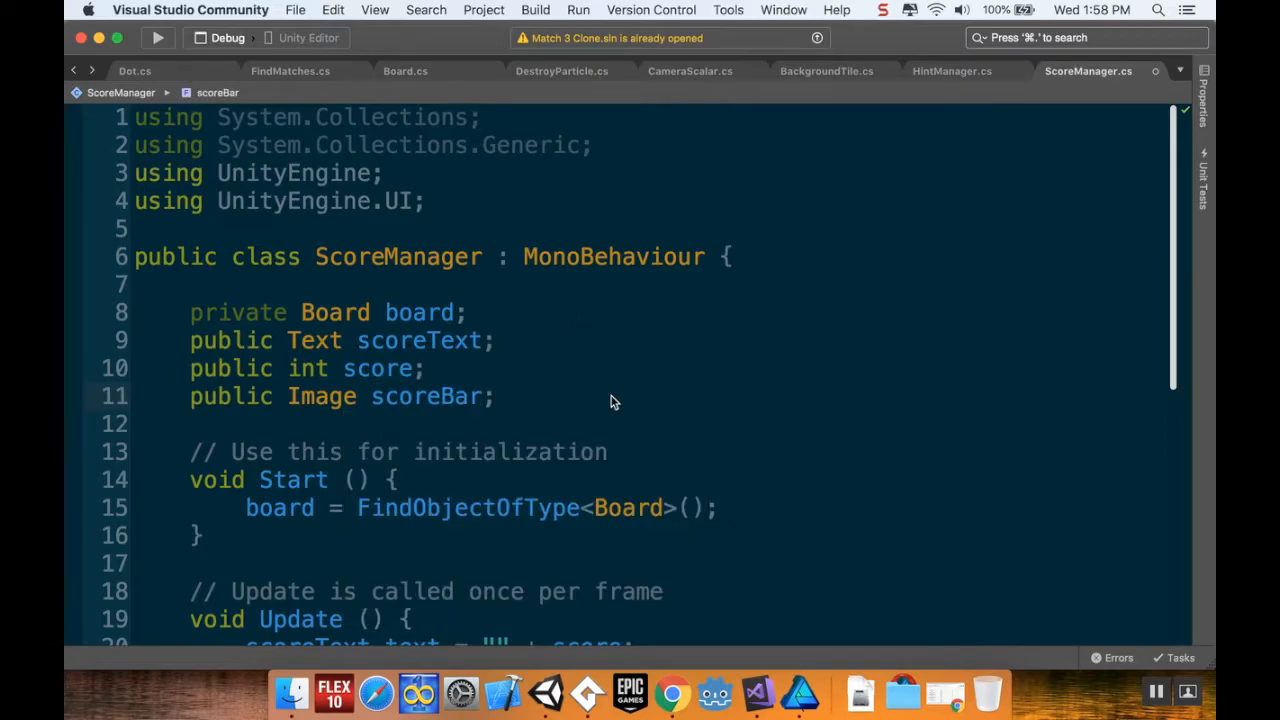
pyautogui.scroll(-3)
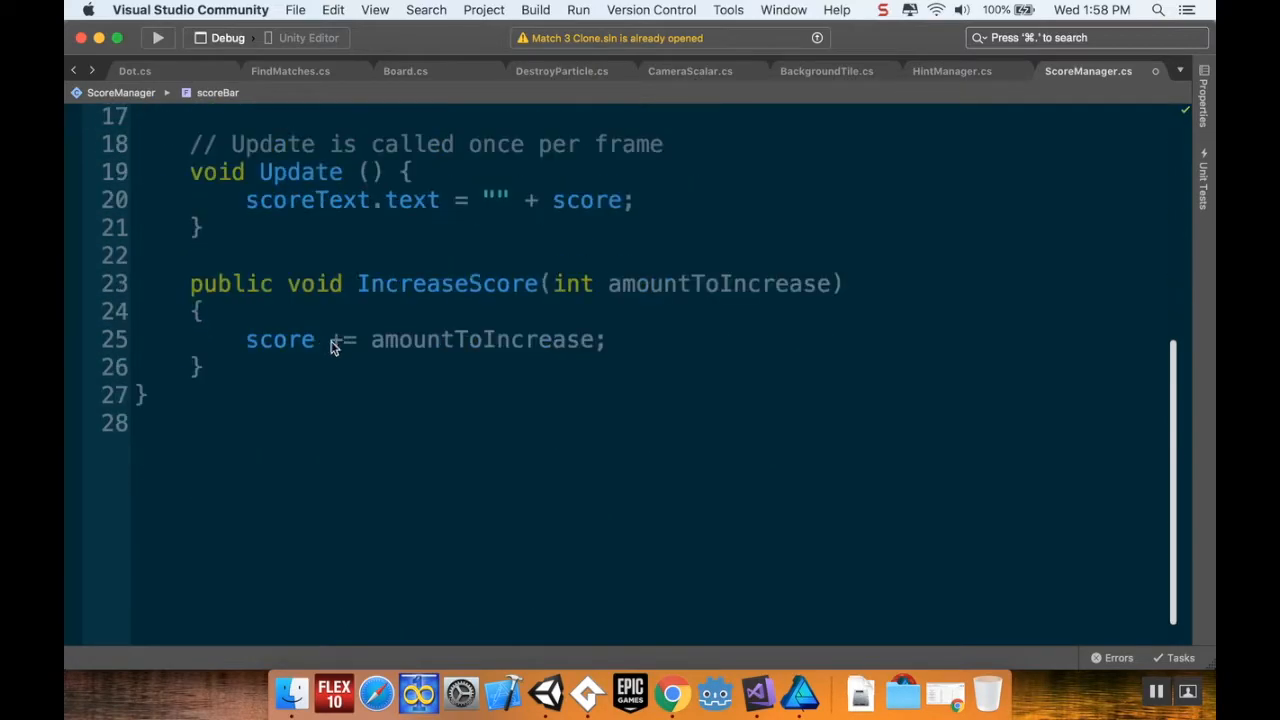
pyautogui.press('Return')
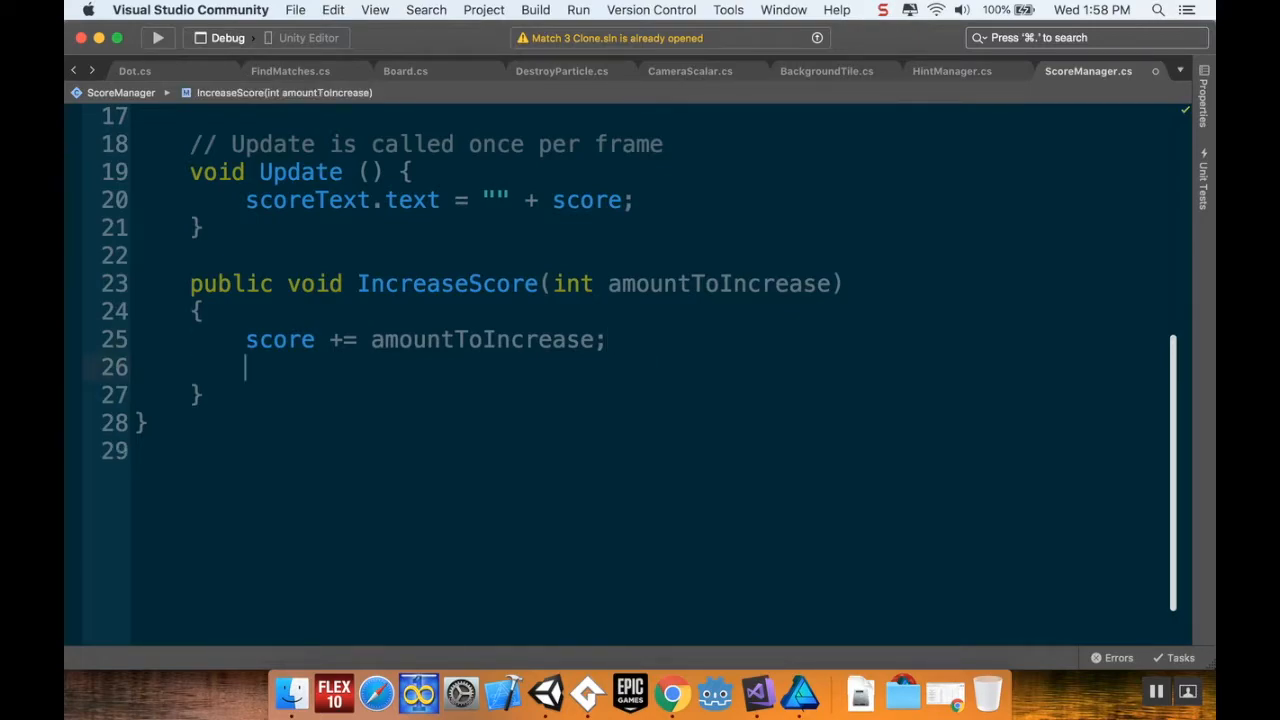
pyautogui.write('if(board')
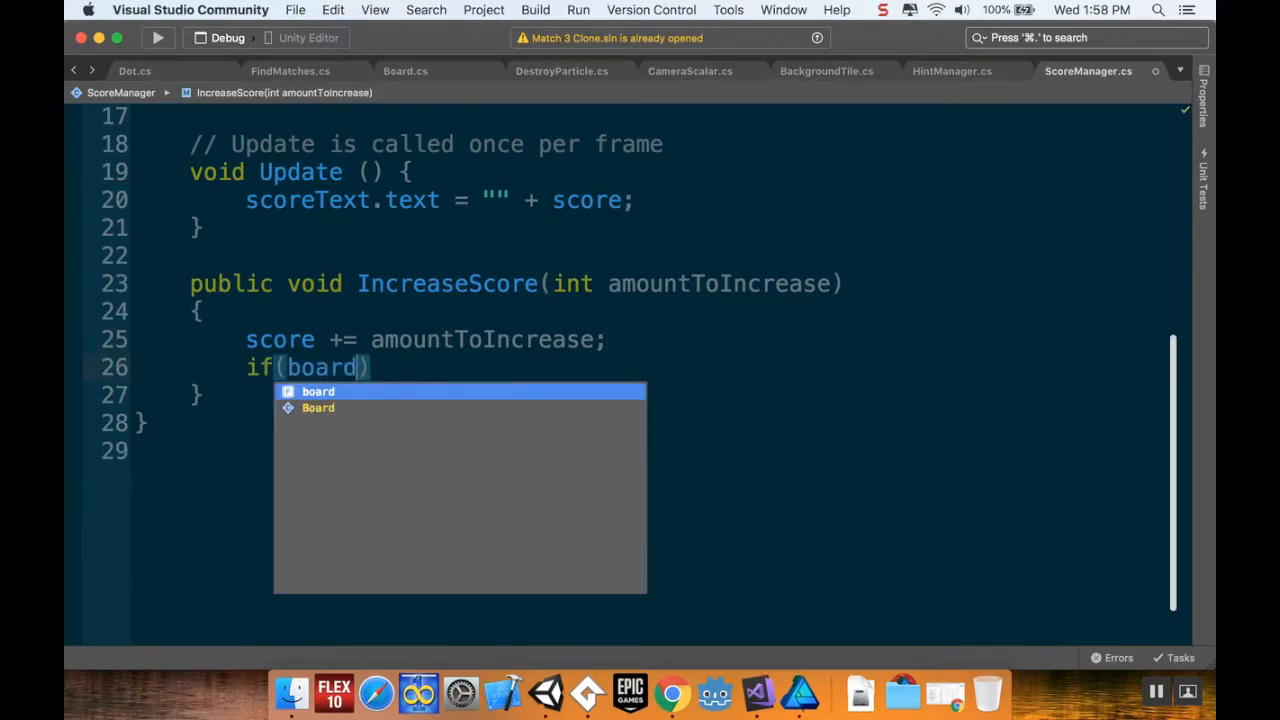
pyautogui.write('!=')
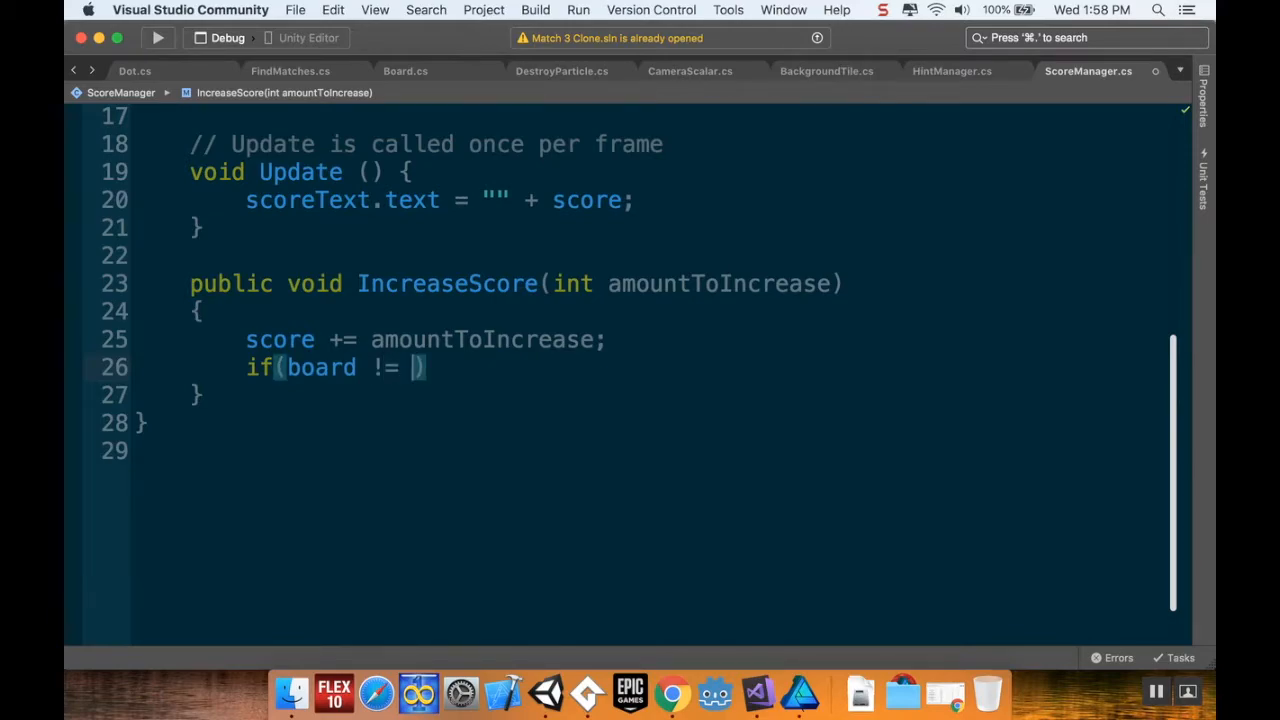
pyautogui.write('null && scoreBar != null')
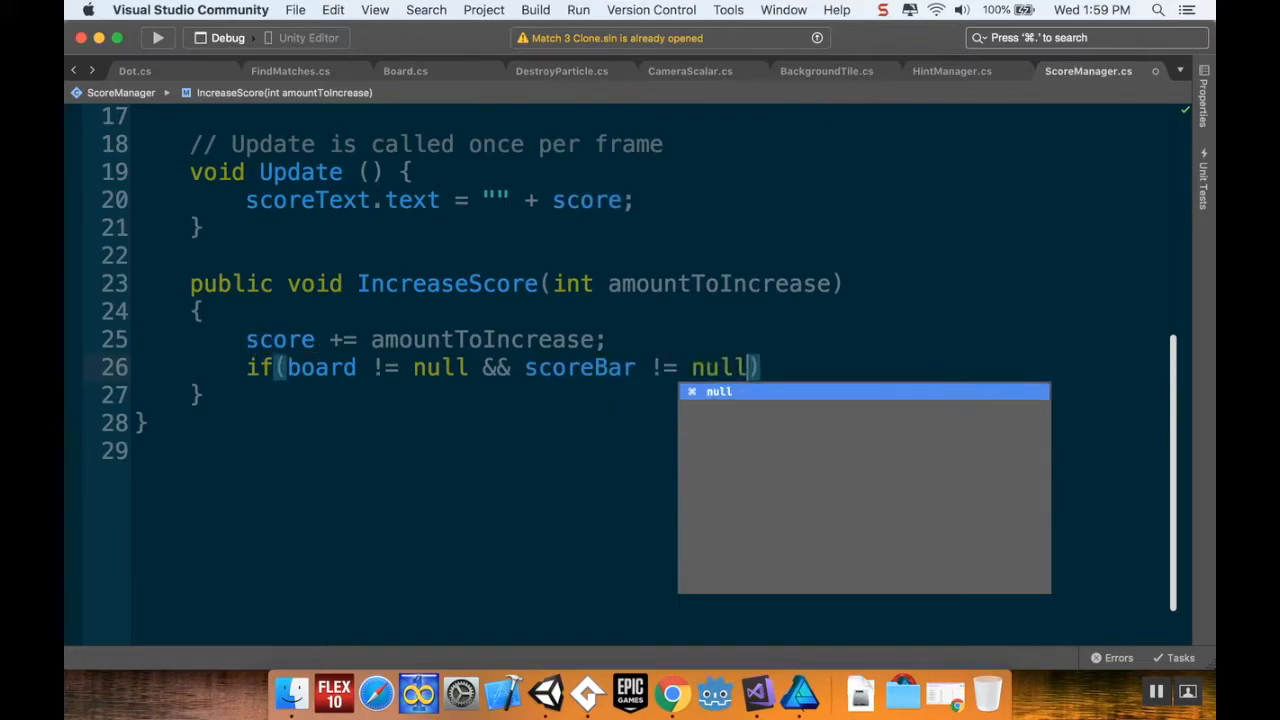
pyautogui.press('enter')
pyautogui.write('{')
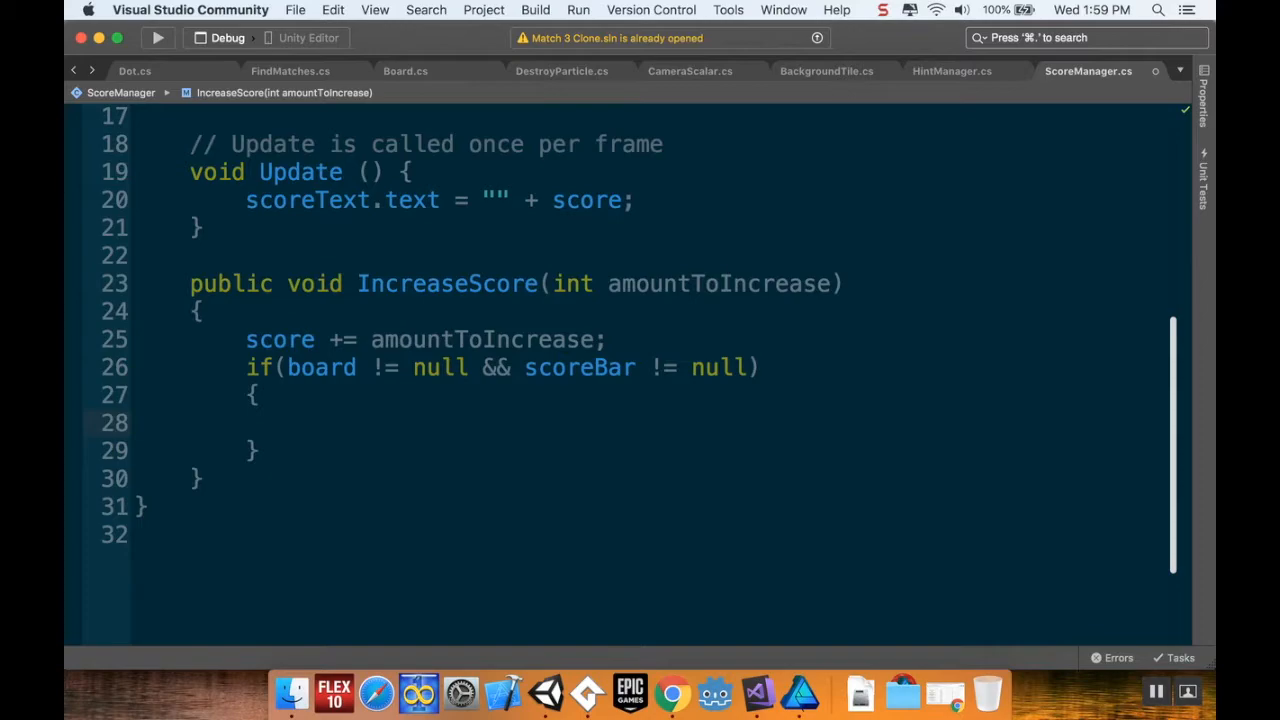
pyautogui.moveTo(589, 690)
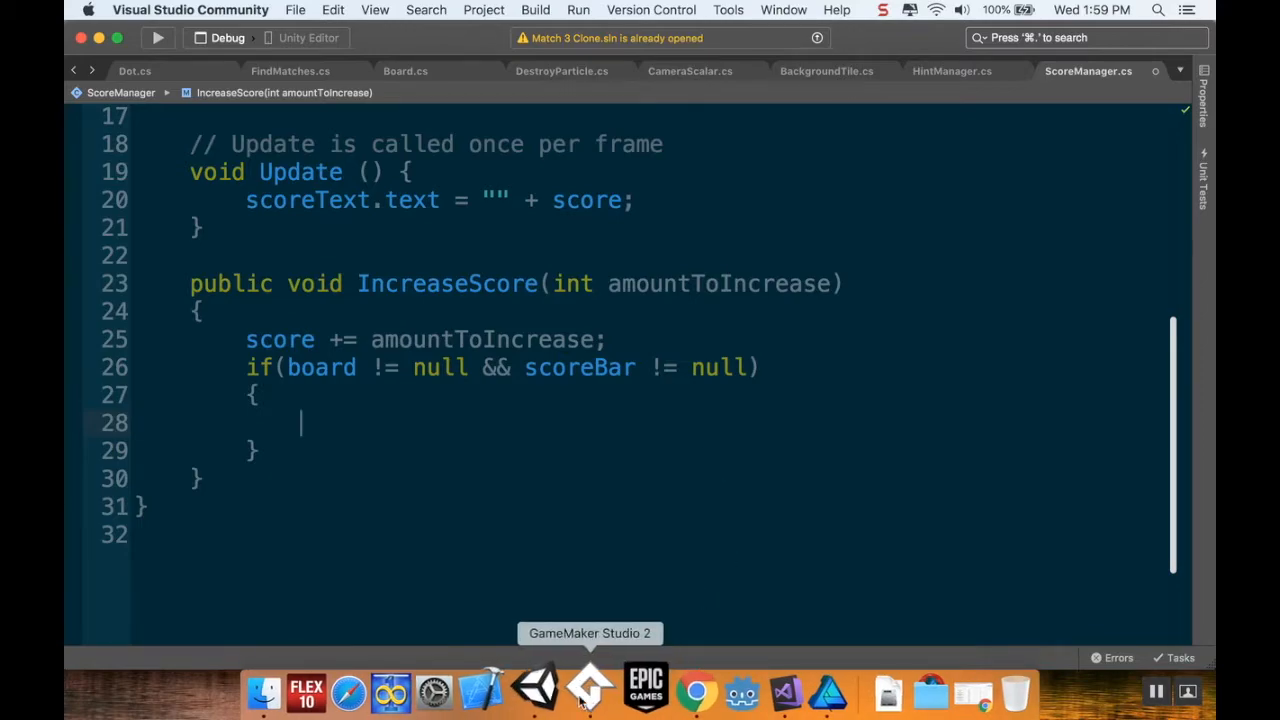
# Check the score bar Image's Fill Amount in Unity, then return to Visual Studio
pyautogui.click(587, 692)
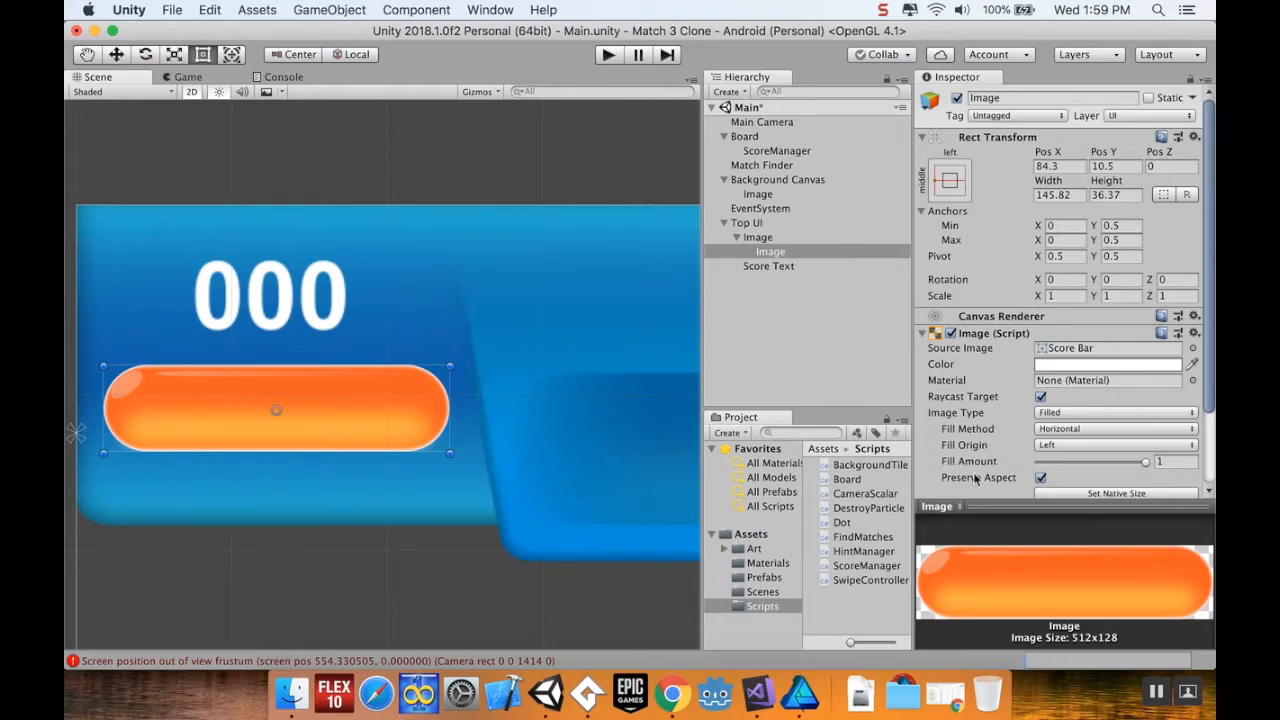
pyautogui.click(803, 690)
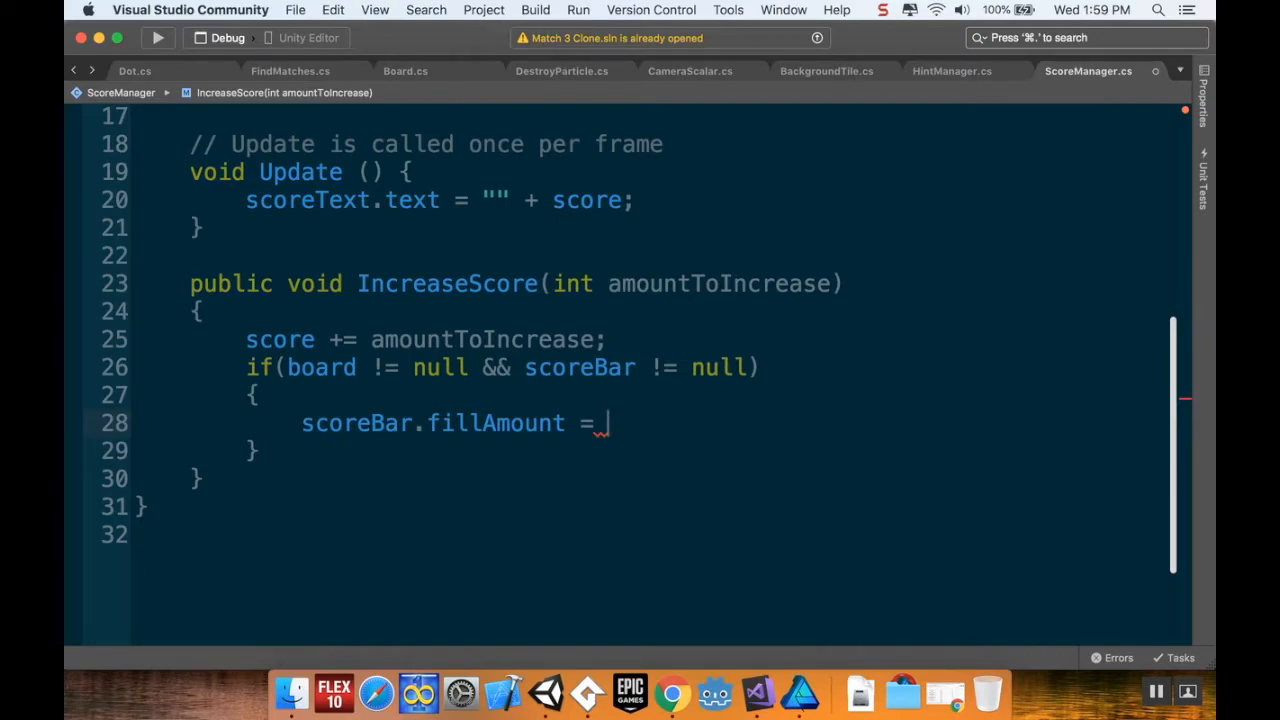
# Divide the score by board.scoreGoals[2] for the score bar fill amount
pyautogui.write('score/')
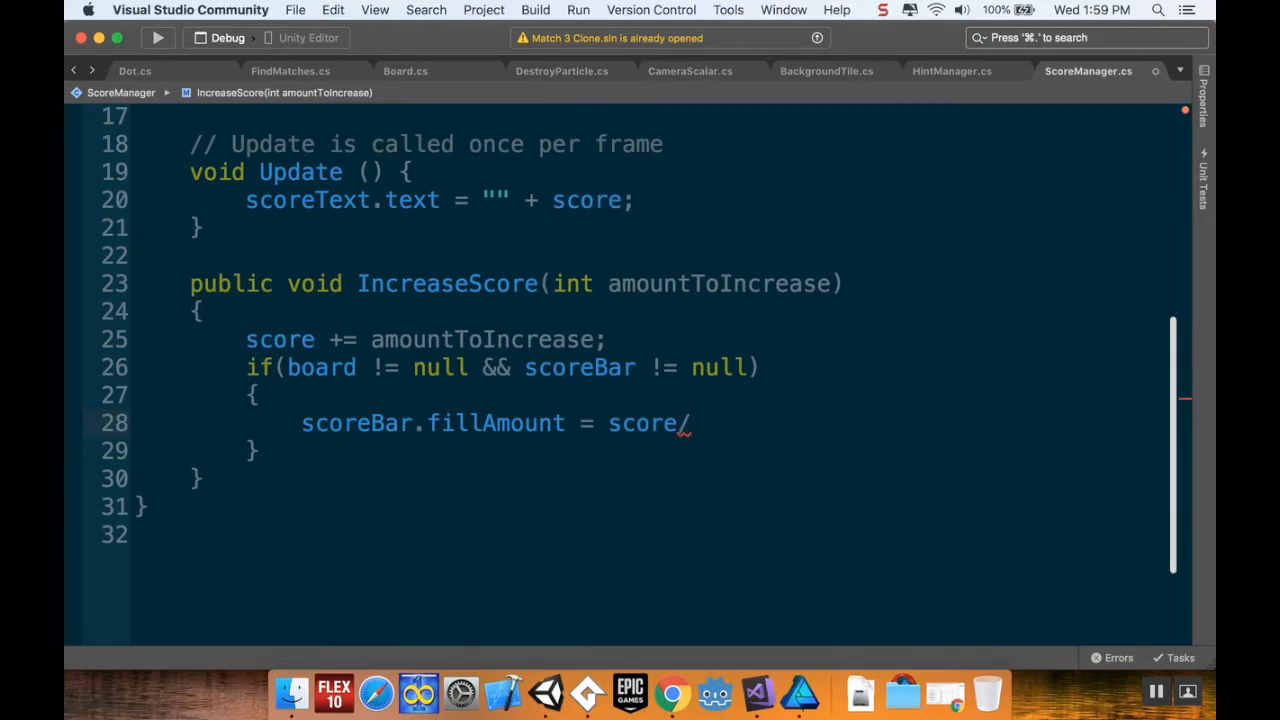
pyautogui.write('b')
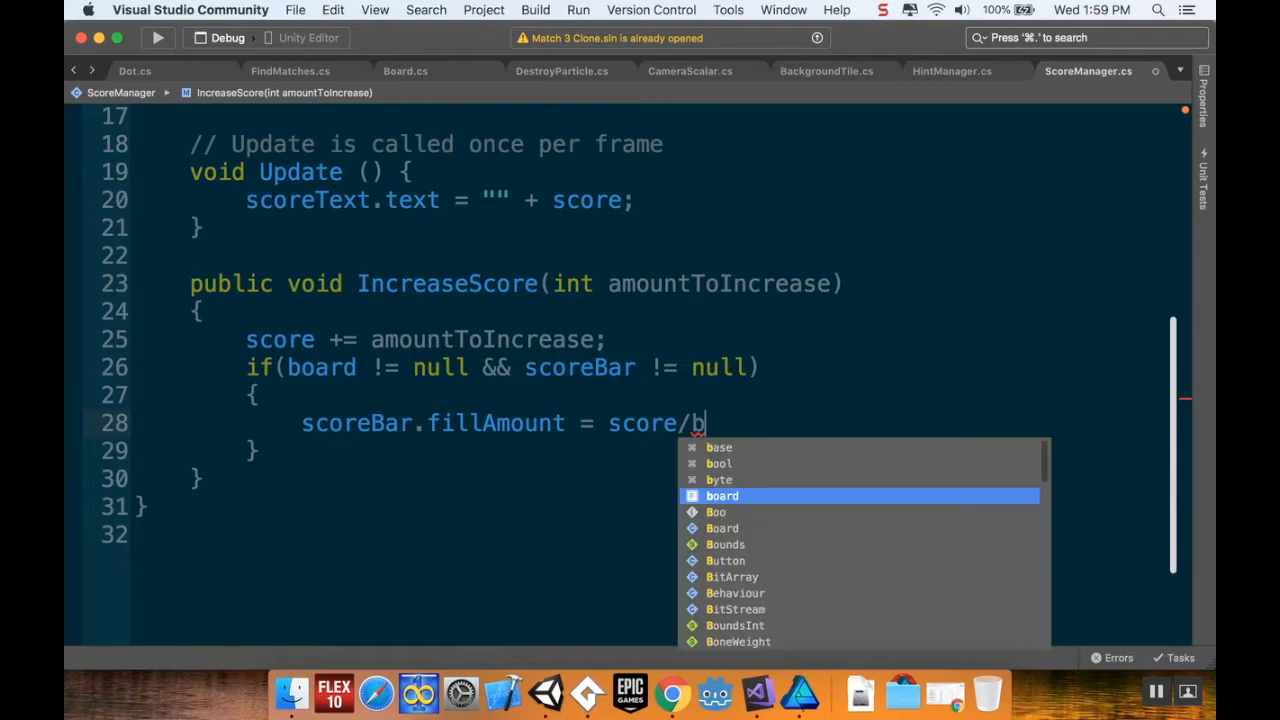
pyautogui.write('oard.scoreGoal')
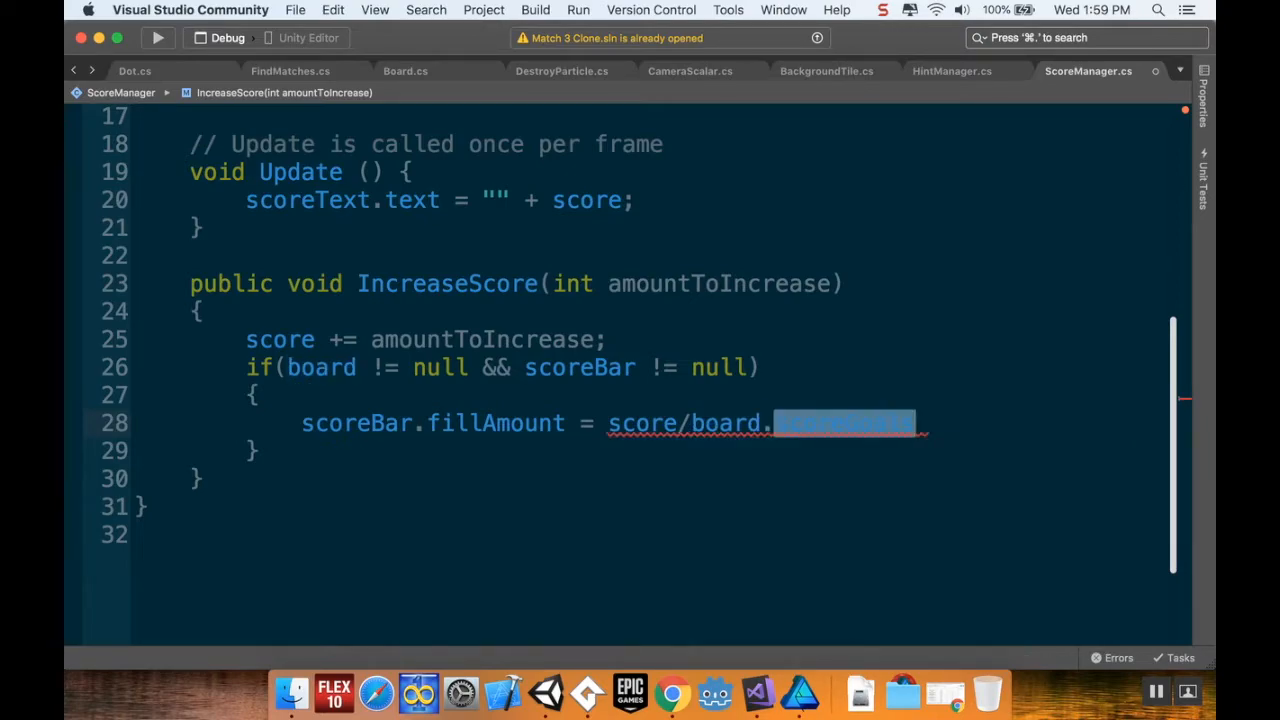
pyautogui.write('scoreGoals[2];')
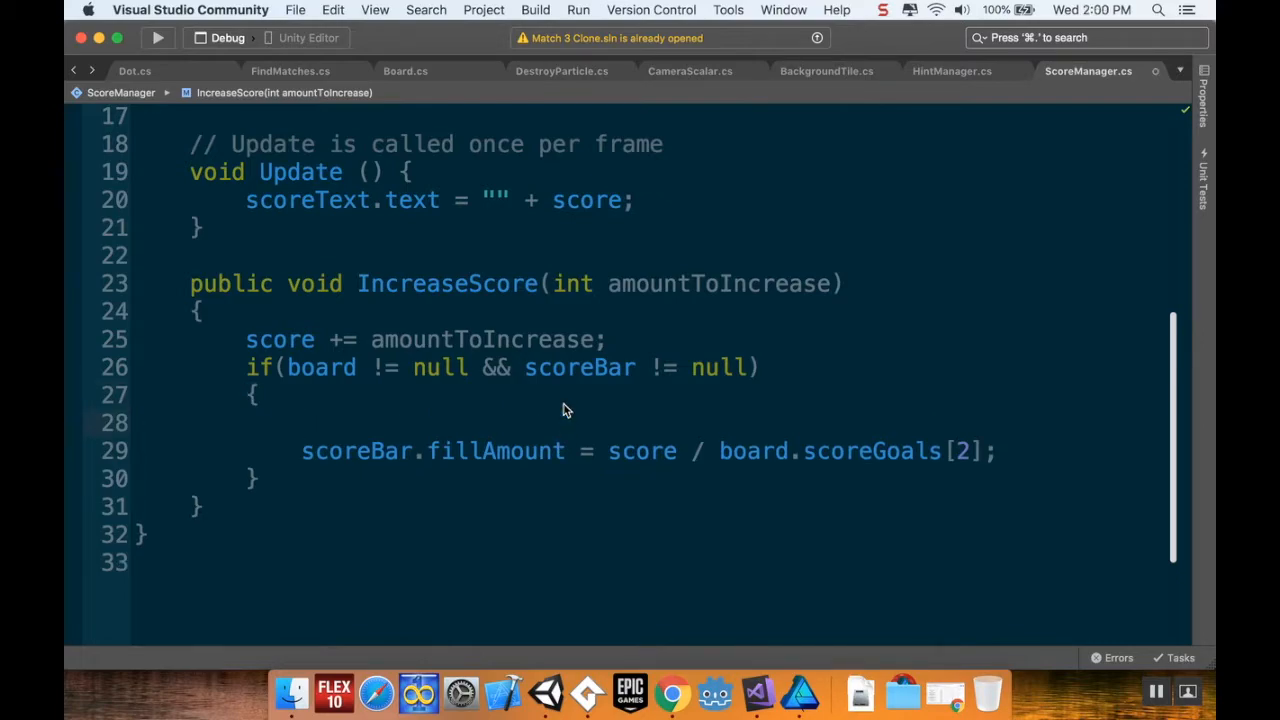
# Store board.scoreGoals.Length in an int variable named length
pyautogui.write('int')
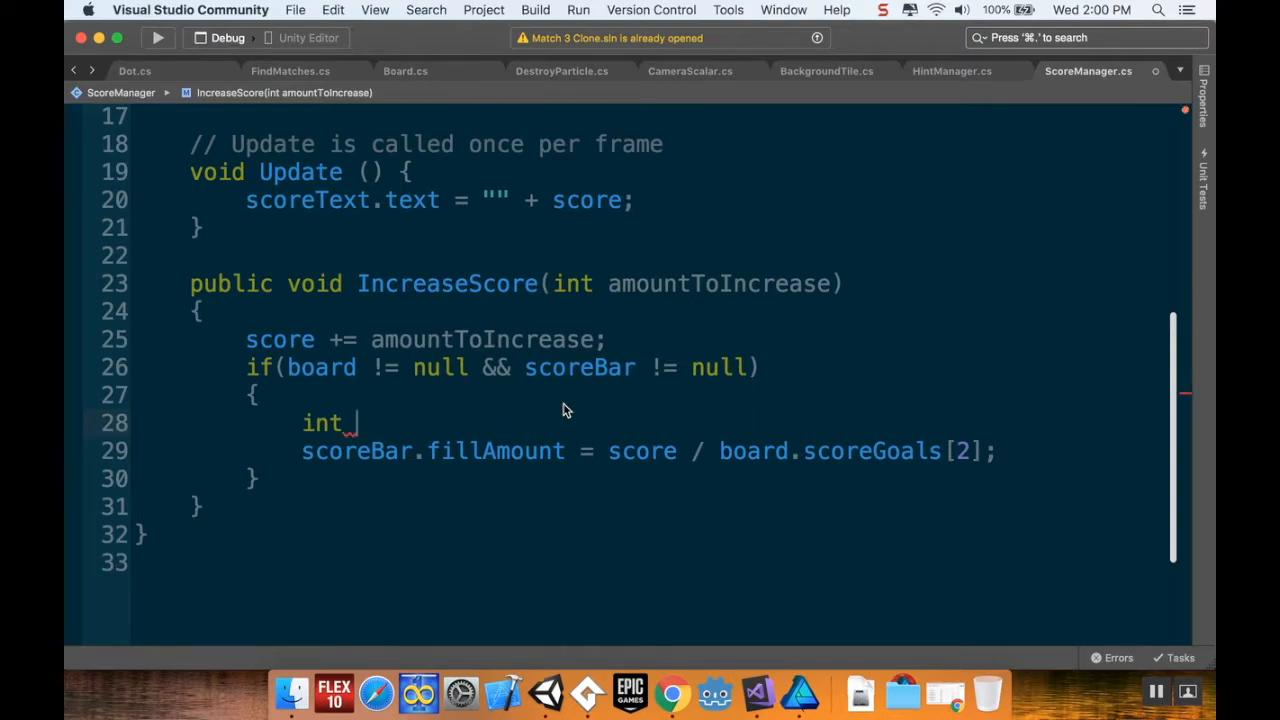
pyautogui.write('length =')
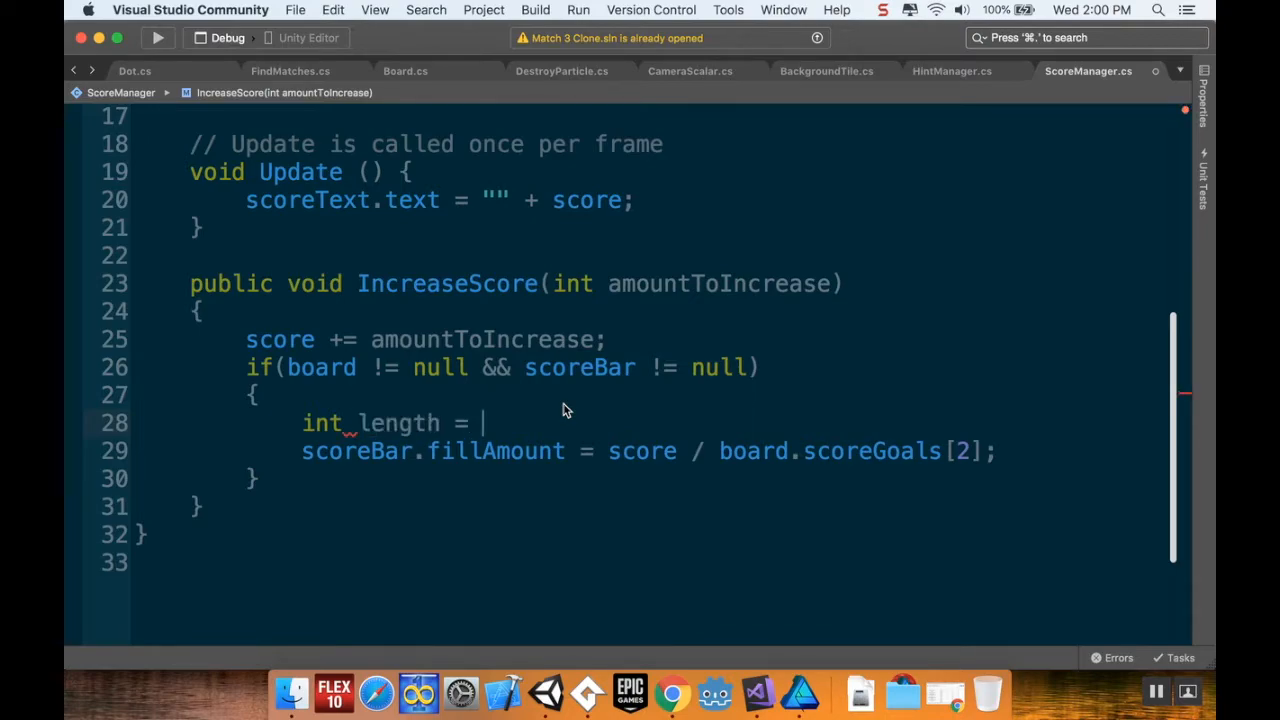
pyautogui.write('board.')
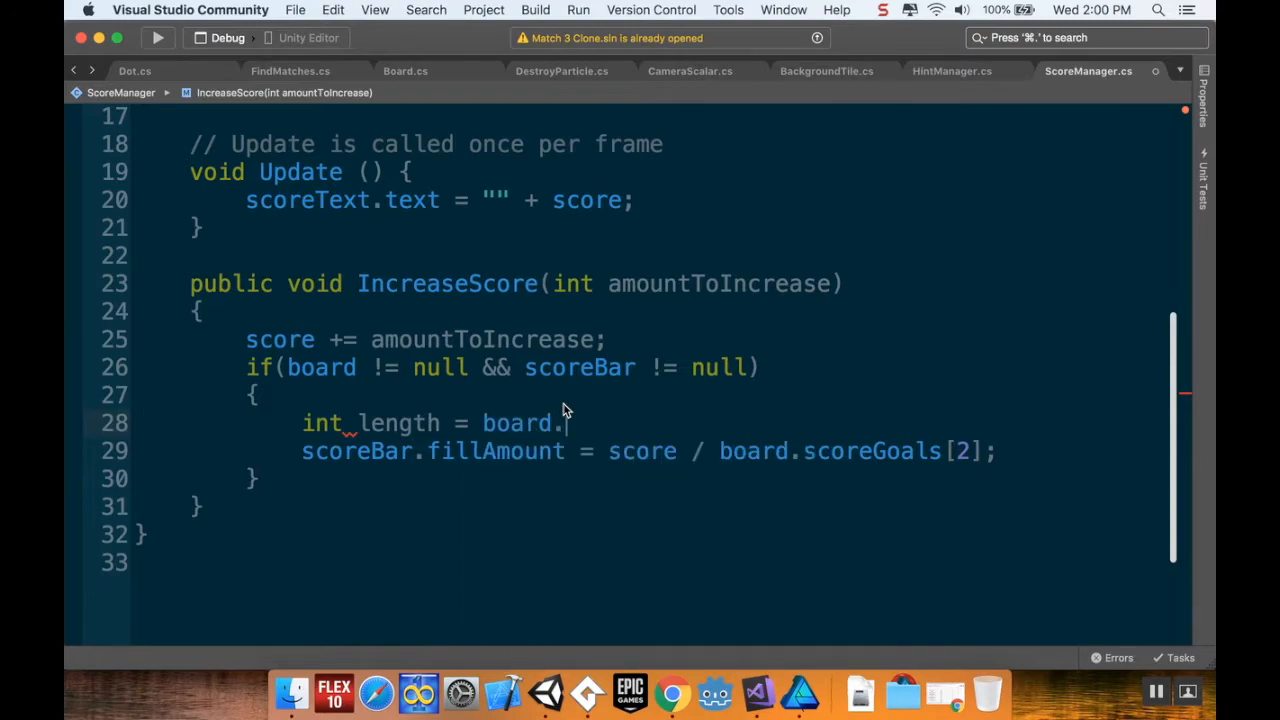
pyautogui.write('scoreGoals.le')
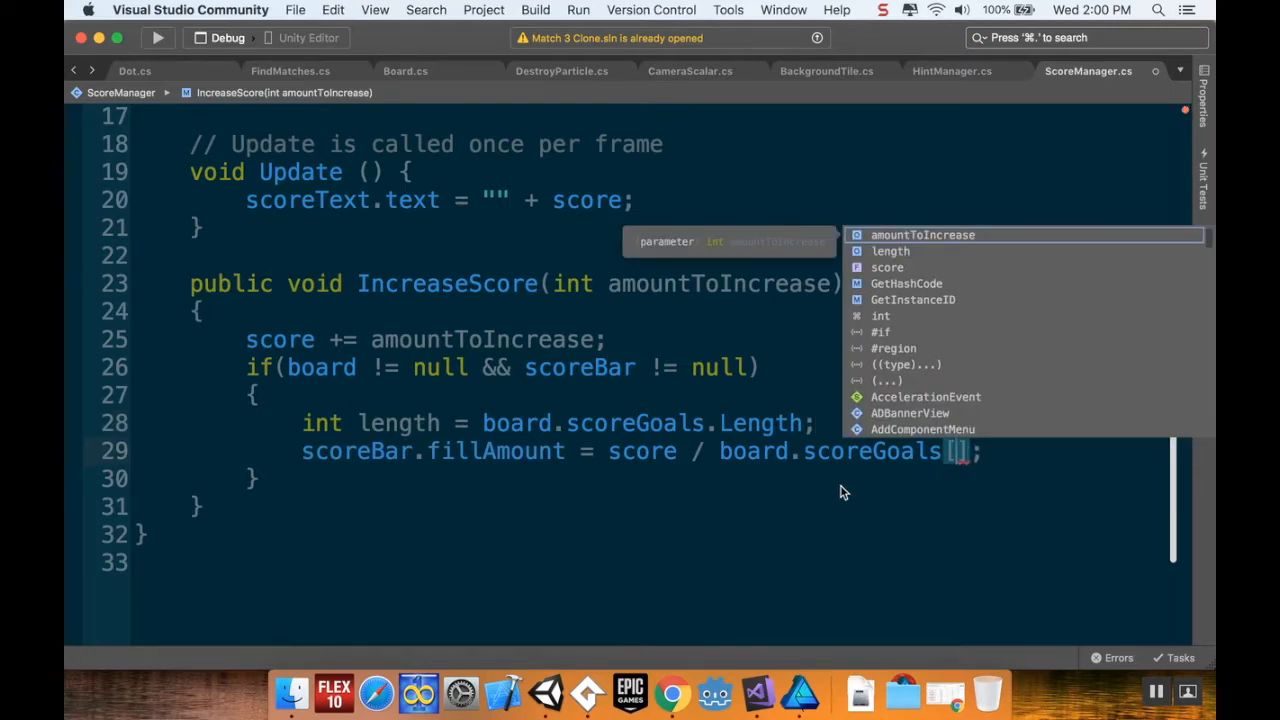
pyautogui.moveTo(362, 420)
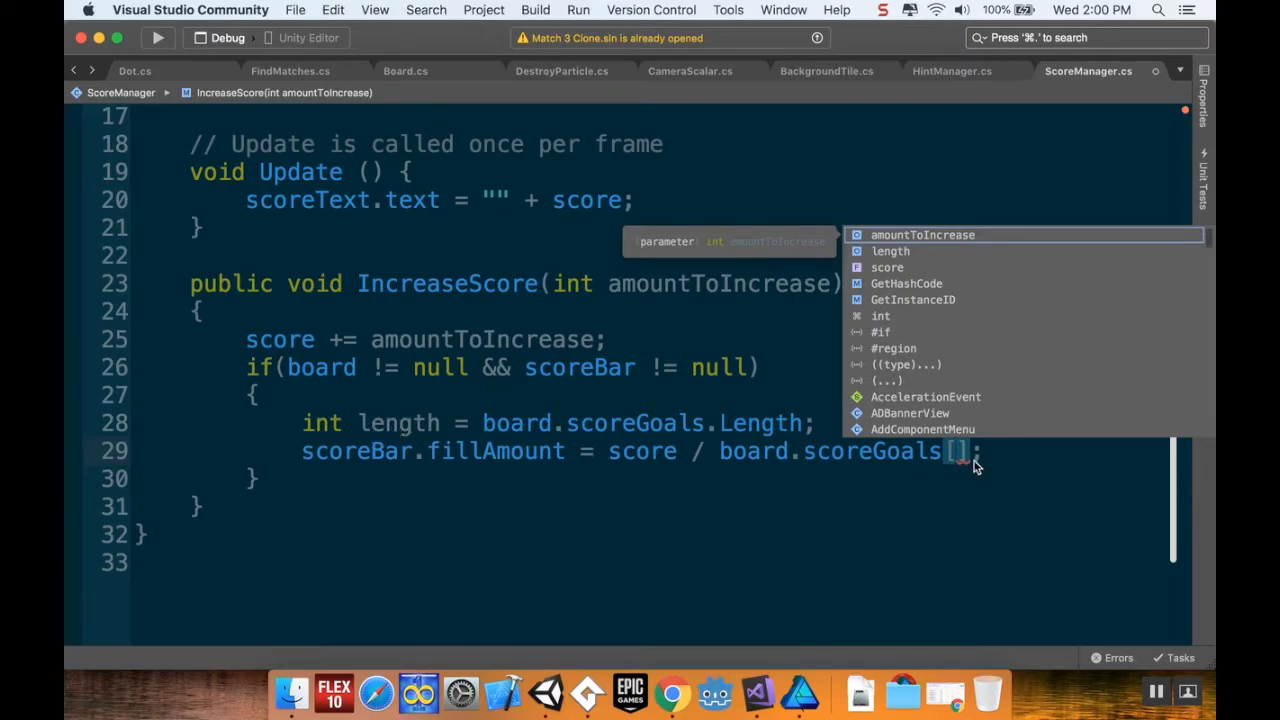
pyautogui.moveTo(1003, 478)
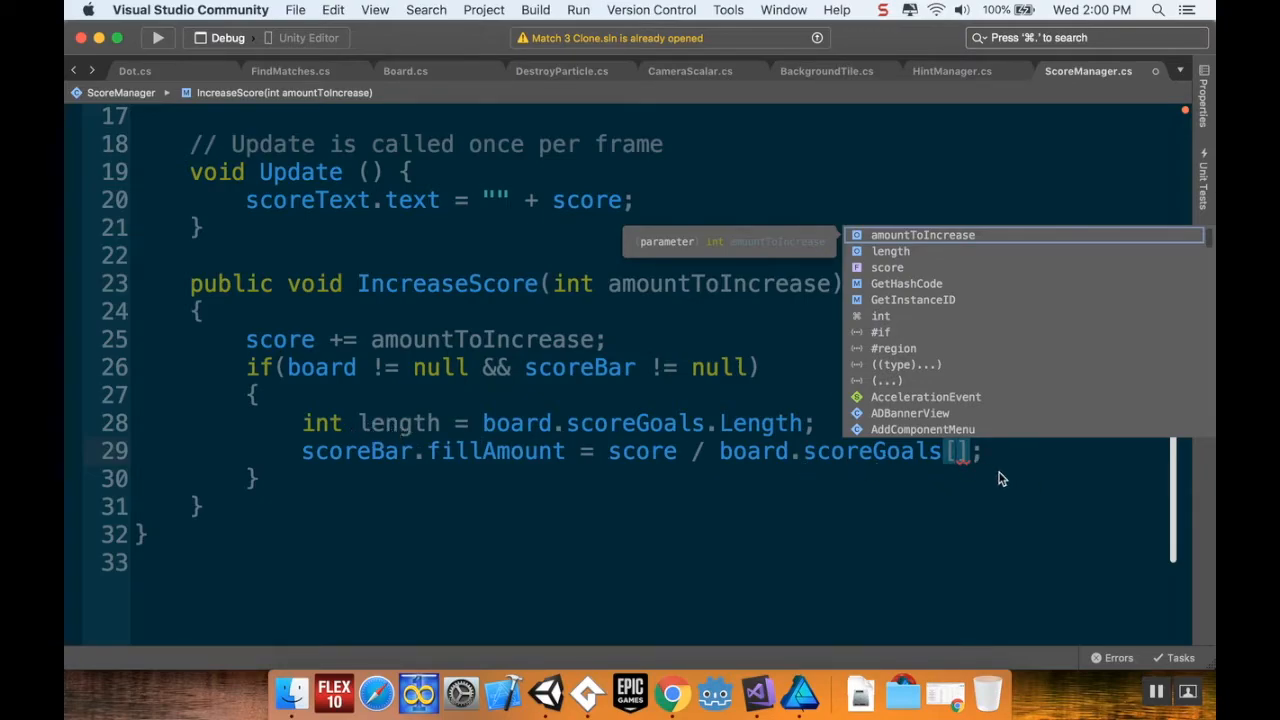
pyautogui.write('length - 1')
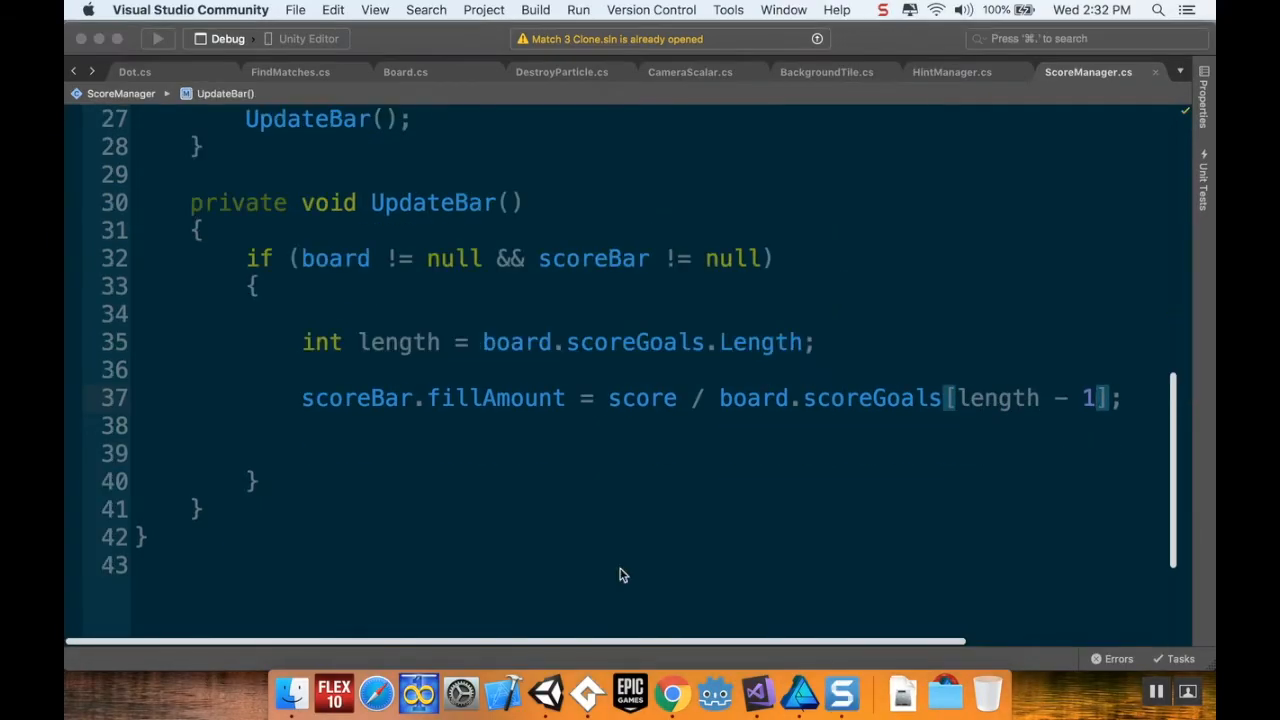
pyautogui.moveTo(647, 474)
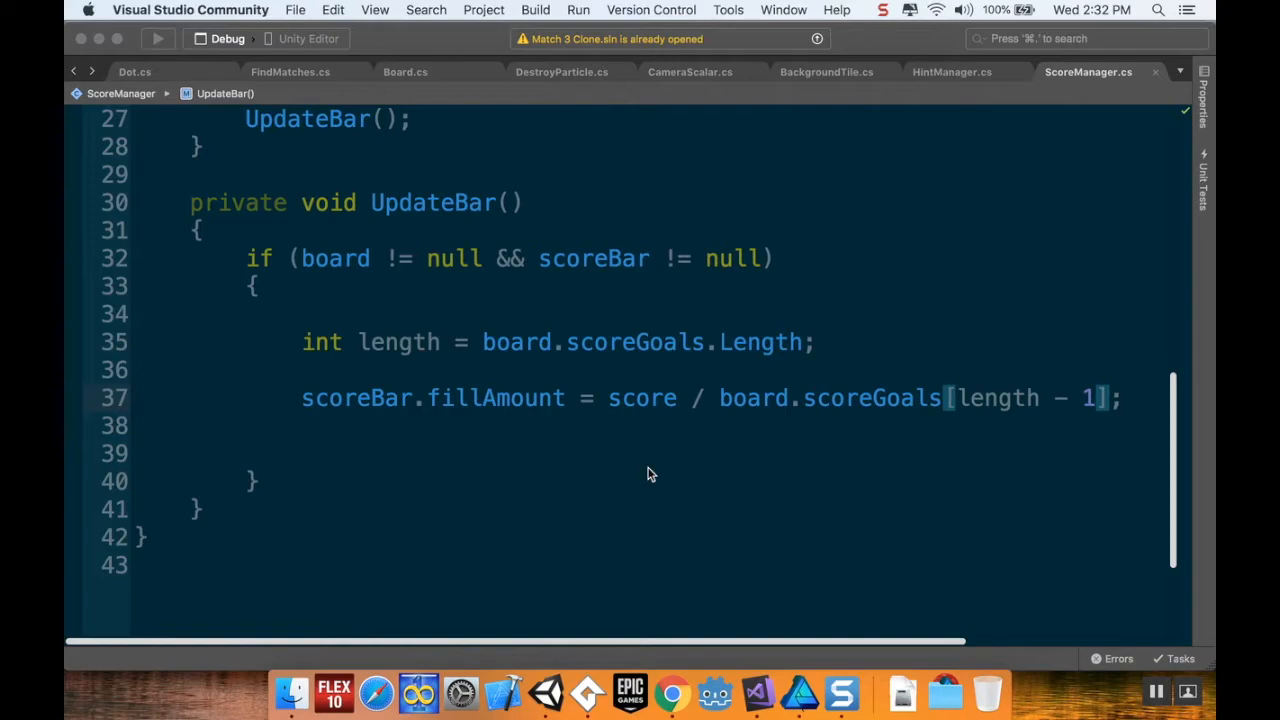
pyautogui.moveTo(320, 366)
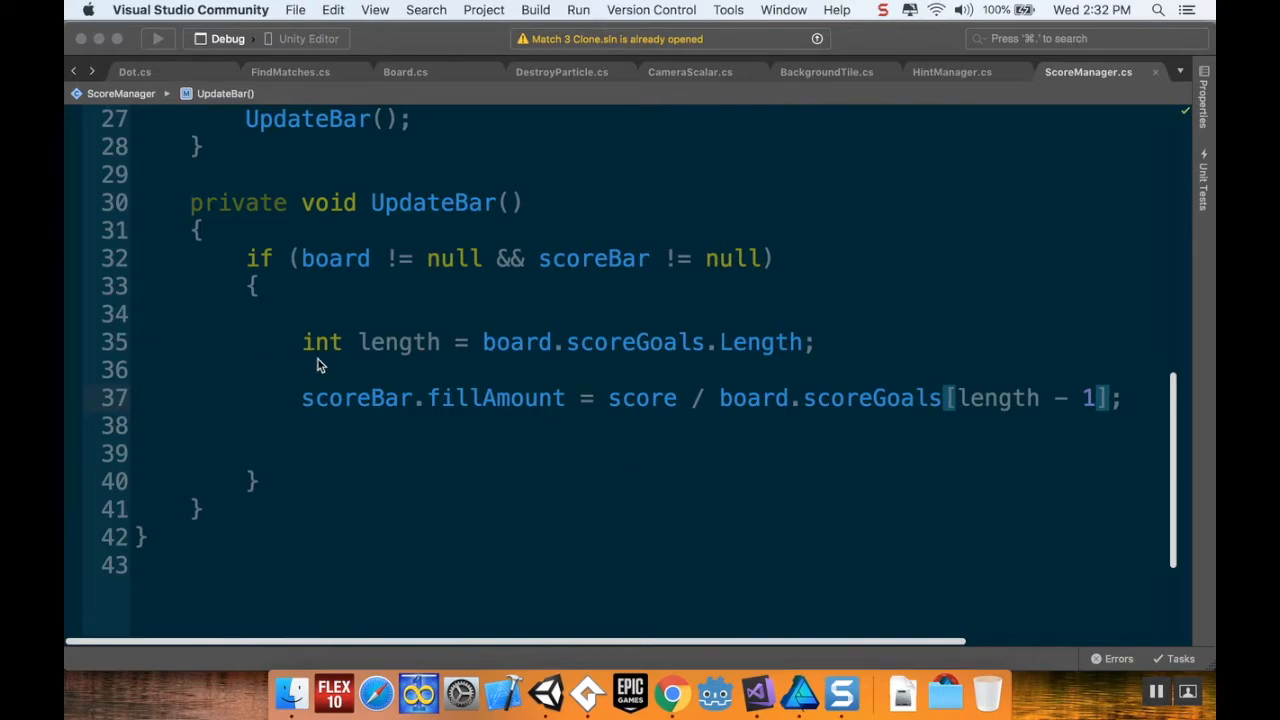
pyautogui.moveTo(688, 394)
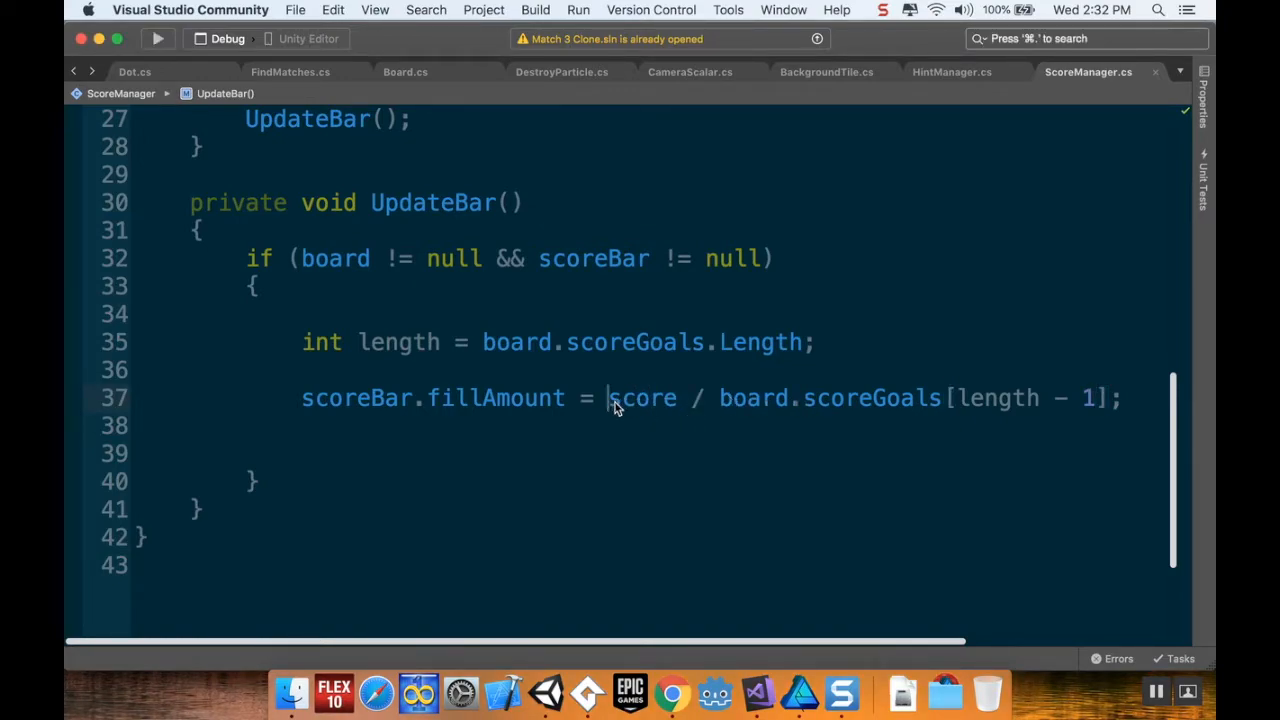
# Select 'score' in UpdateBar and begin wrapping it in a (float) cast
pyautogui.doubleClick(641, 398)
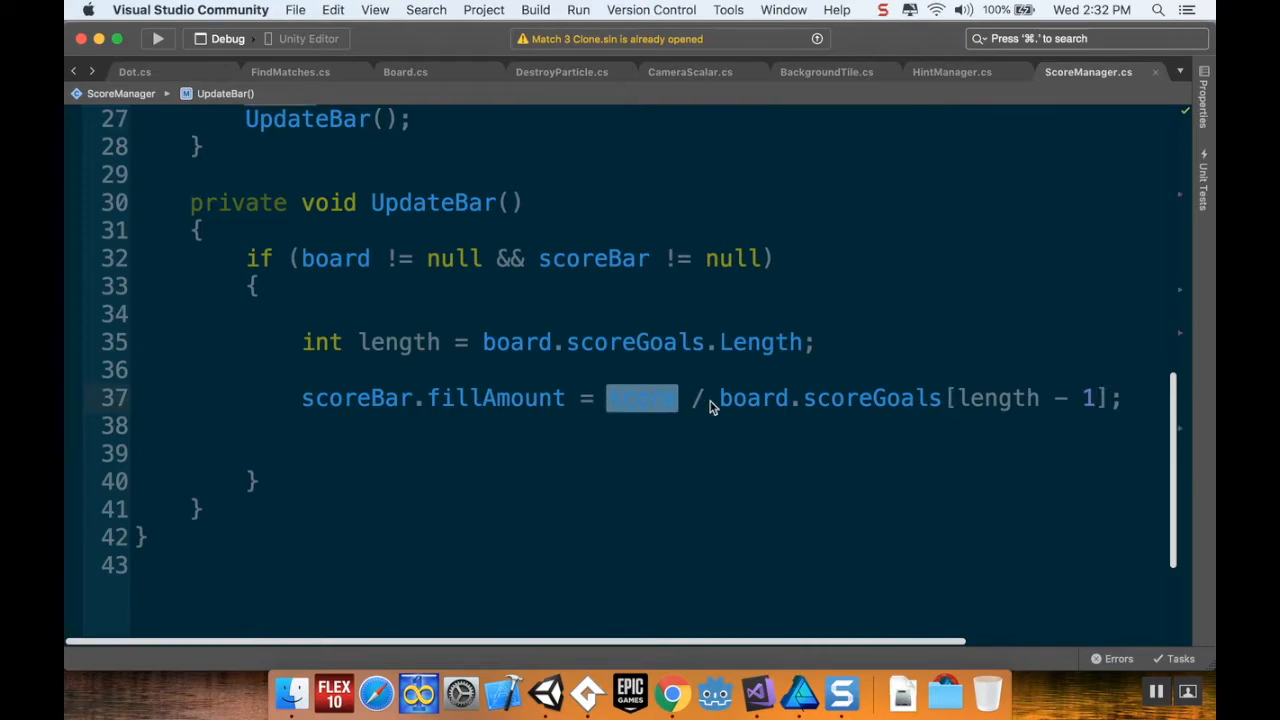
pyautogui.write('(float')
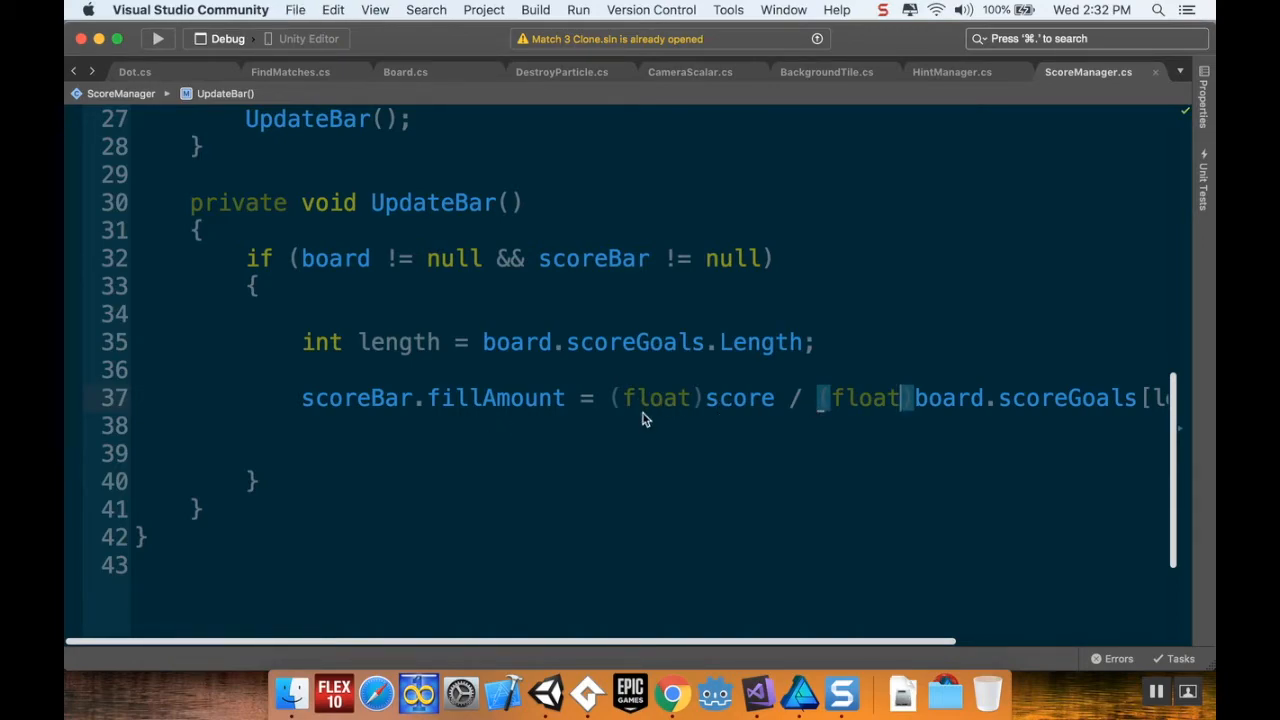
pyautogui.moveTo(611, 452)
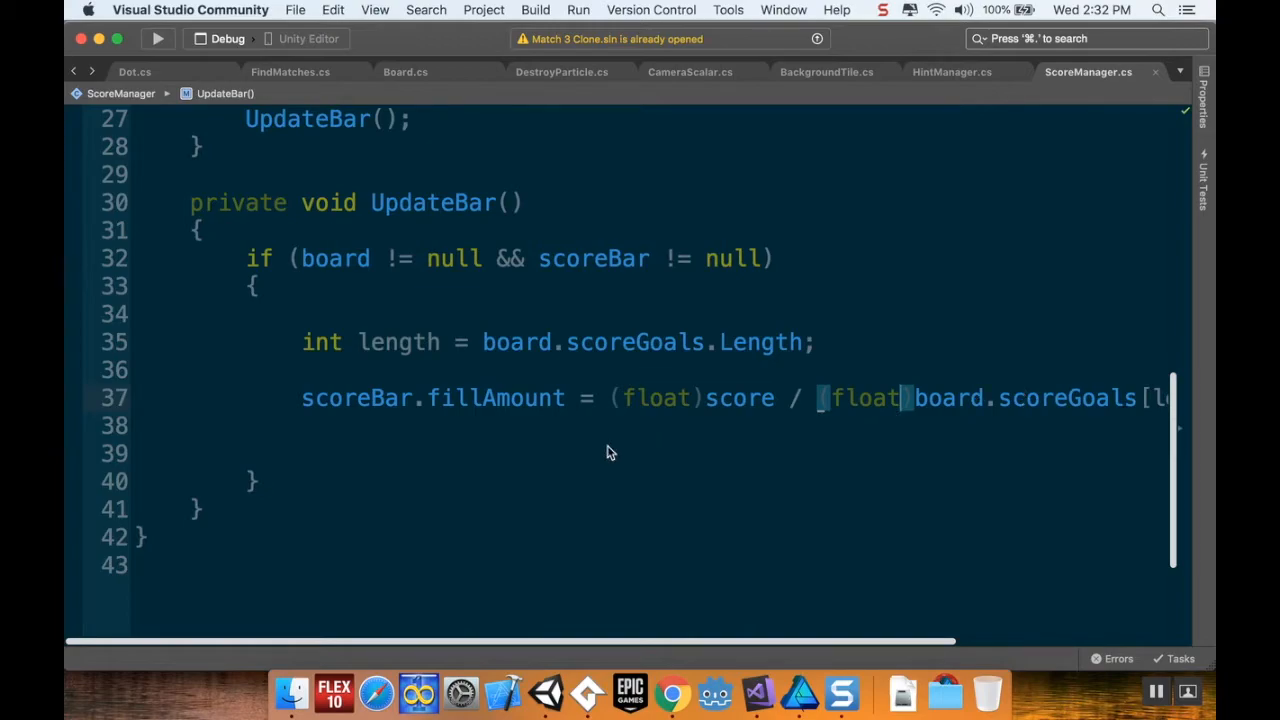
pyautogui.moveTo(756, 277)
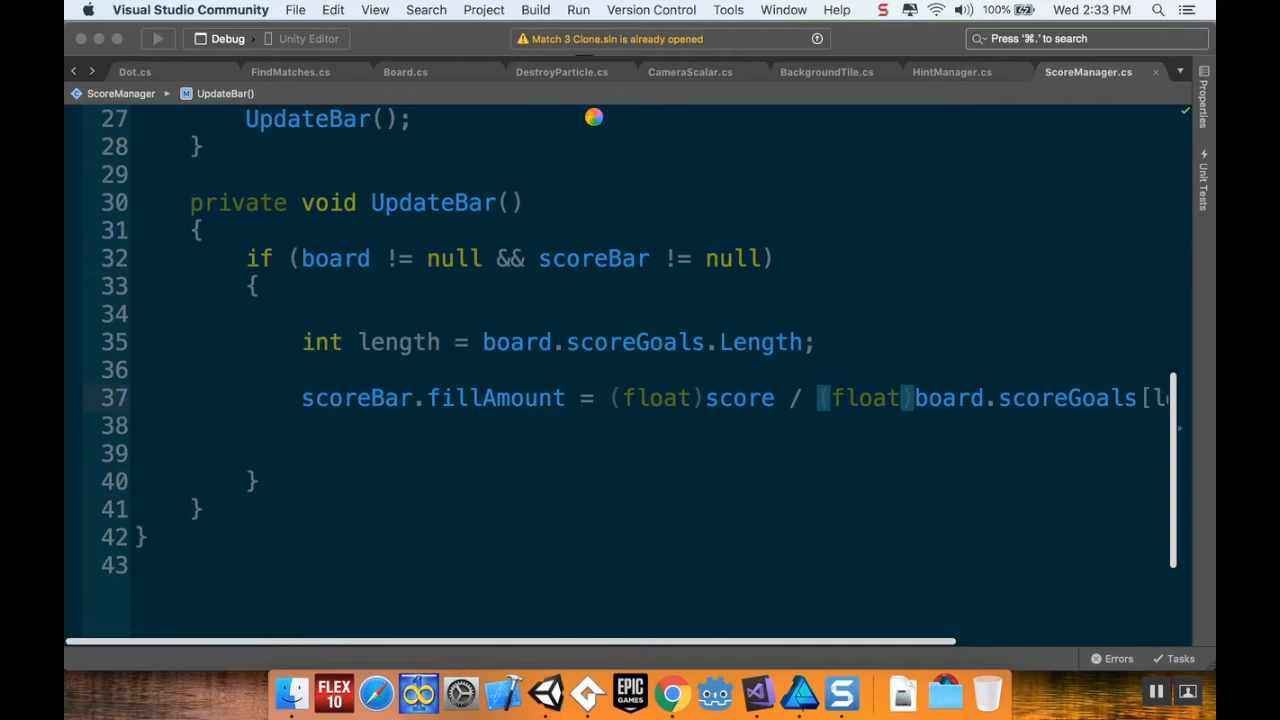
pyautogui.moveTo(610, 94)
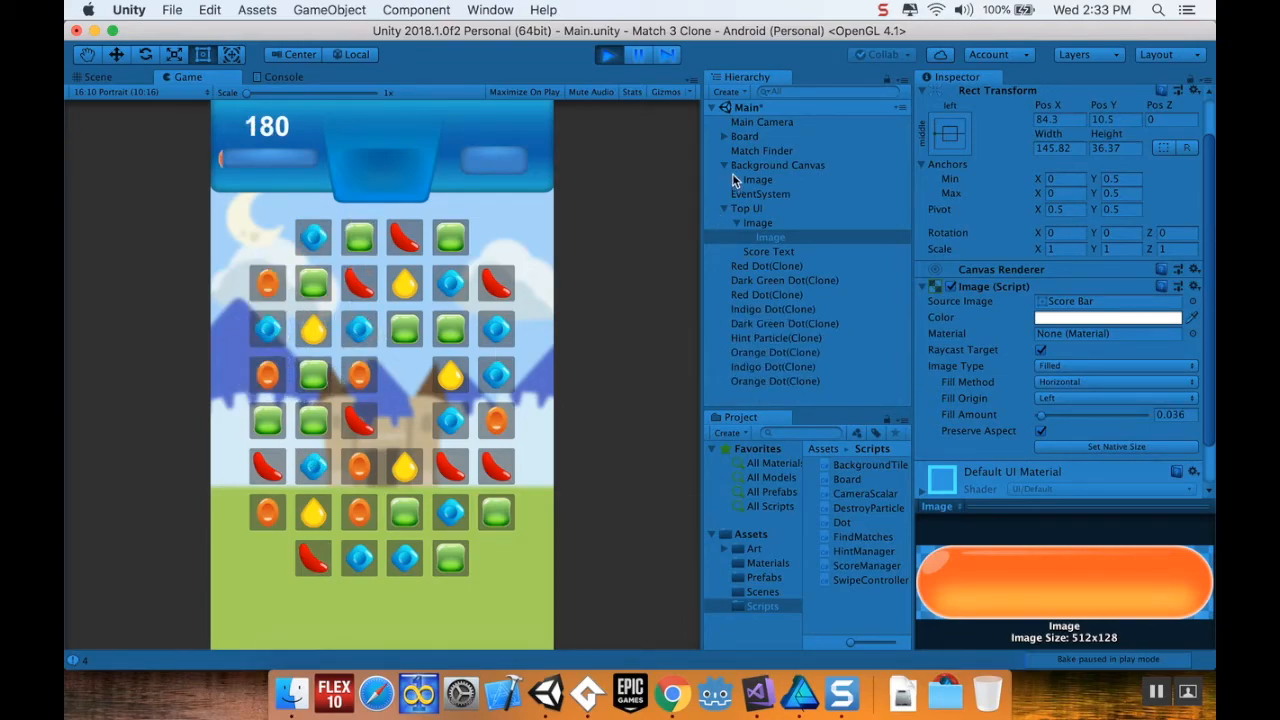
# Select the Board and set its first score goal, Element 0, to 100
pyautogui.click(745, 136)
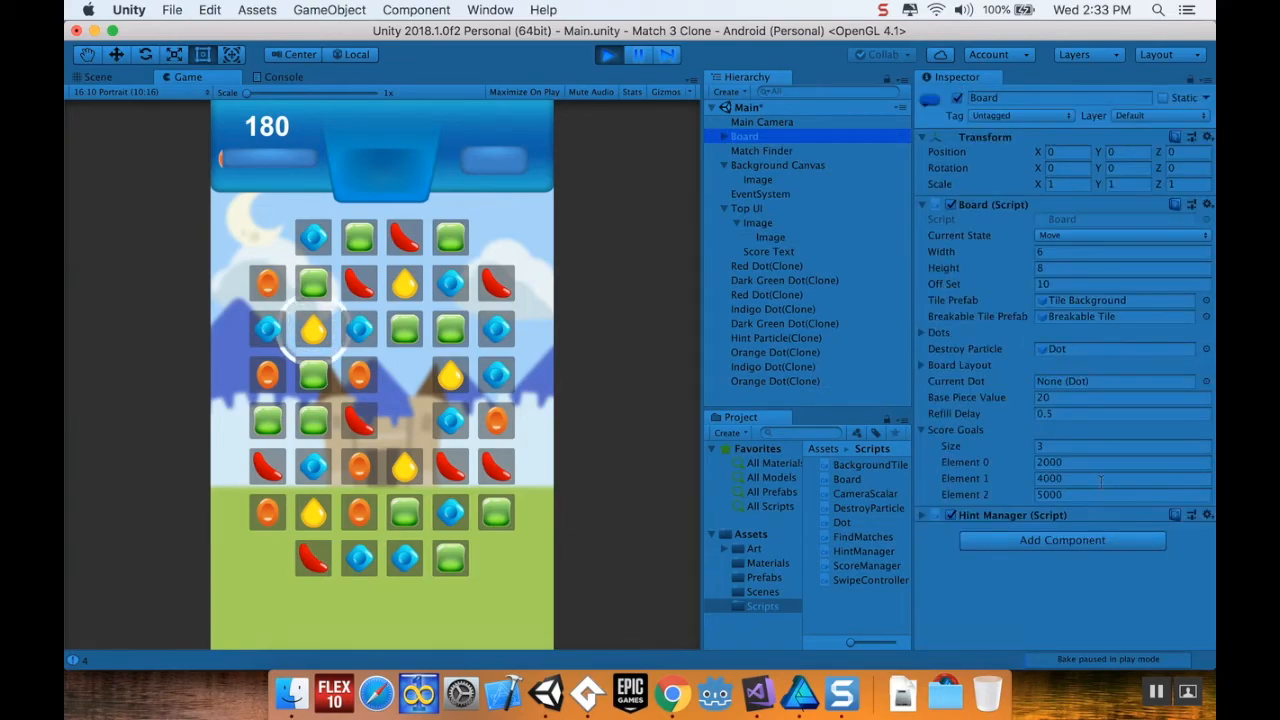
pyautogui.click(1100, 462)
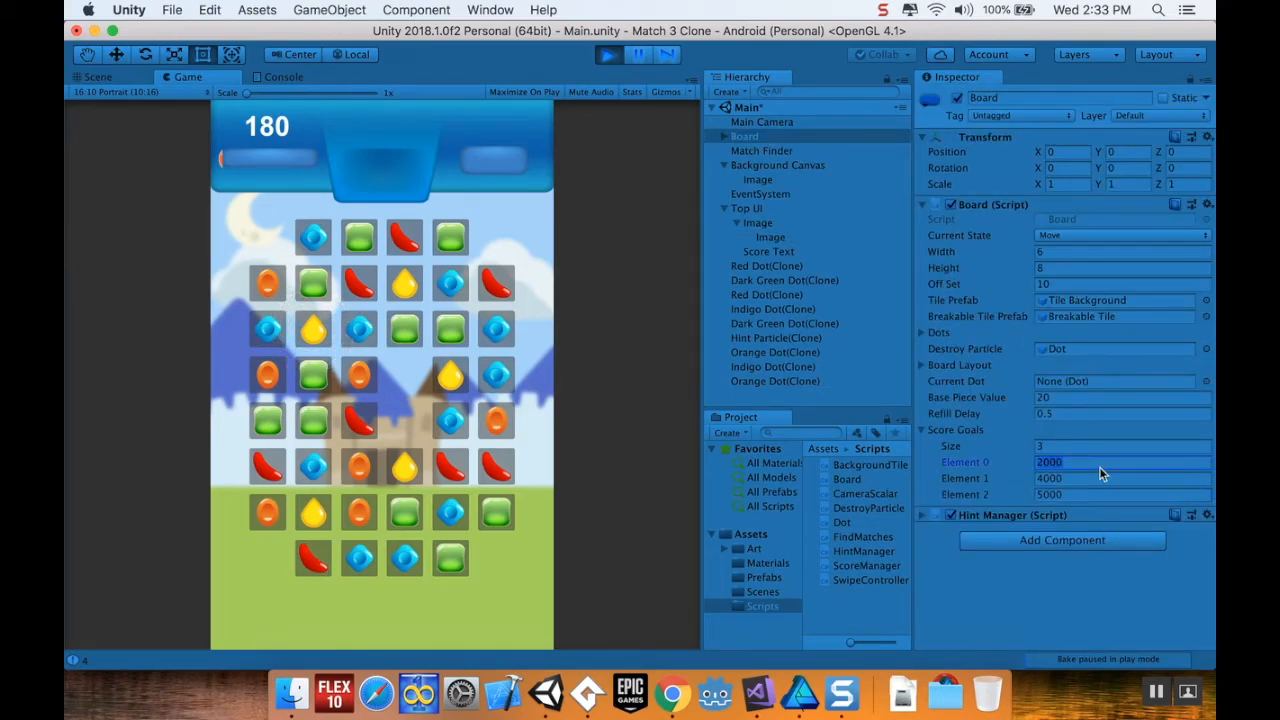
pyautogui.write('1')
pyautogui.click(1122, 494)
pyautogui.write('7')
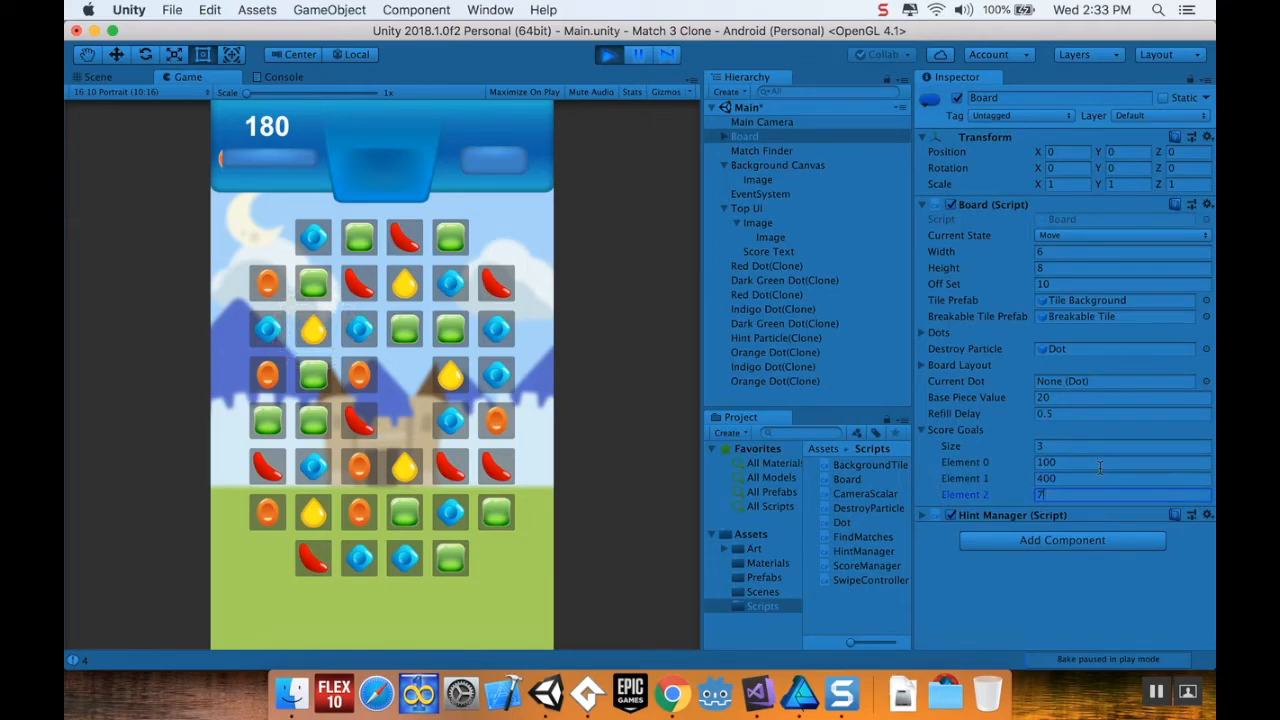
pyautogui.write('00')
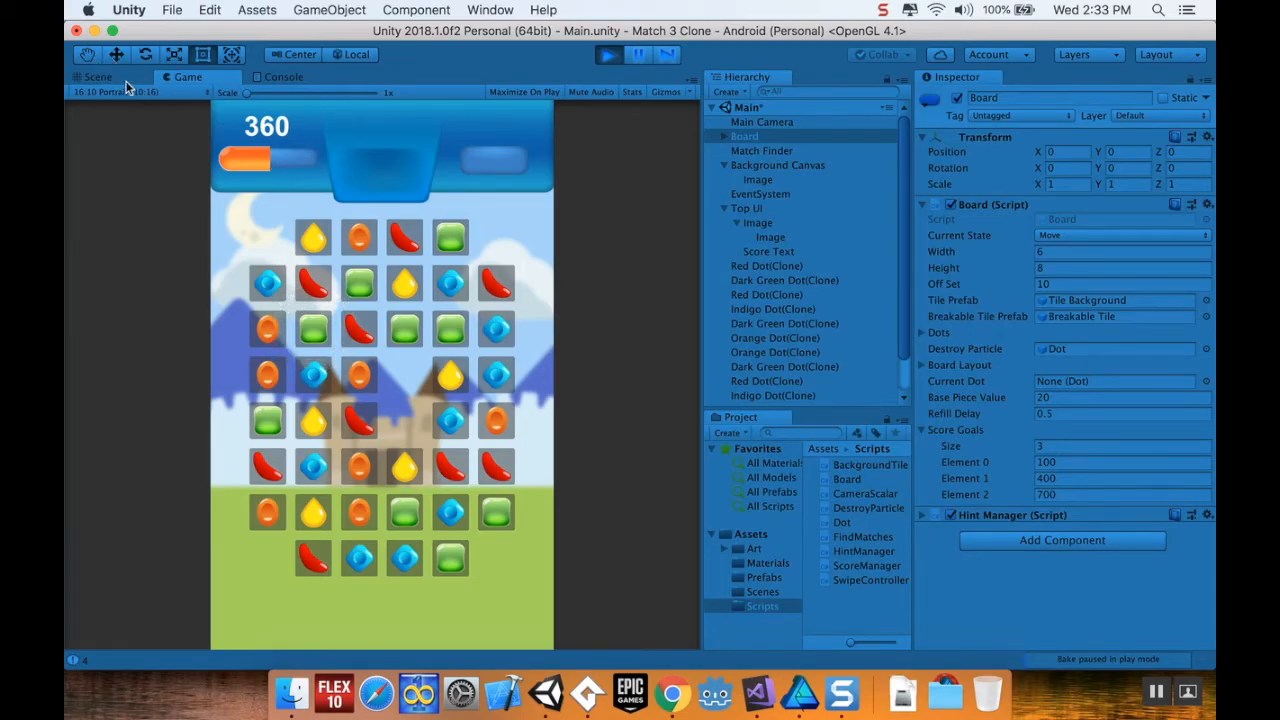
# Click into the Game view to continue playing the match
pyautogui.click(313, 330)
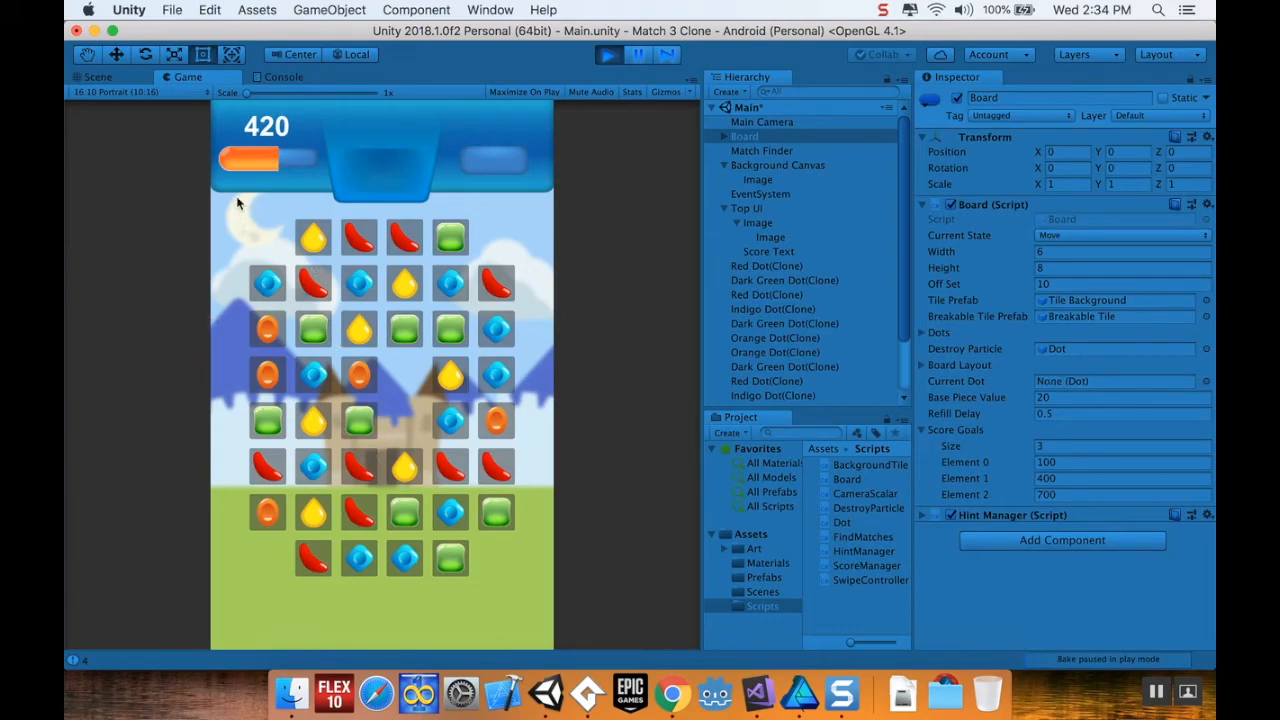
pyautogui.moveTo(330, 396)
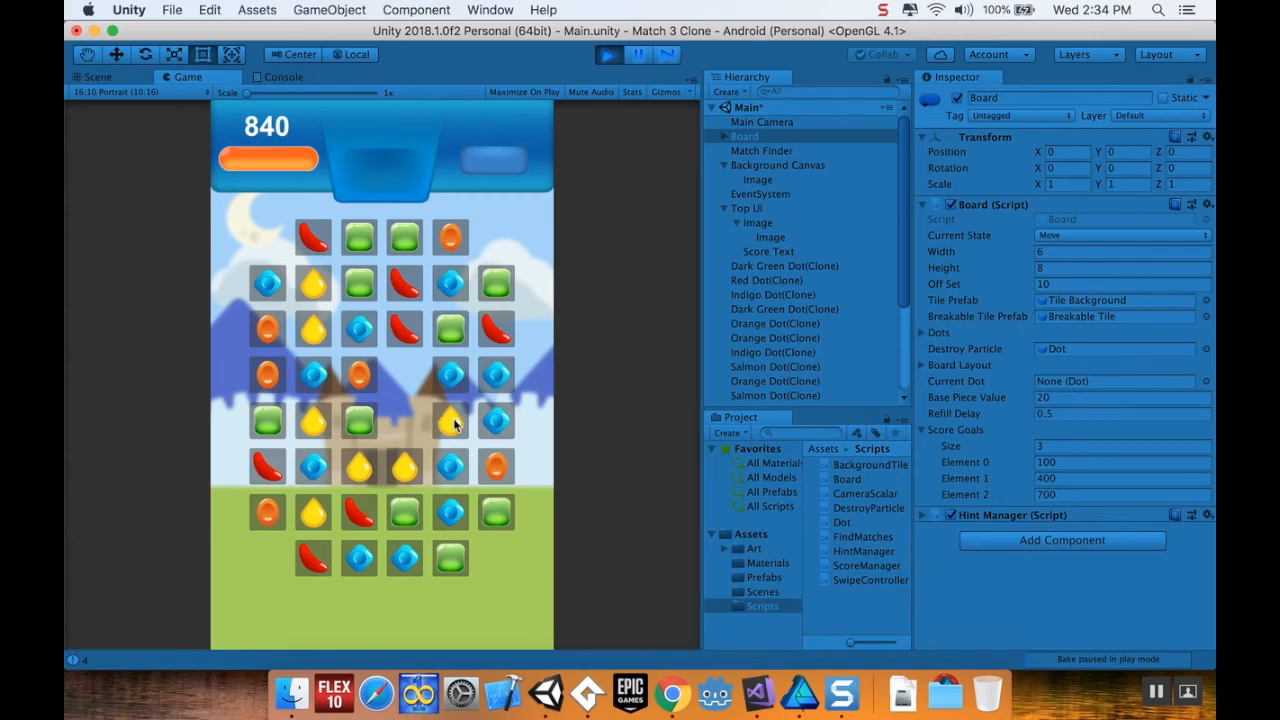
pyautogui.moveTo(485, 432)
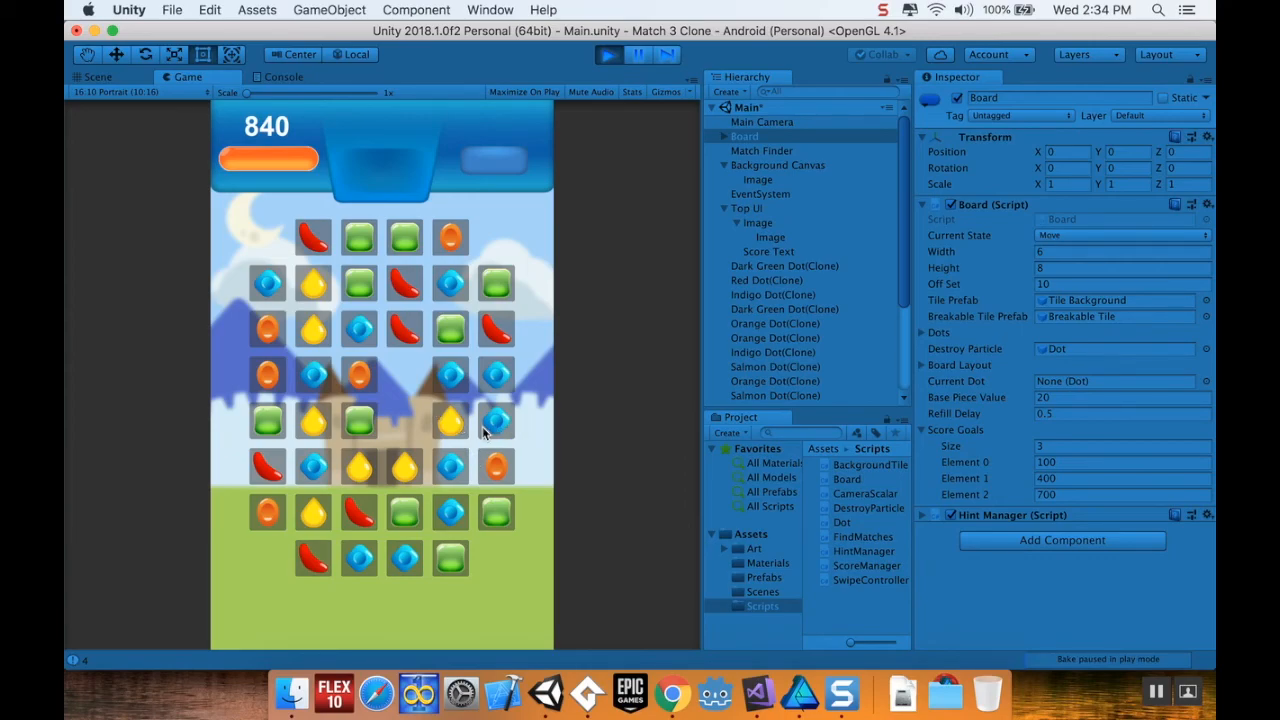